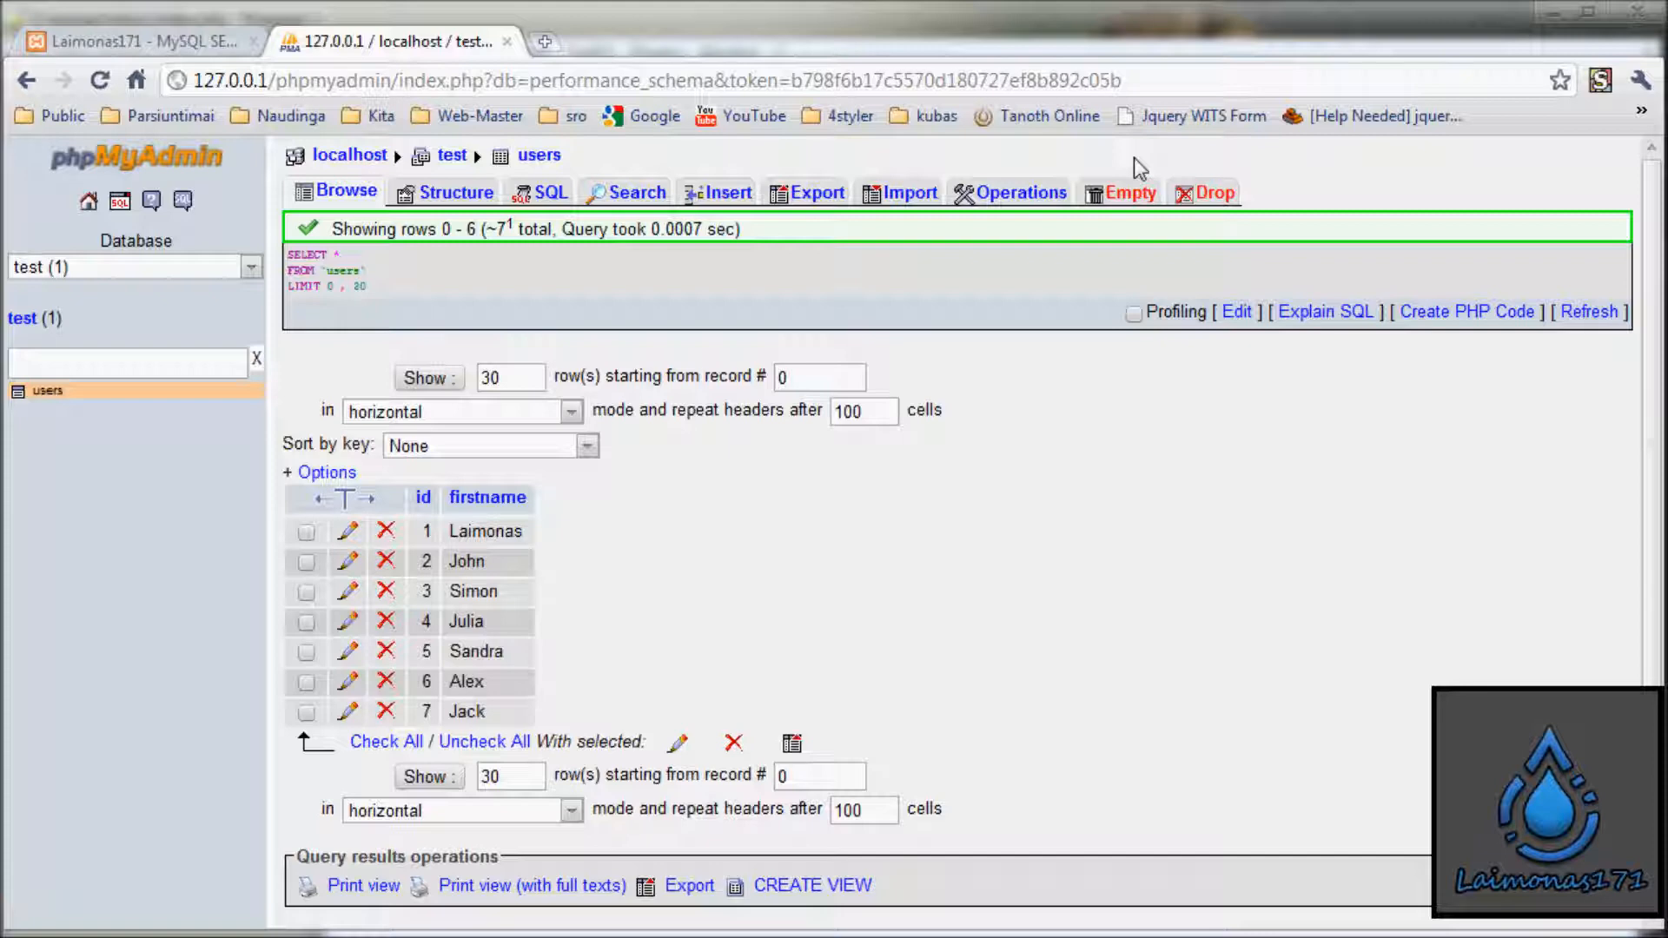
{"action": "mouse_move", "coordinate": [285, 276]}
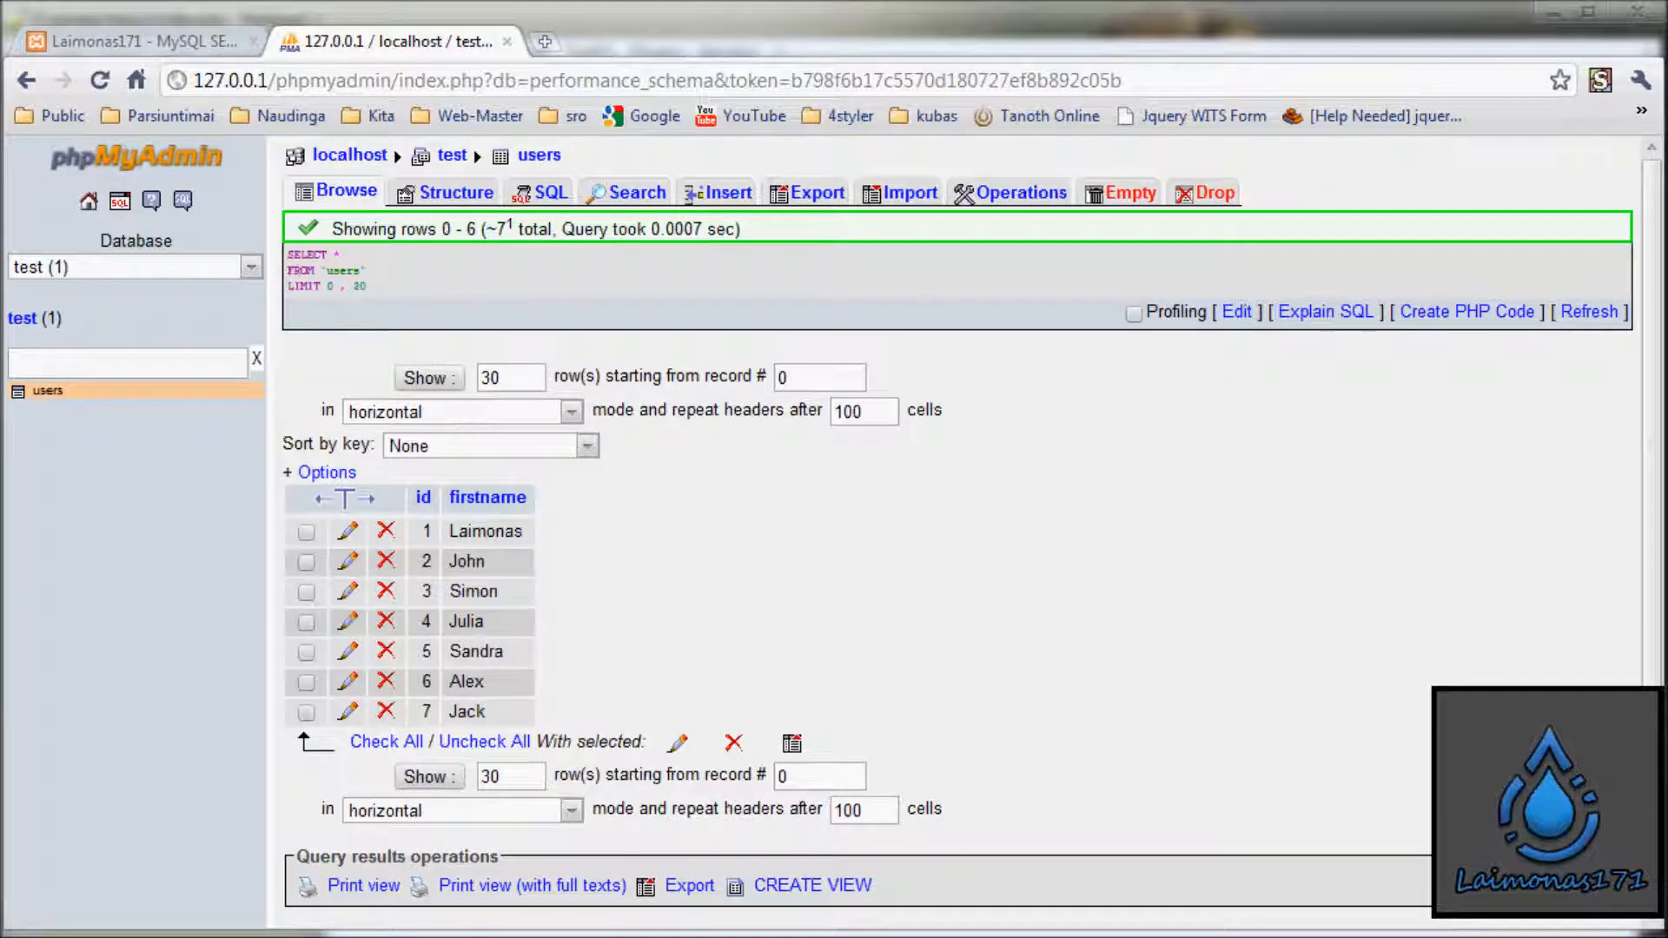
{"action": "mouse_move", "coordinate": [22, 294]}
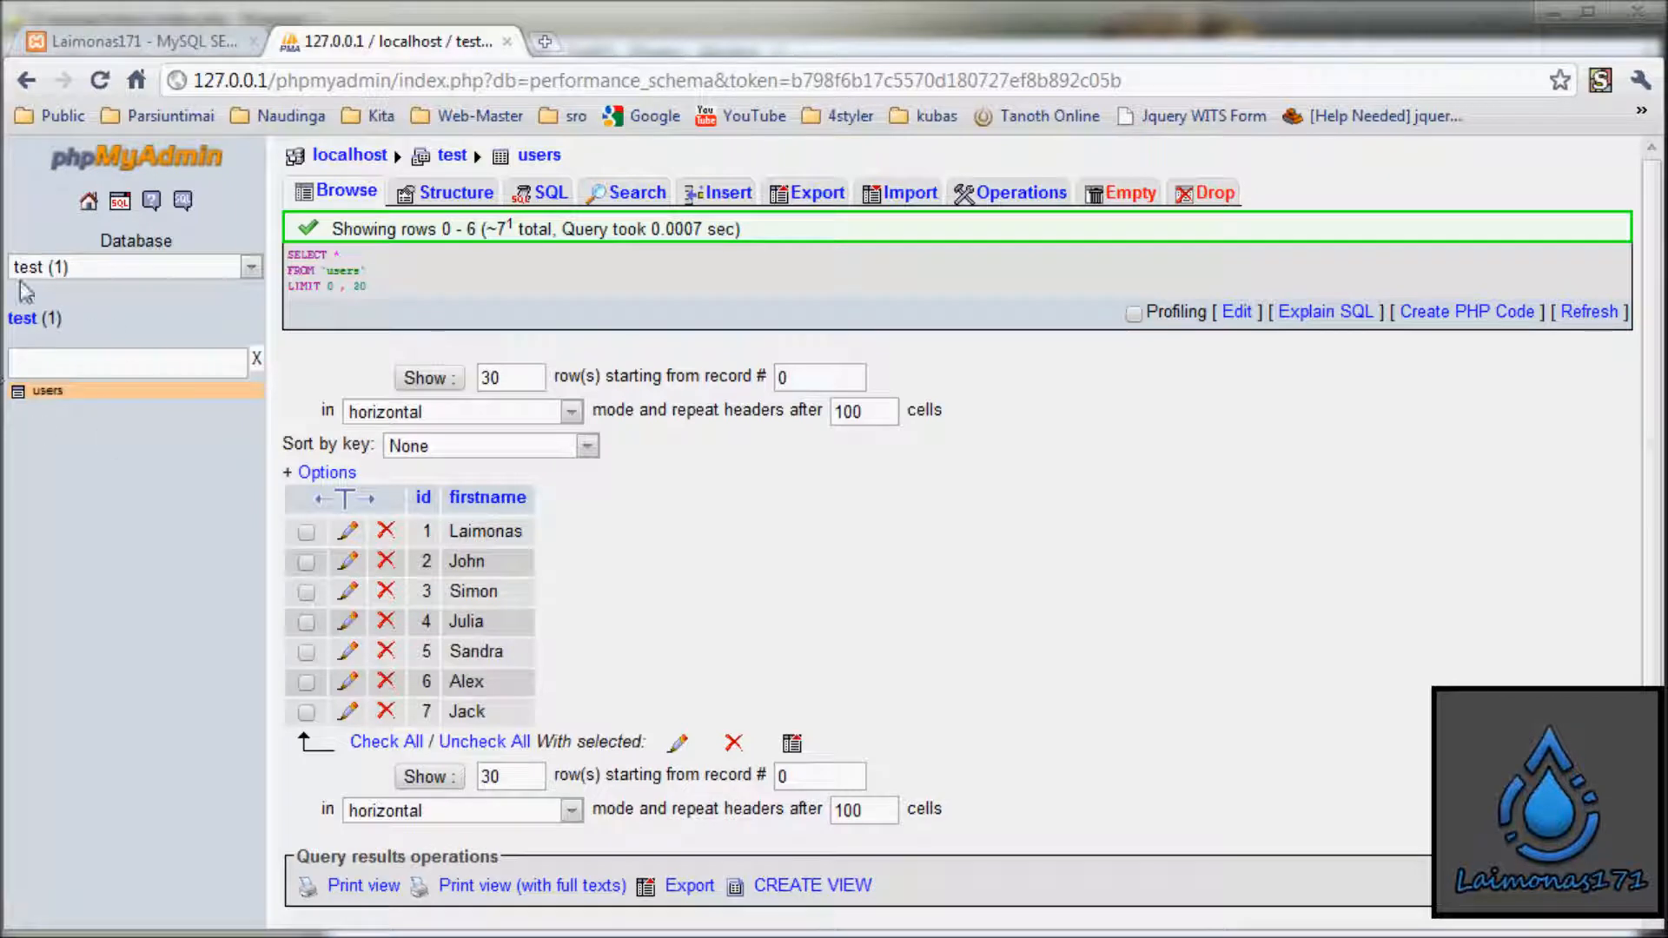
{"action": "mouse_move", "coordinate": [274, 410]}
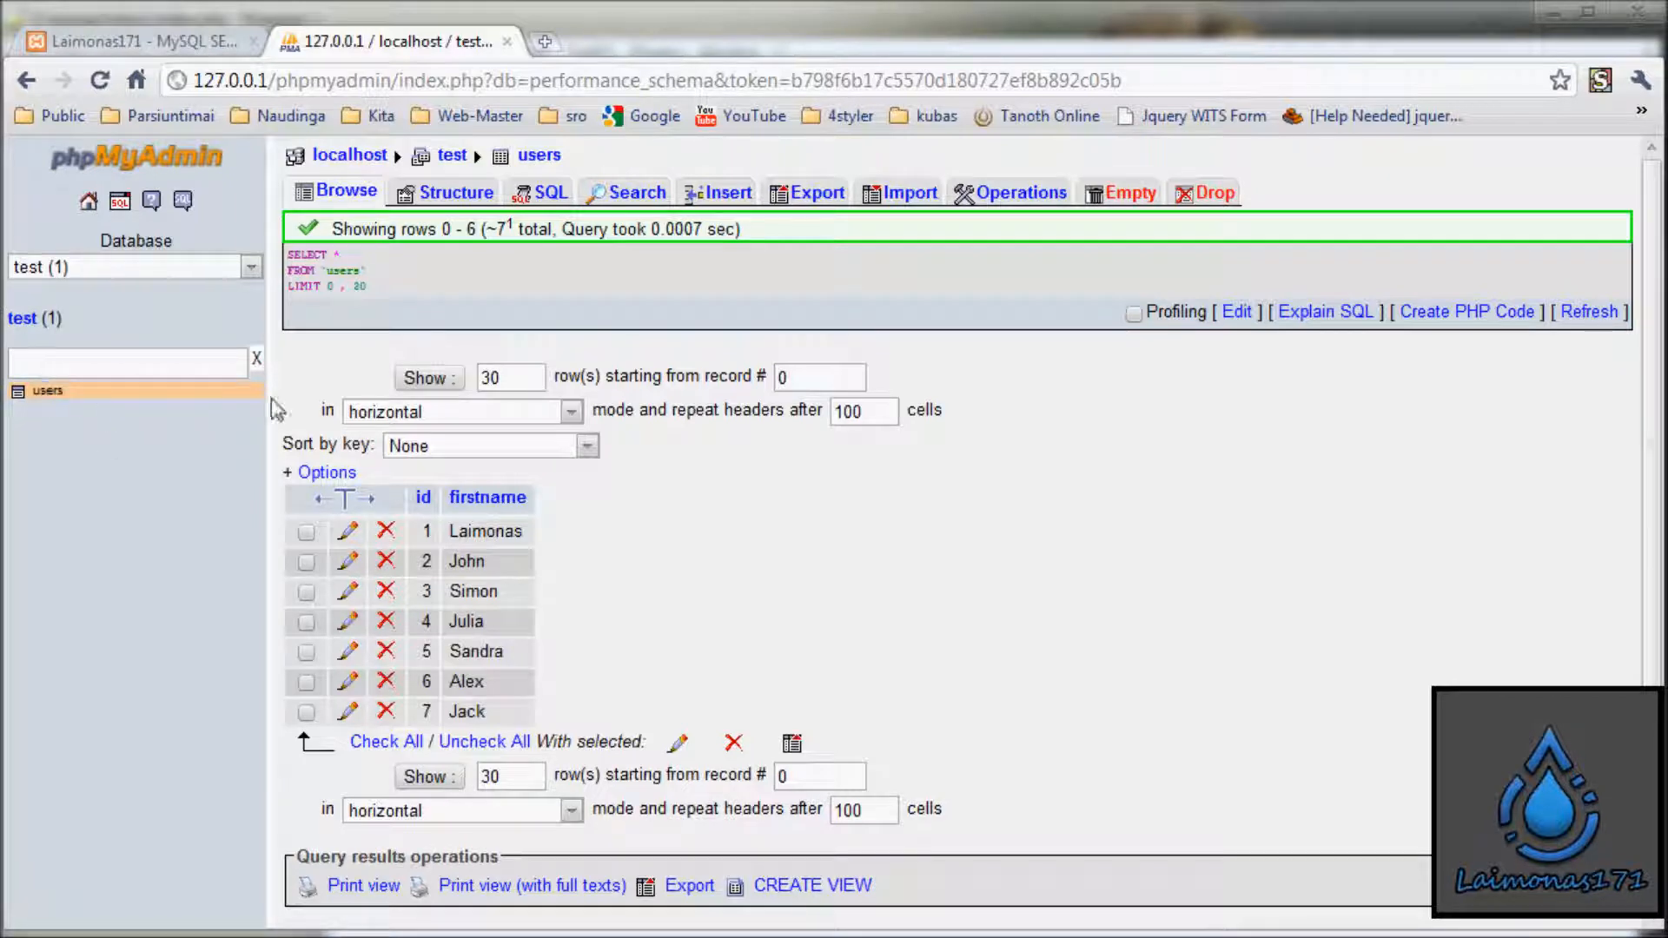
{"action": "mouse_move", "coordinate": [66, 439]}
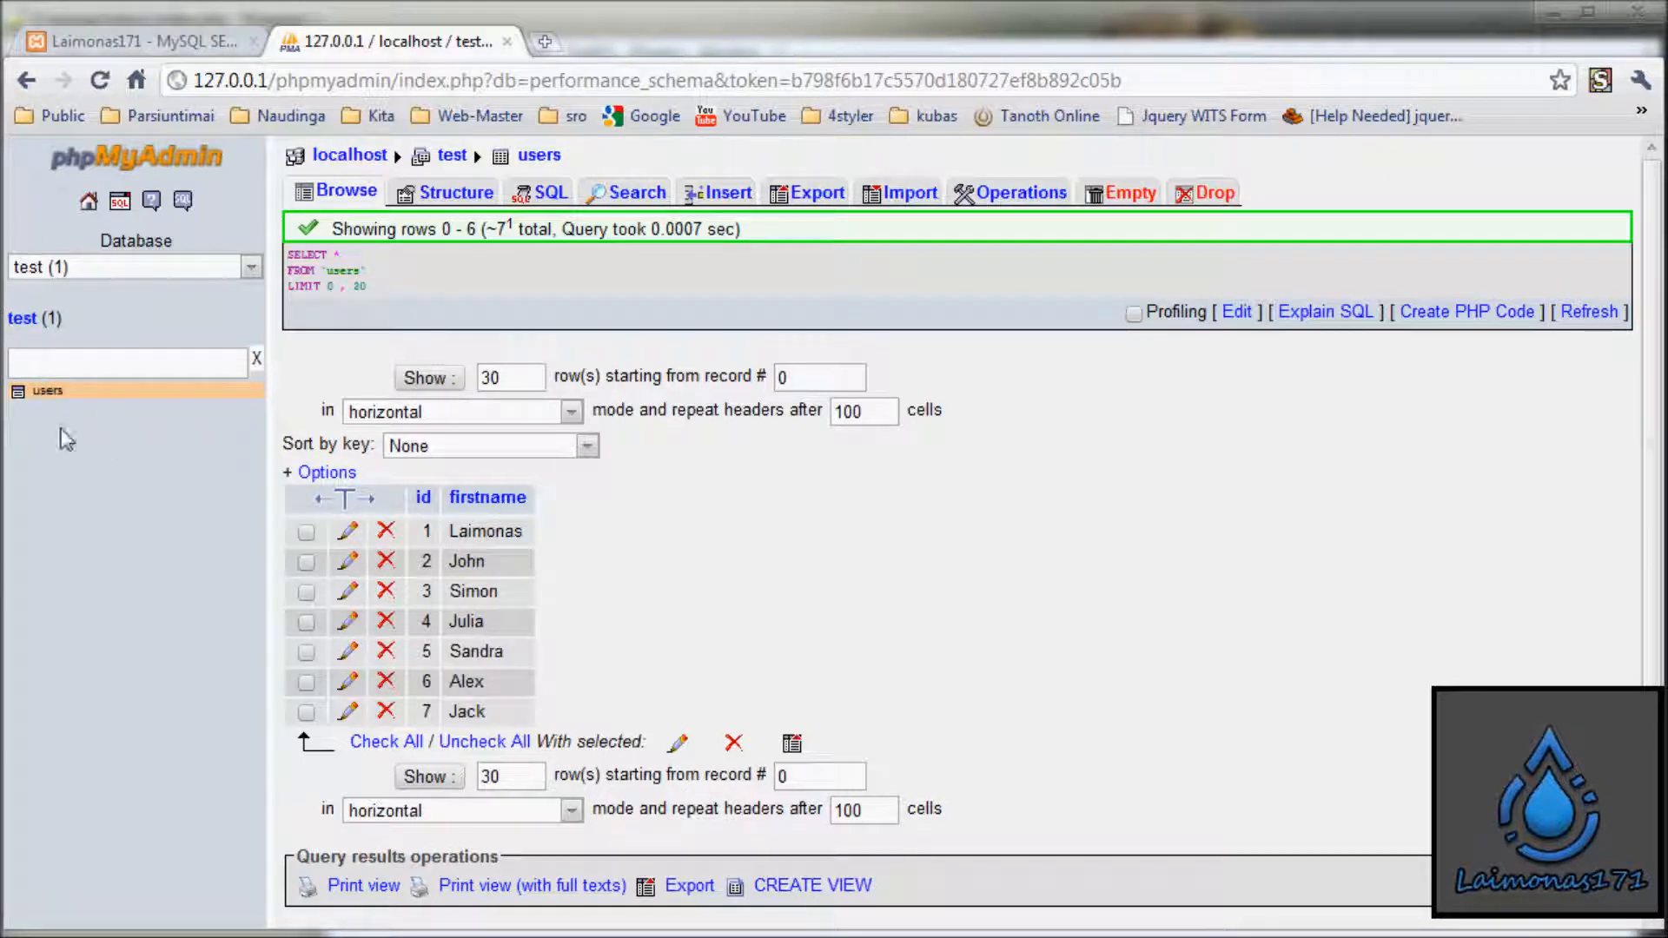
{"action": "mouse_move", "coordinate": [452, 480]}
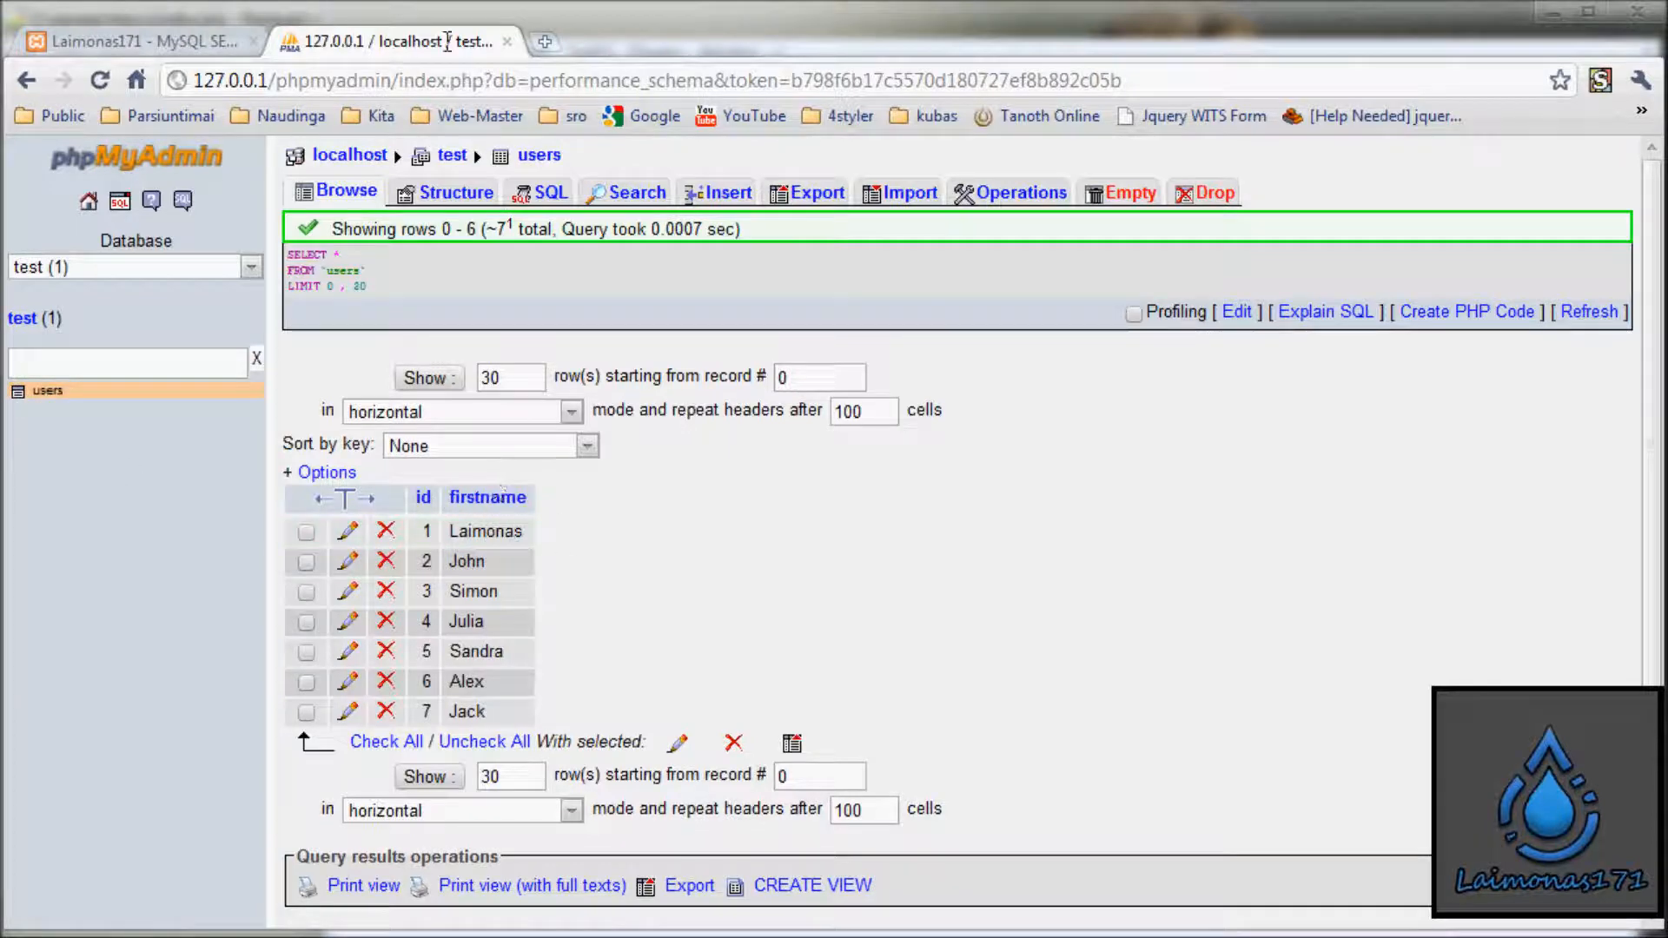
{"action": "mouse_move", "coordinate": [233, 686]}
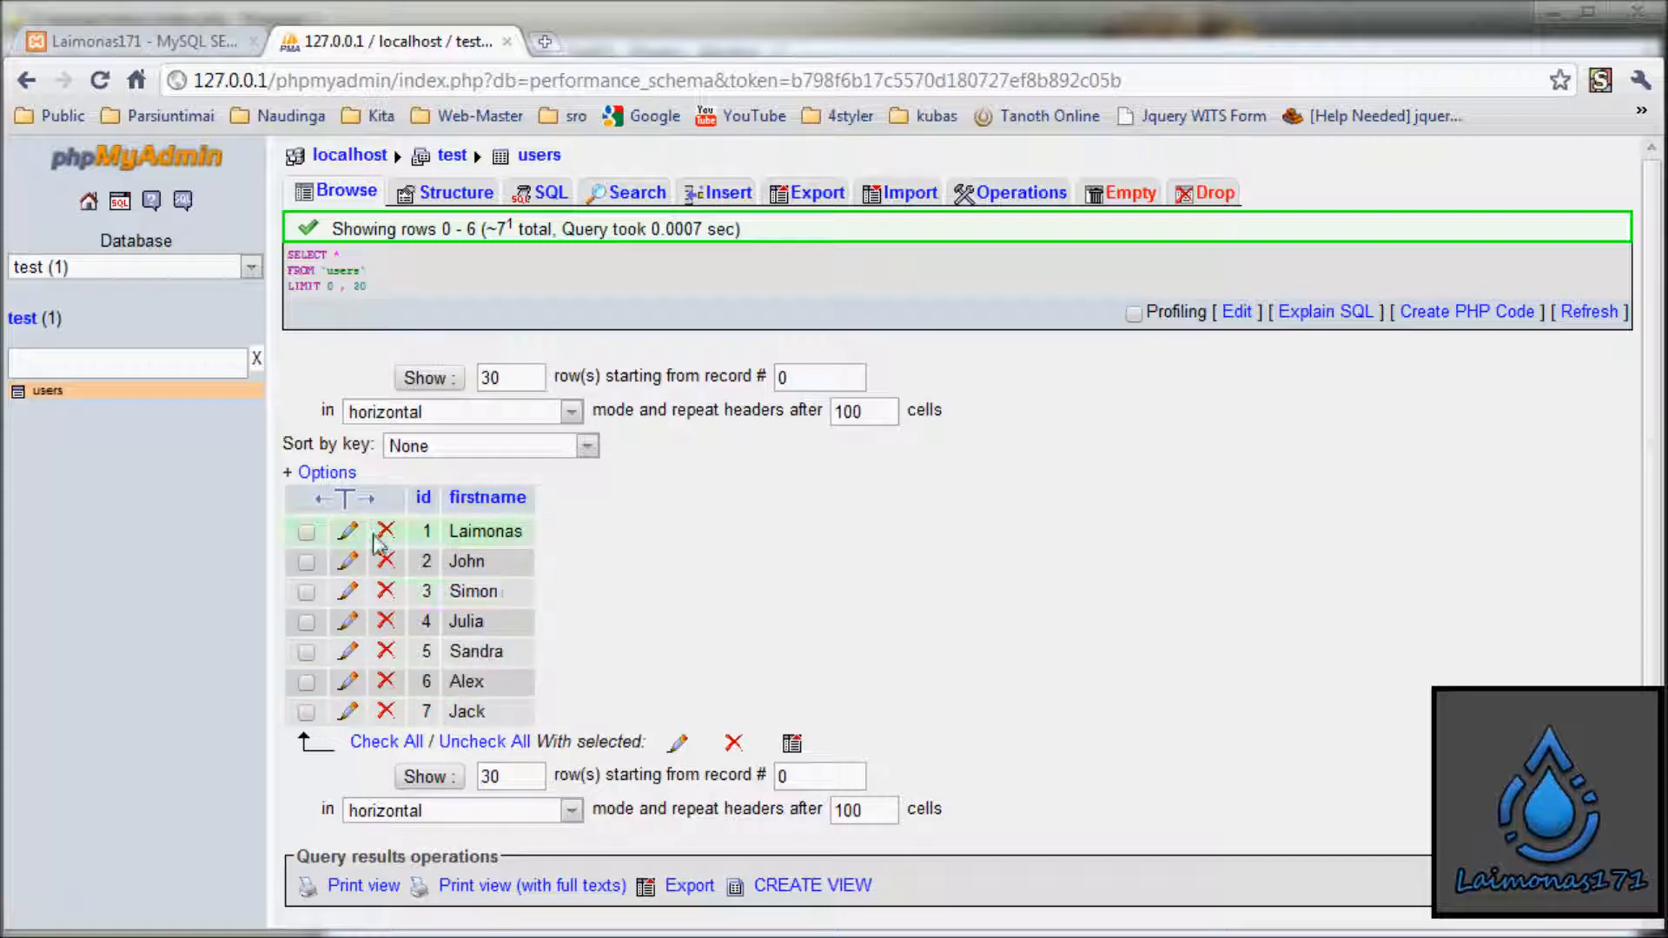
Step: Add a blank line below mysql_select_db and place the cursor there for new code
{"action": "left_click", "coordinate": [127, 42]}
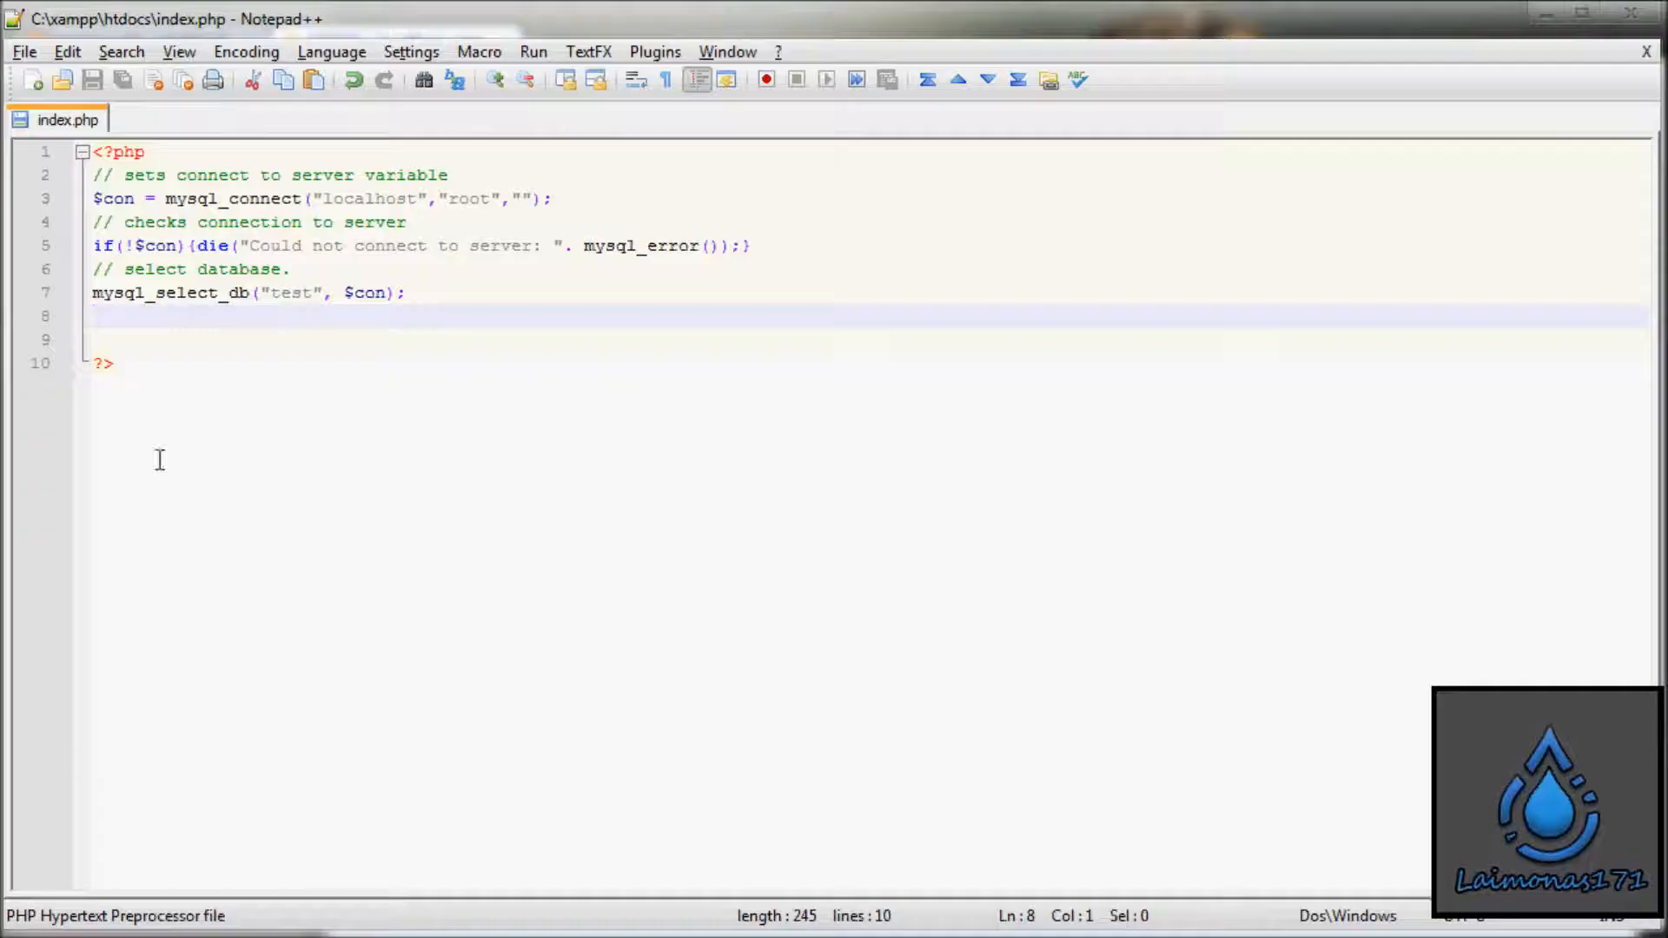
{"action": "key", "text": "Return"}
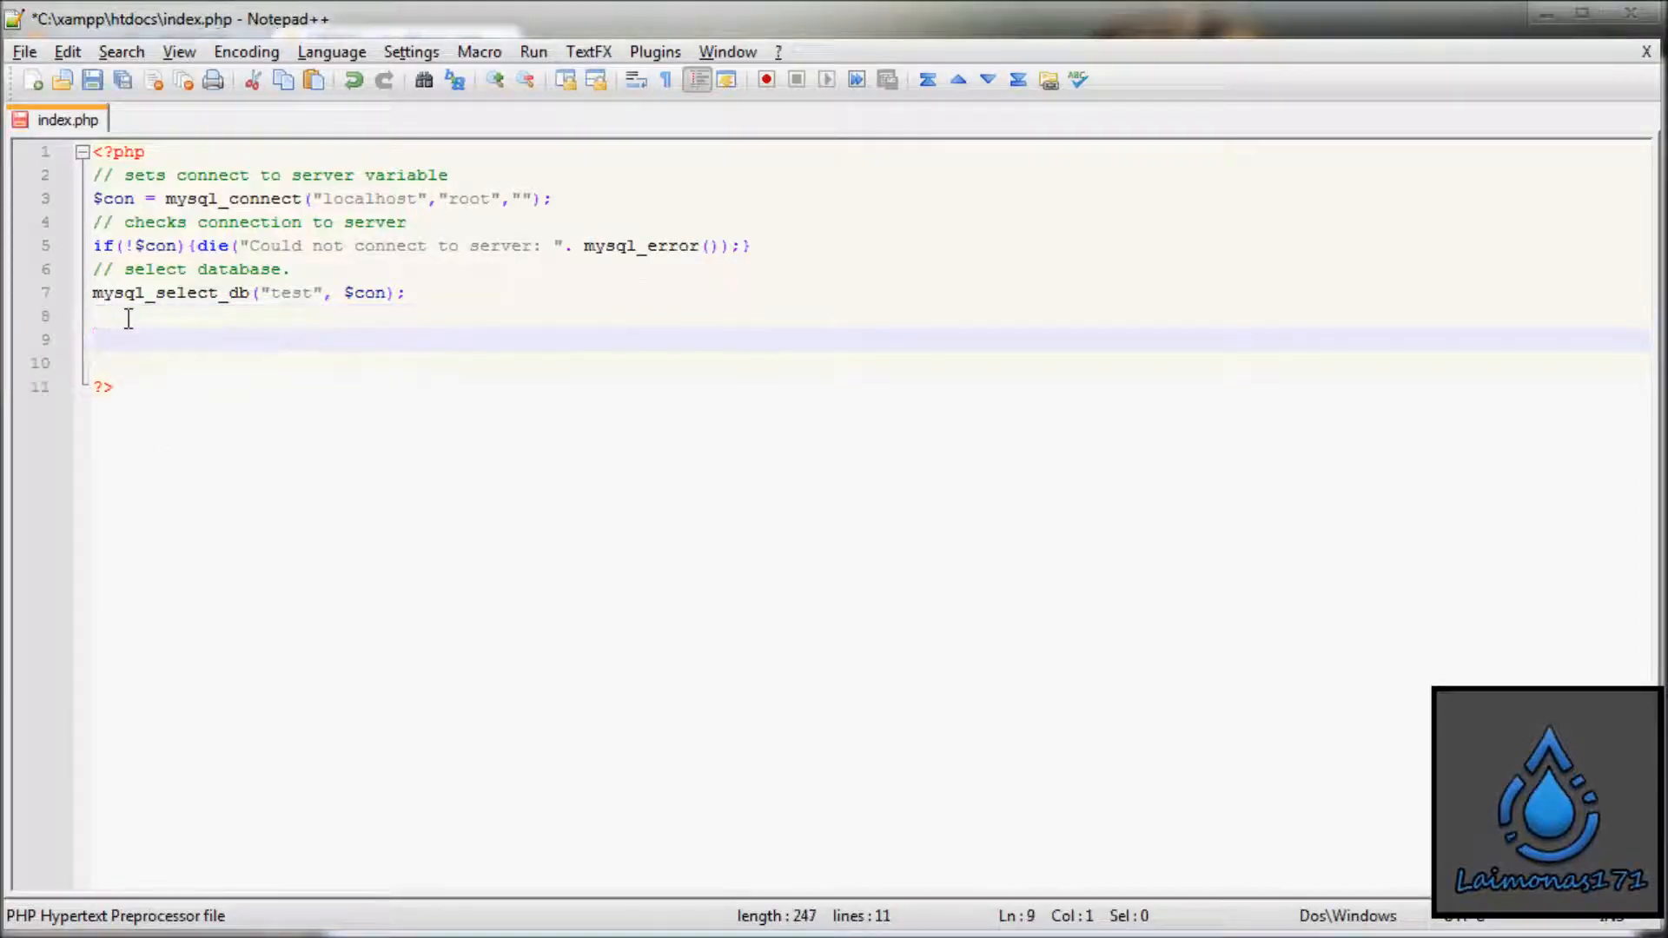
{"action": "mouse_move", "coordinate": [331, 280]}
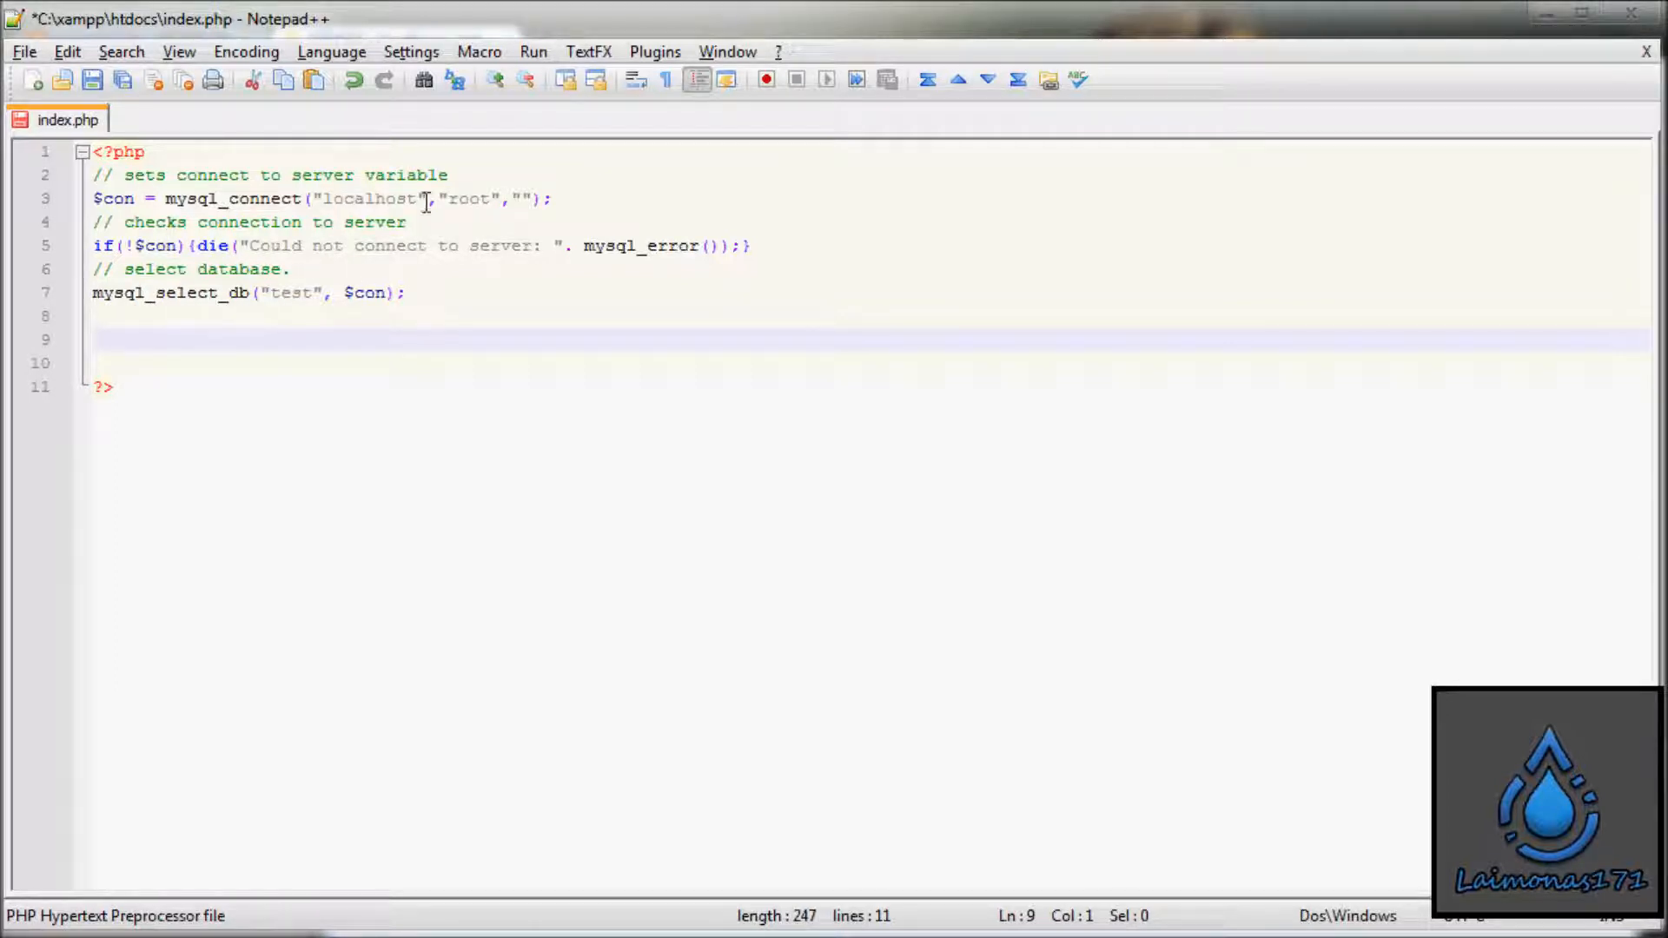
{"action": "left_click_drag", "start_coordinate": [325, 198], "coordinate": [537, 198]}
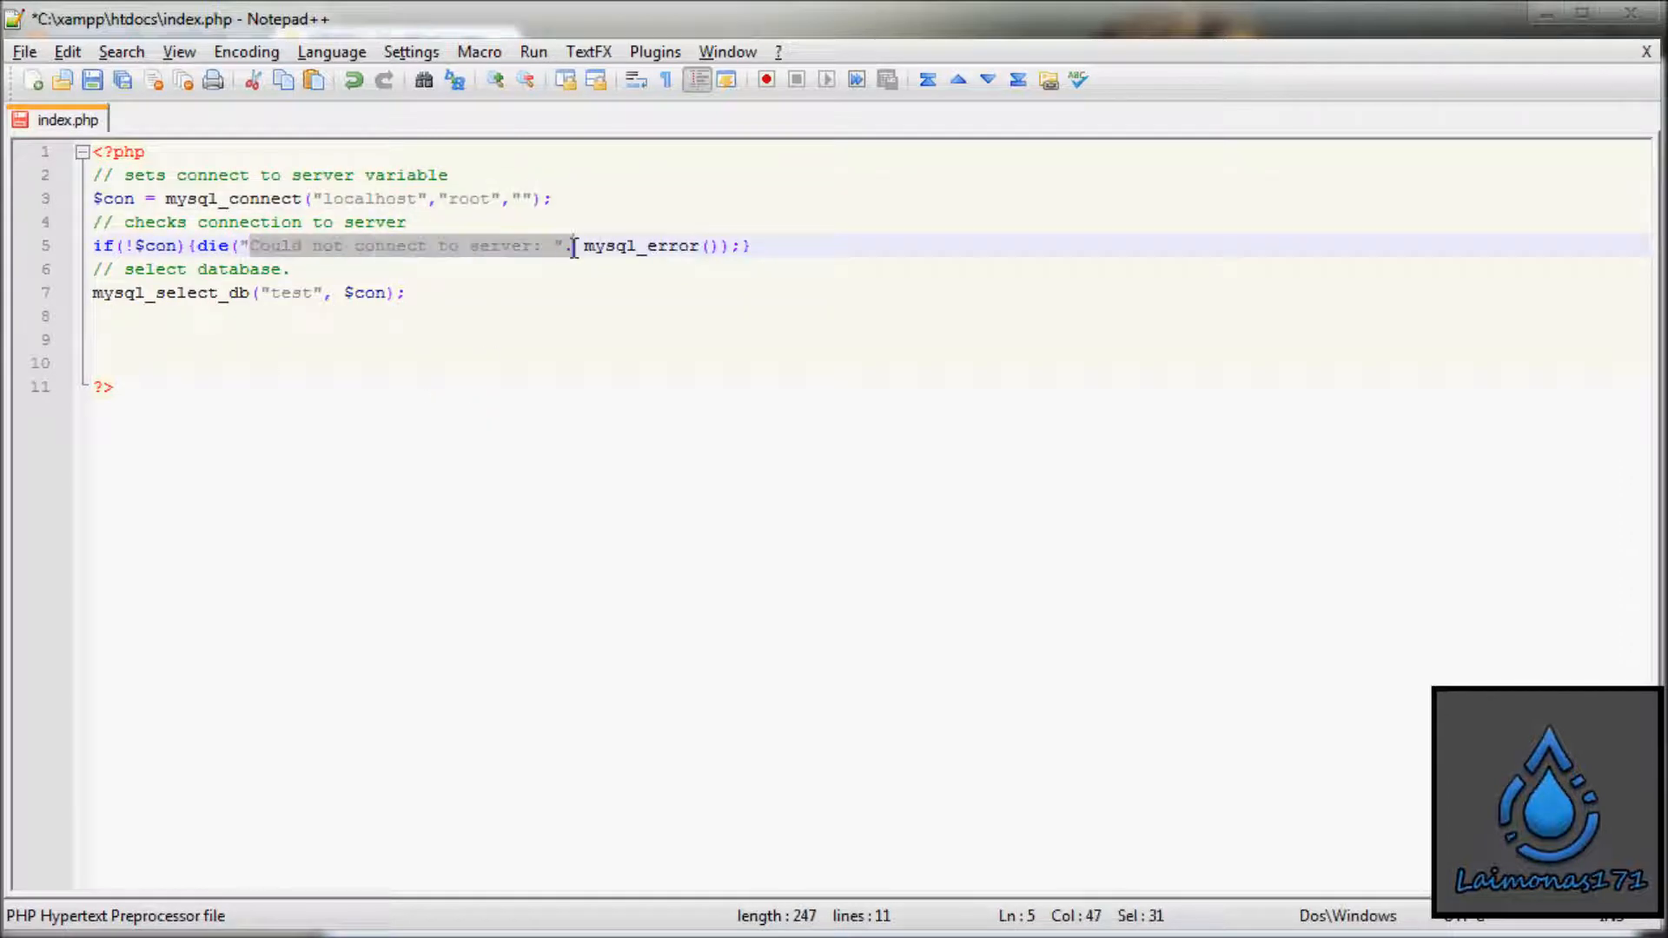
{"action": "left_click", "coordinate": [627, 339]}
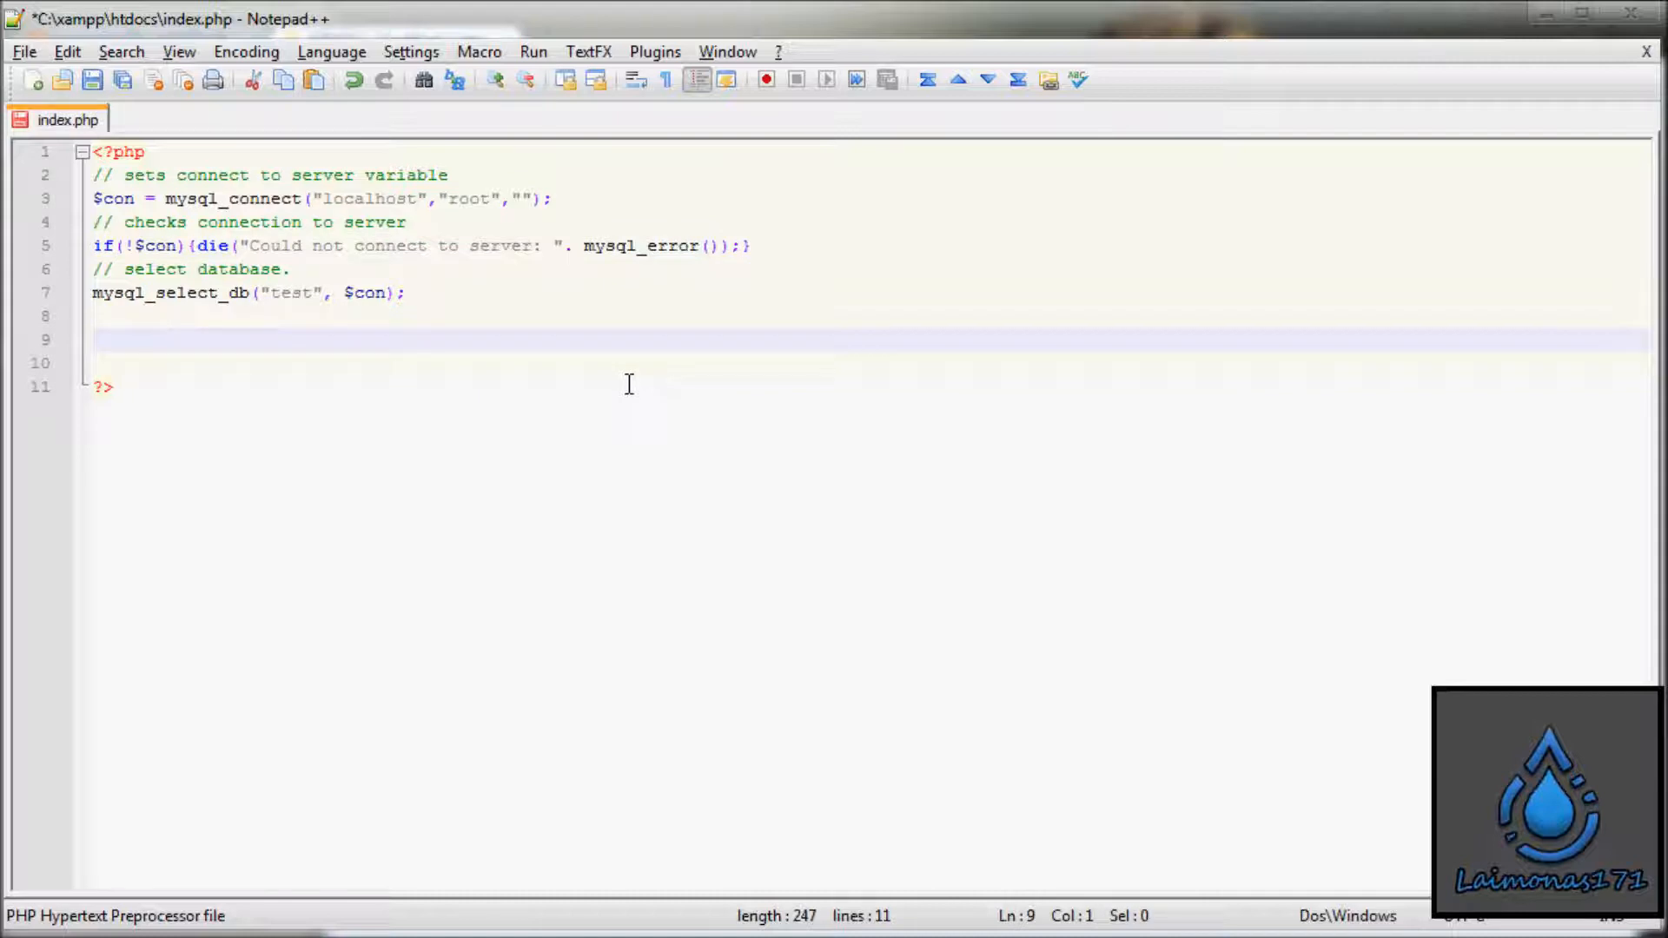
Step: Write $result = mysql_query("SELECT * FROM users"); on the new line
{"action": "type", "text": "$"}
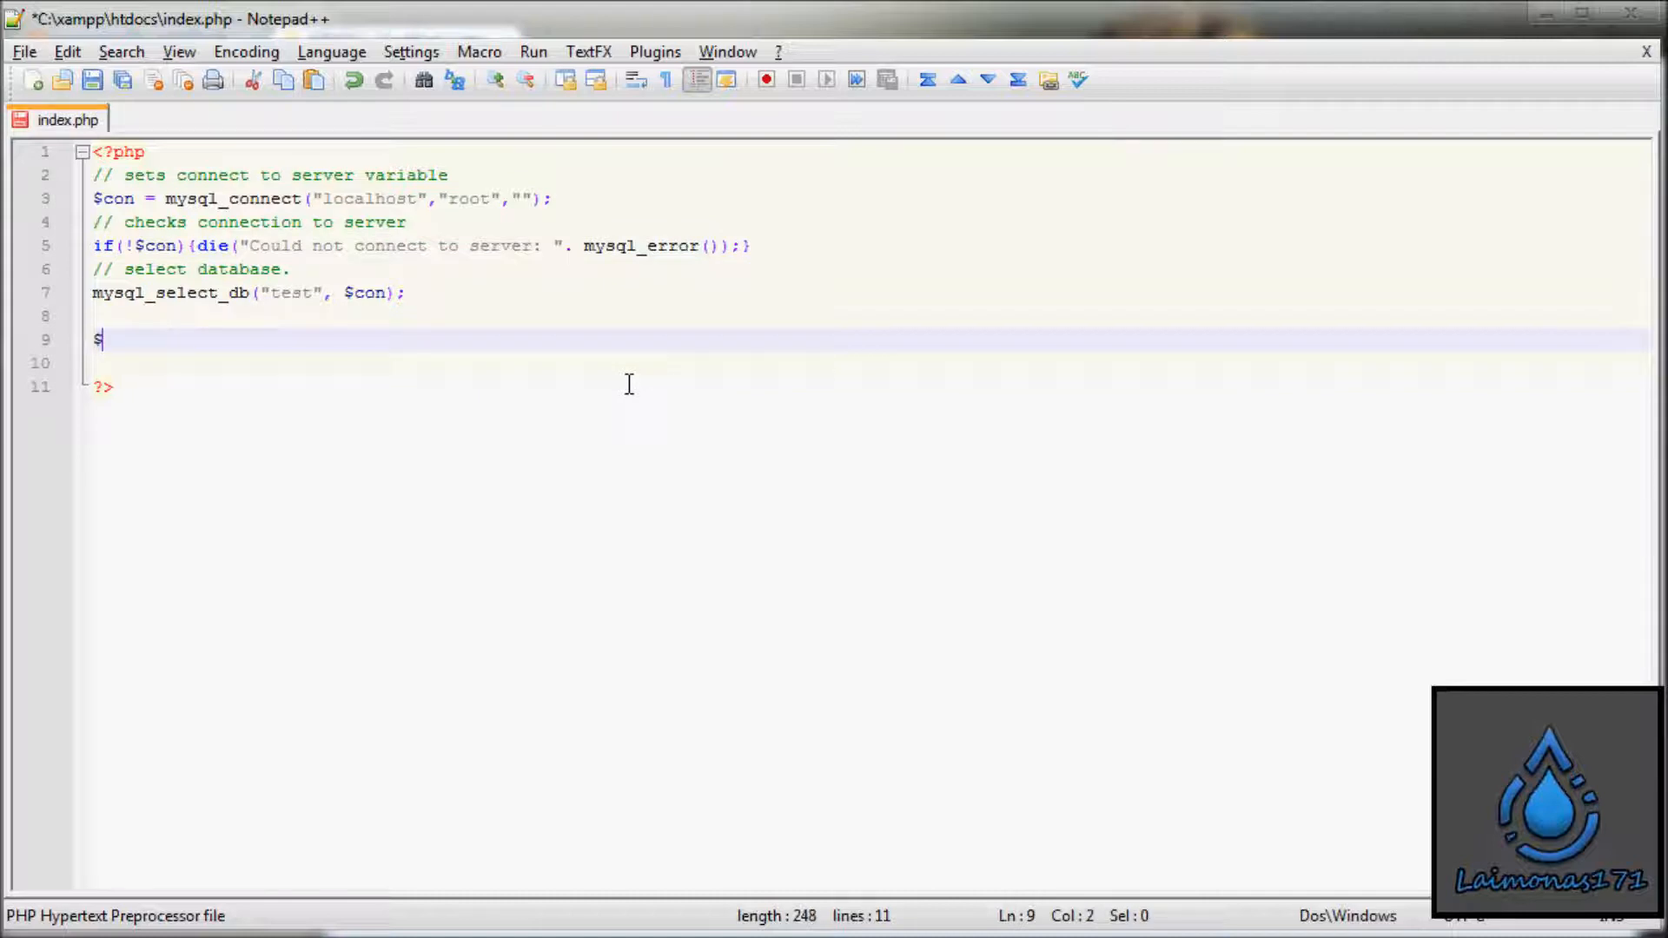
{"action": "type", "text": "re"}
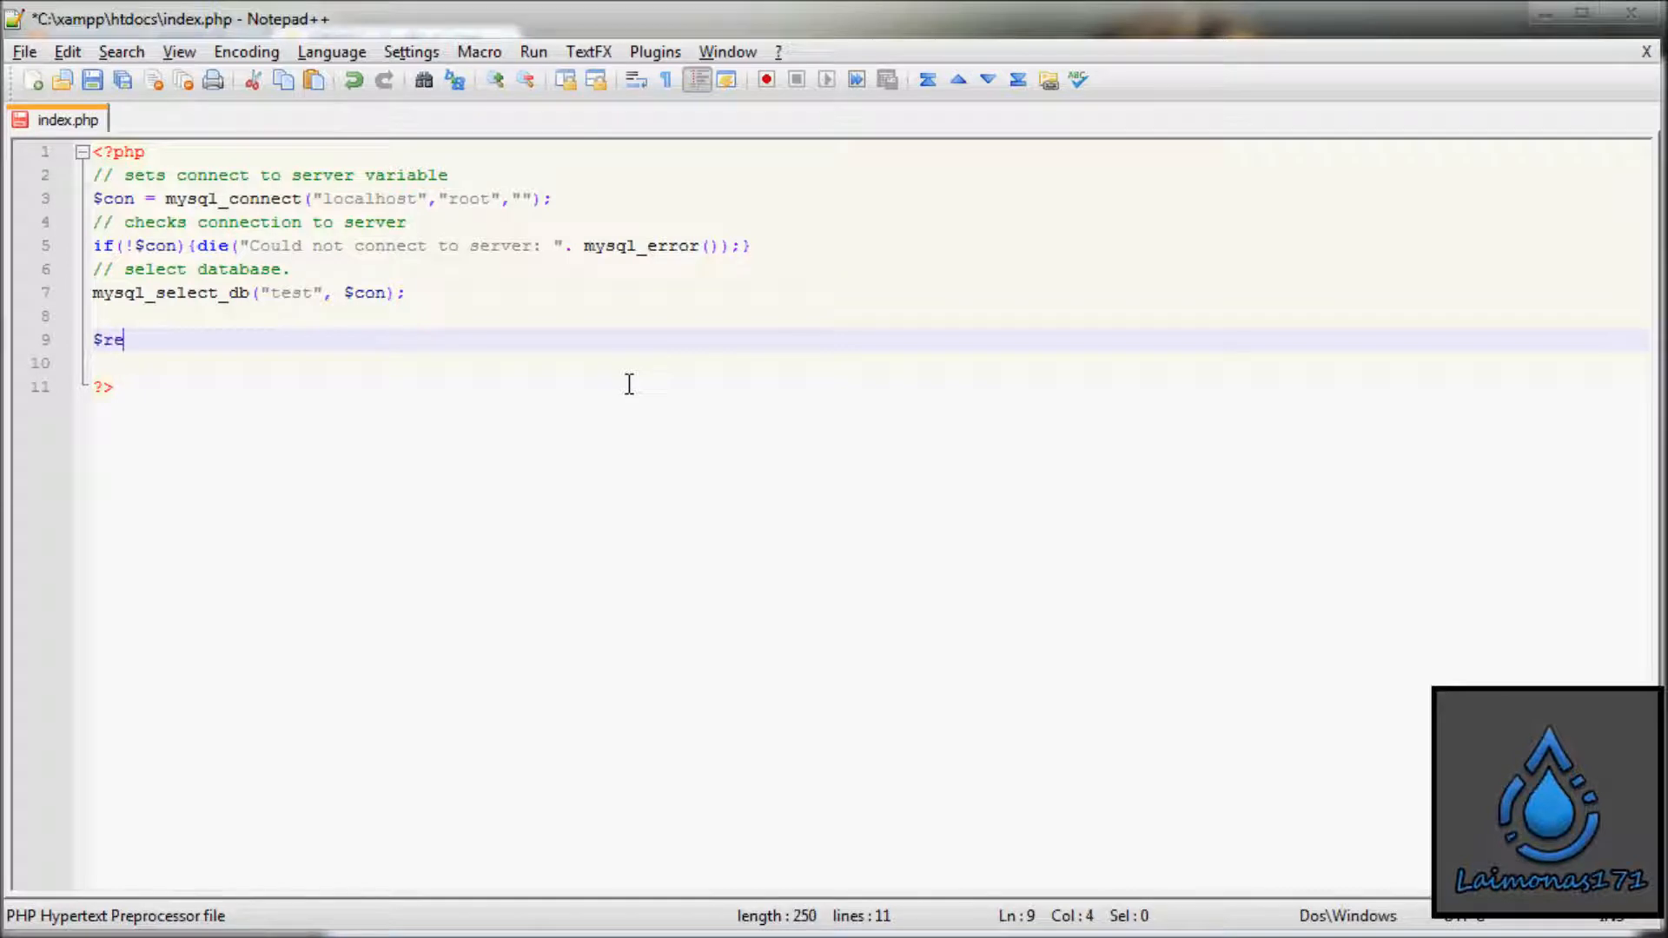
{"action": "type", "text": "sult"}
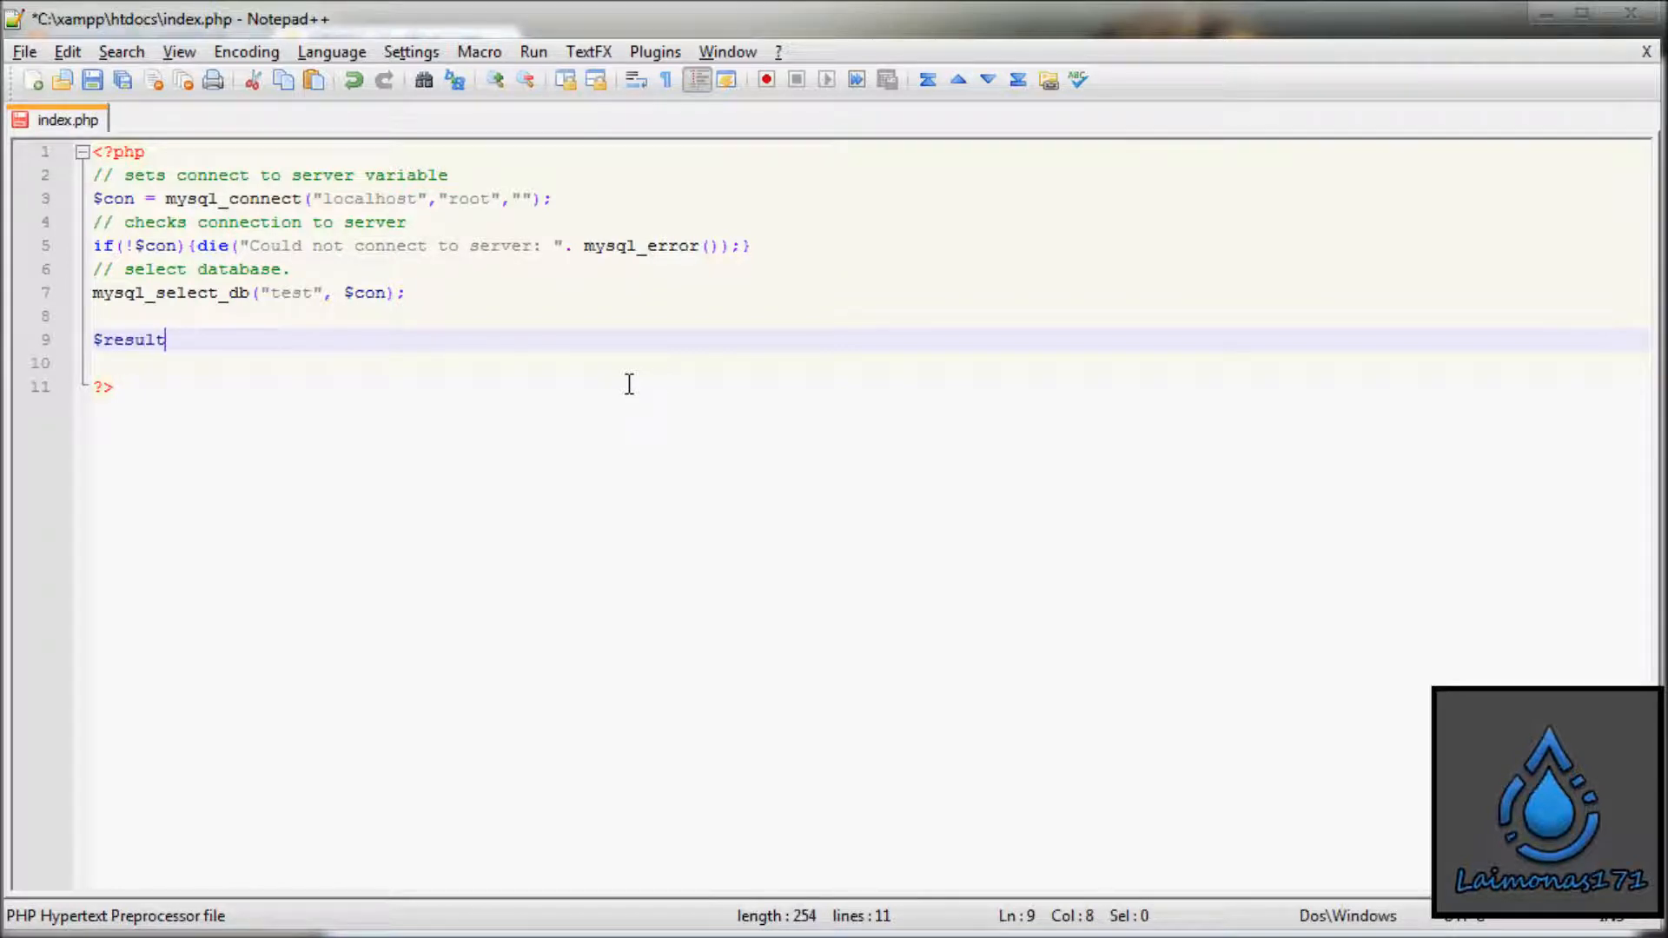
{"action": "type", "text": "="}
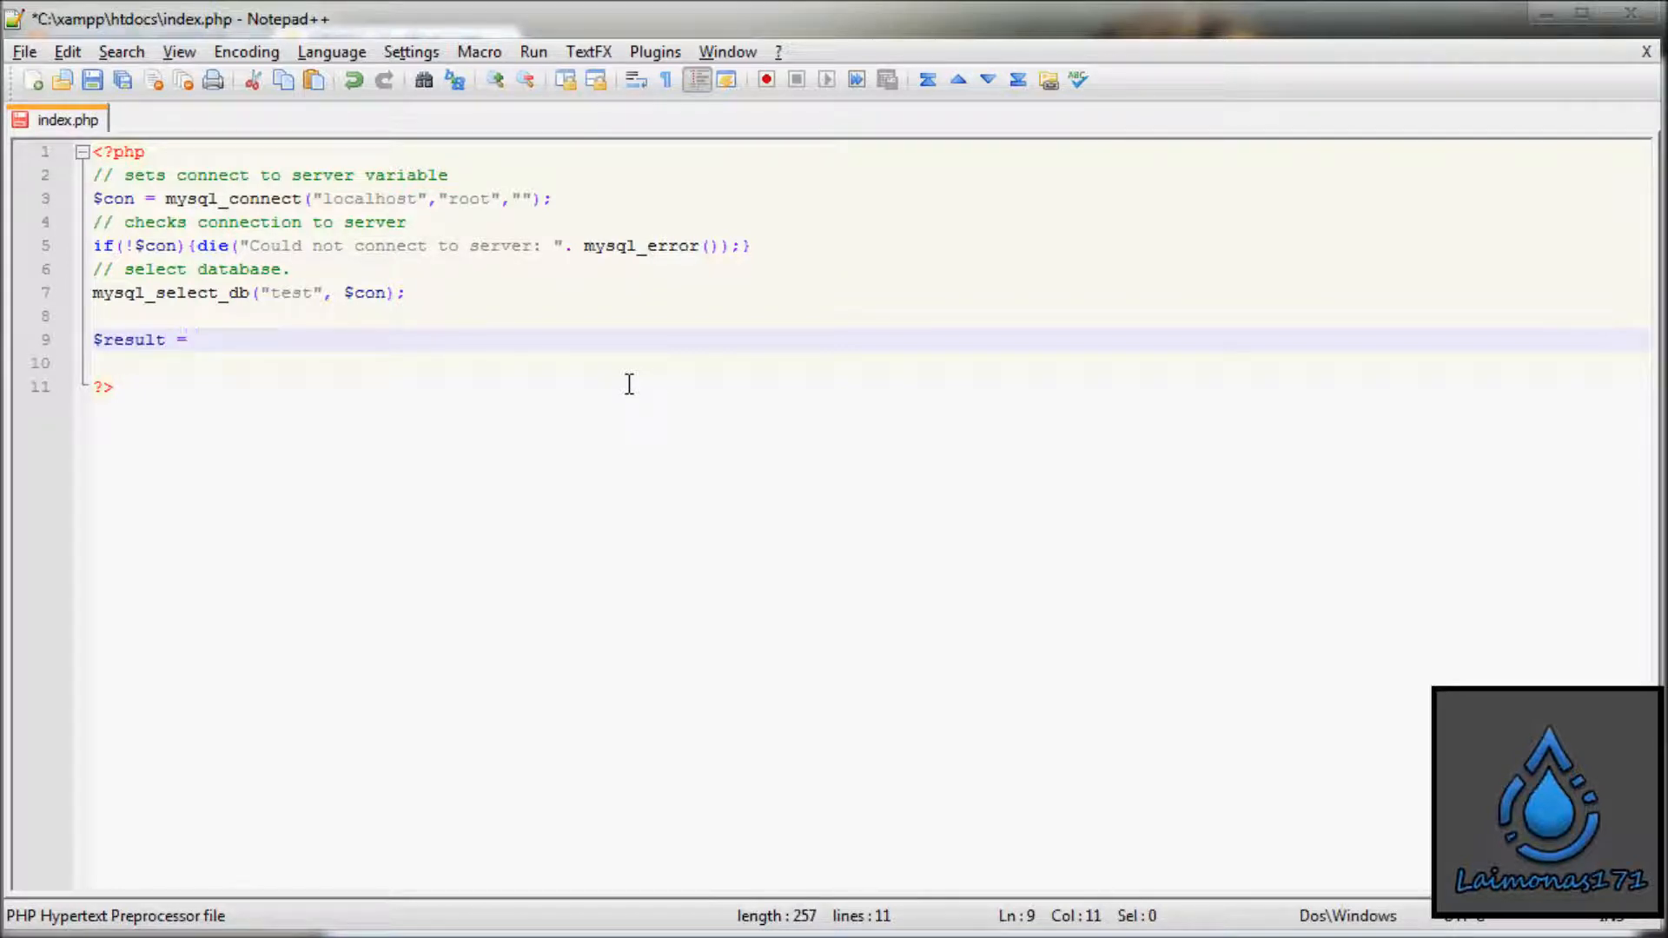
{"action": "type", "text": "m"}
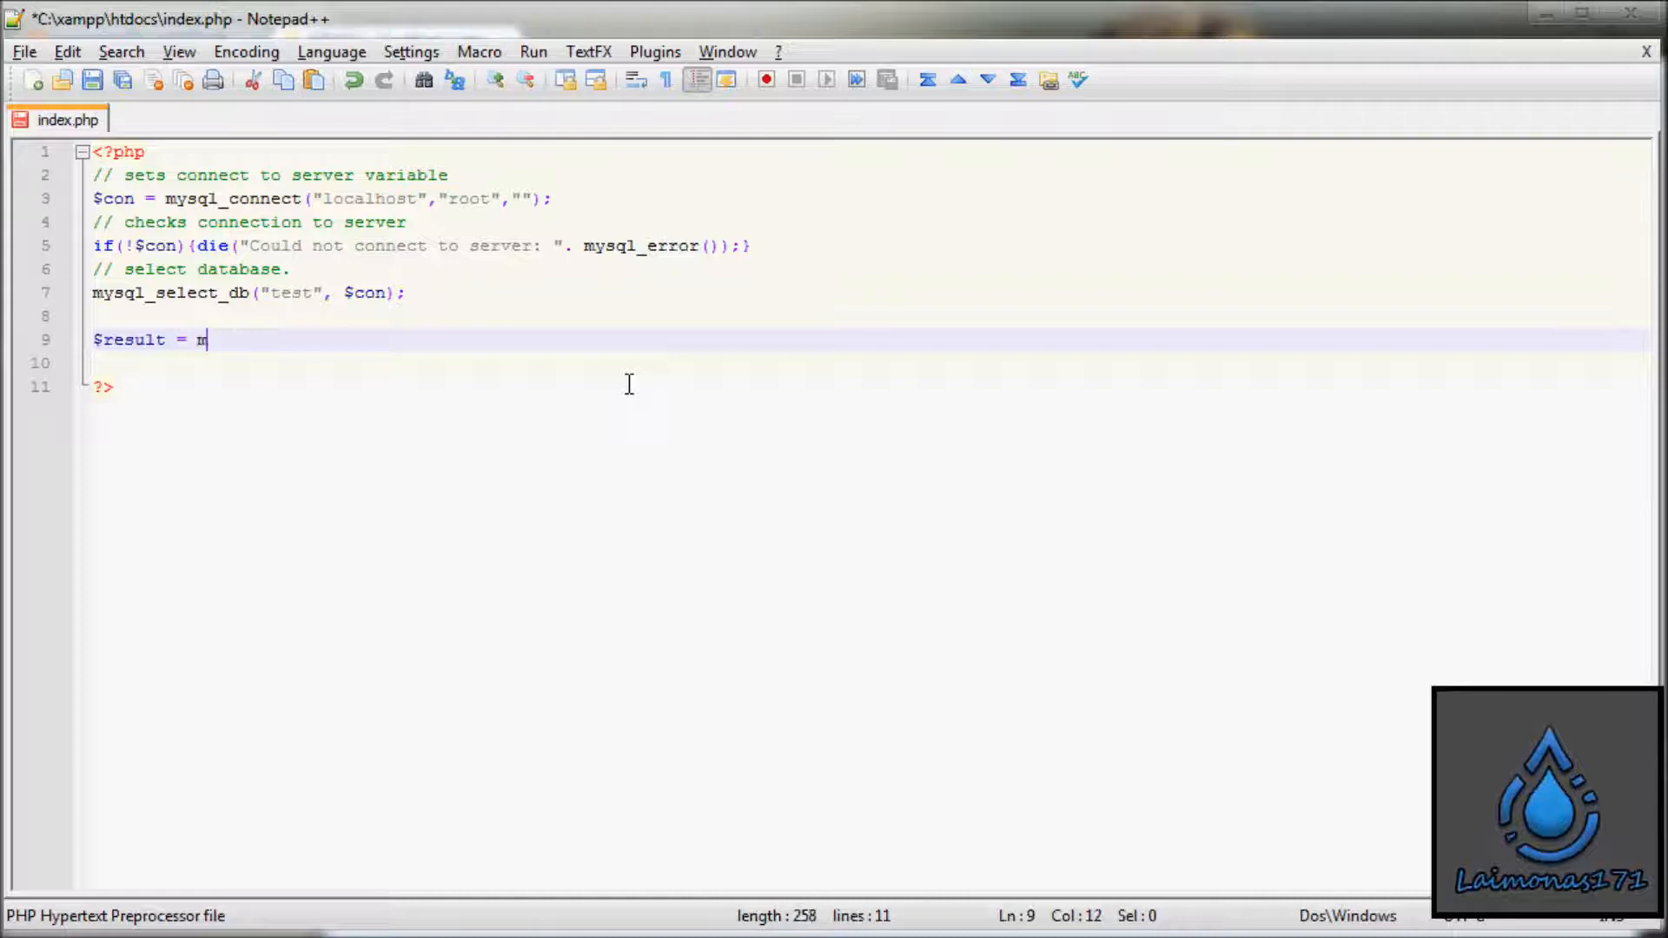
{"action": "type", "text": "ysql"}
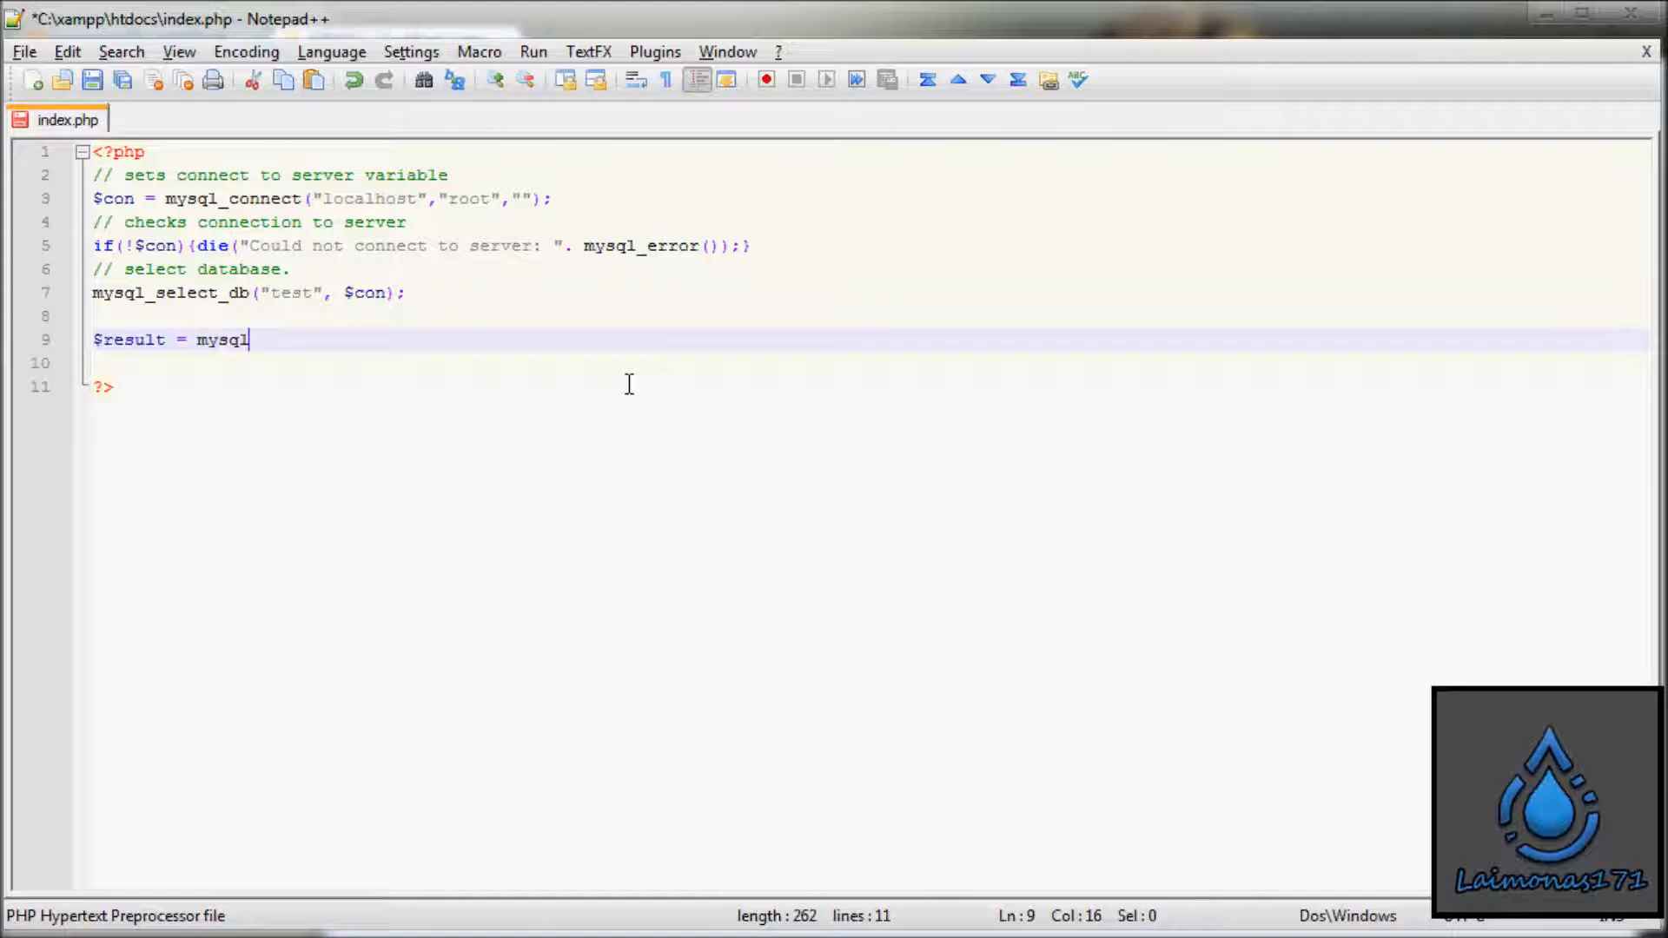
{"action": "type", "text": "_quer"}
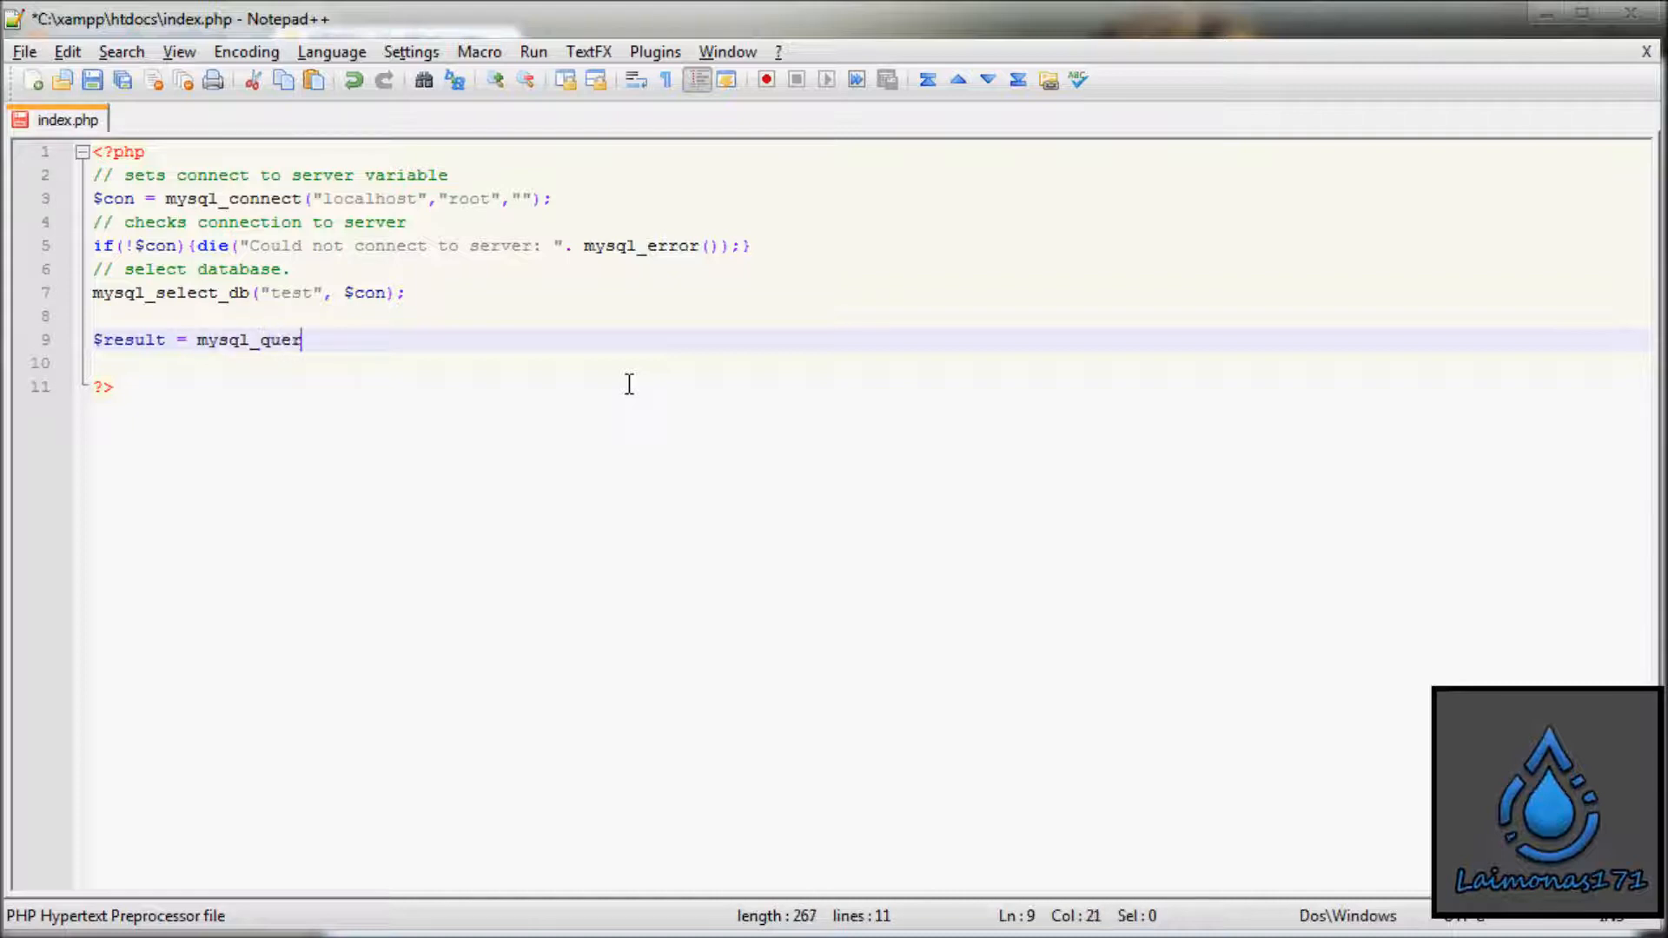
{"action": "type", "text": "y"}
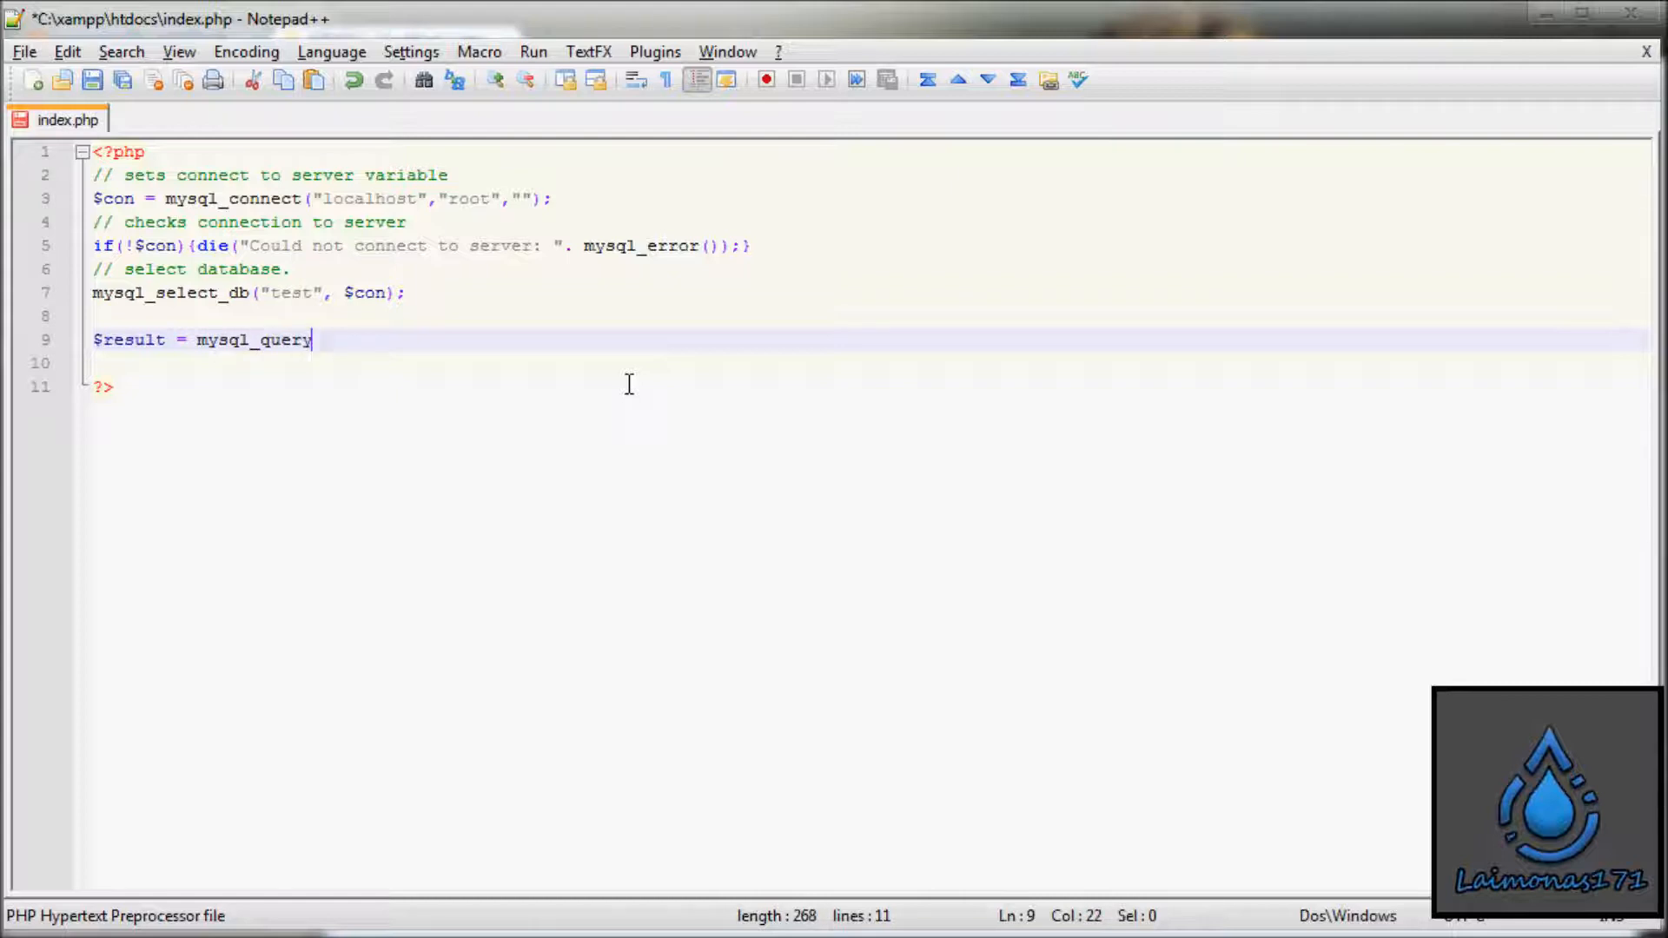
{"action": "type", "text": "();"}
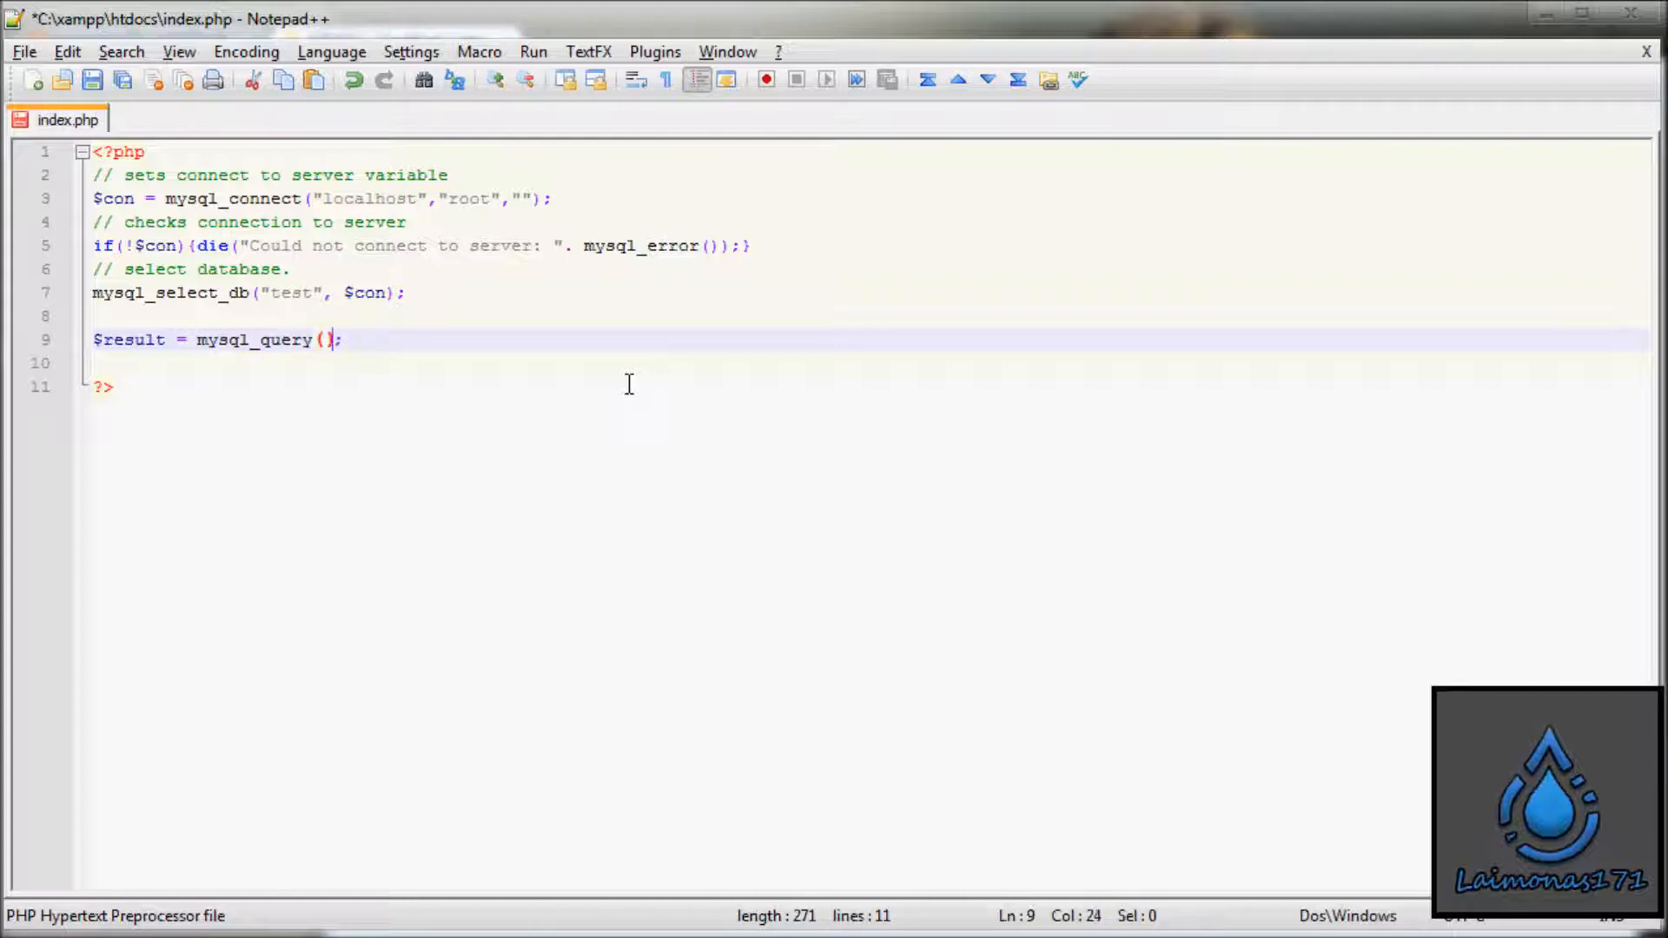
{"action": "type", "text": "\"\""}
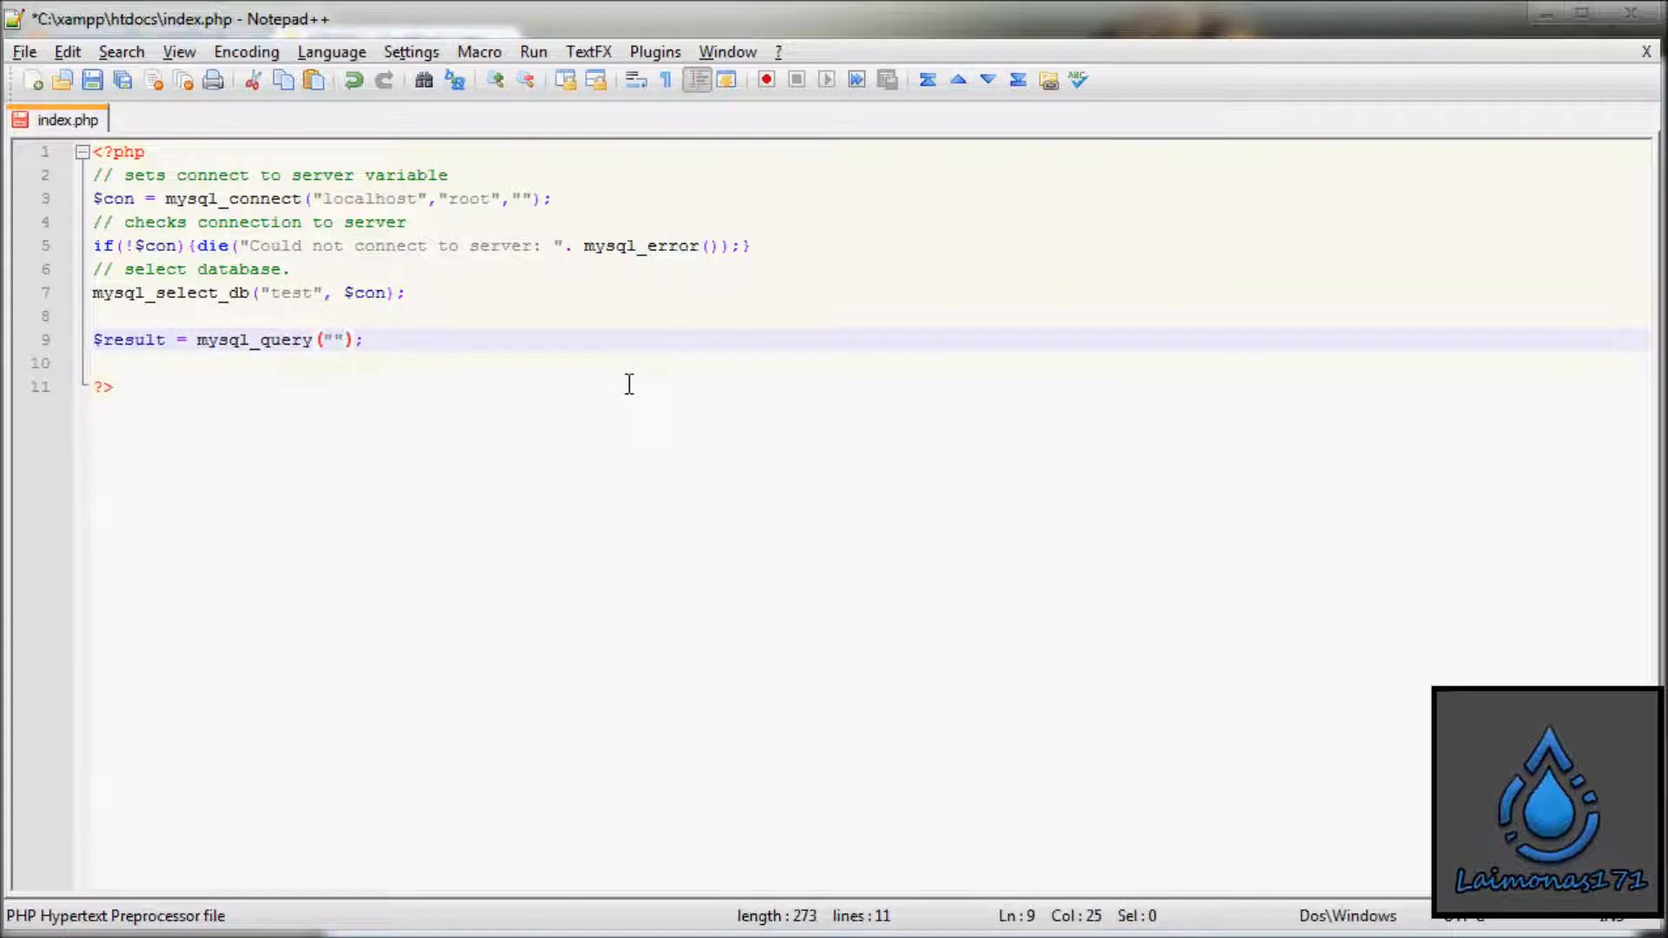
{"action": "type", "text": "SELECTY"}
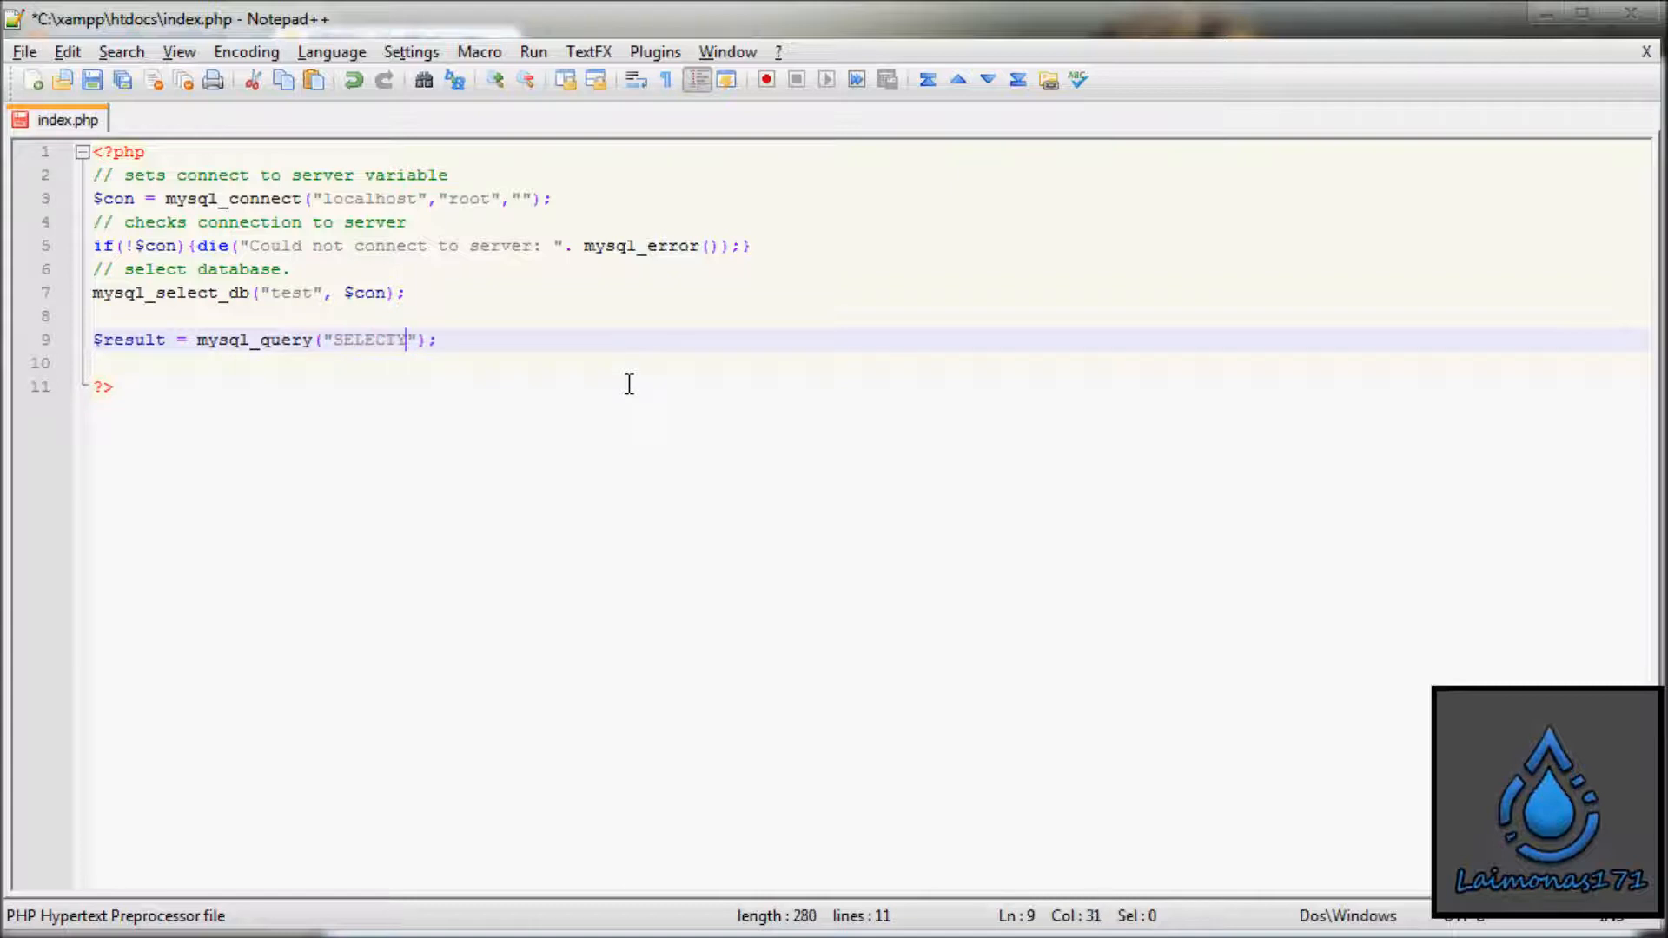
{"action": "type", "text": "*"}
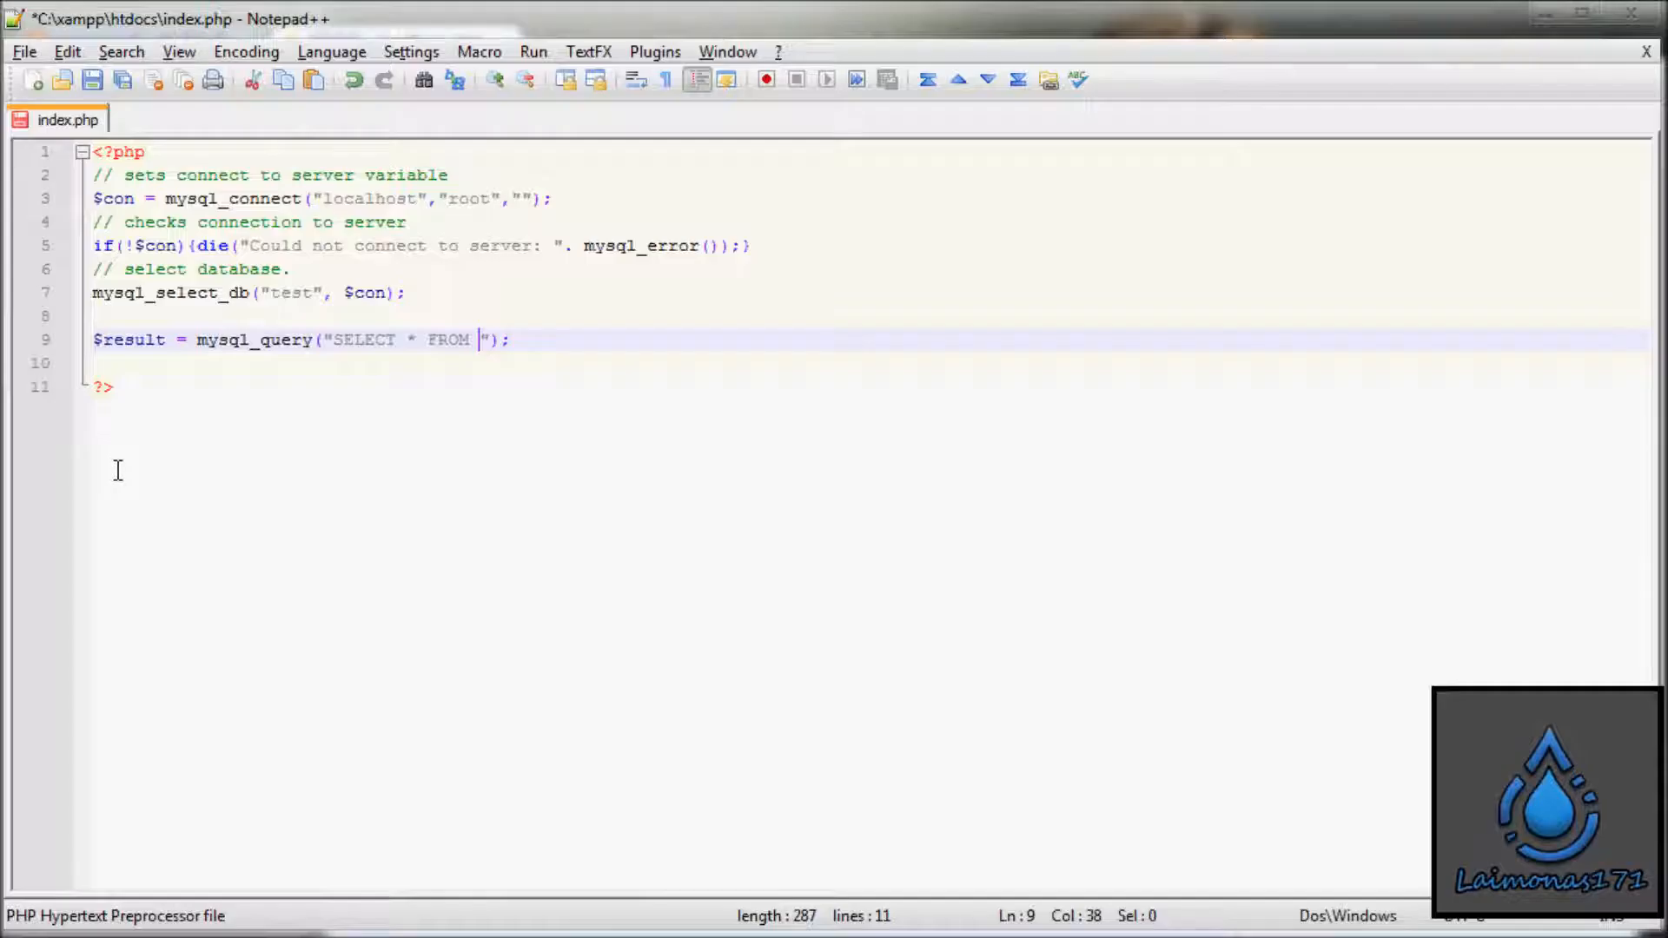
{"action": "type", "text": "users"}
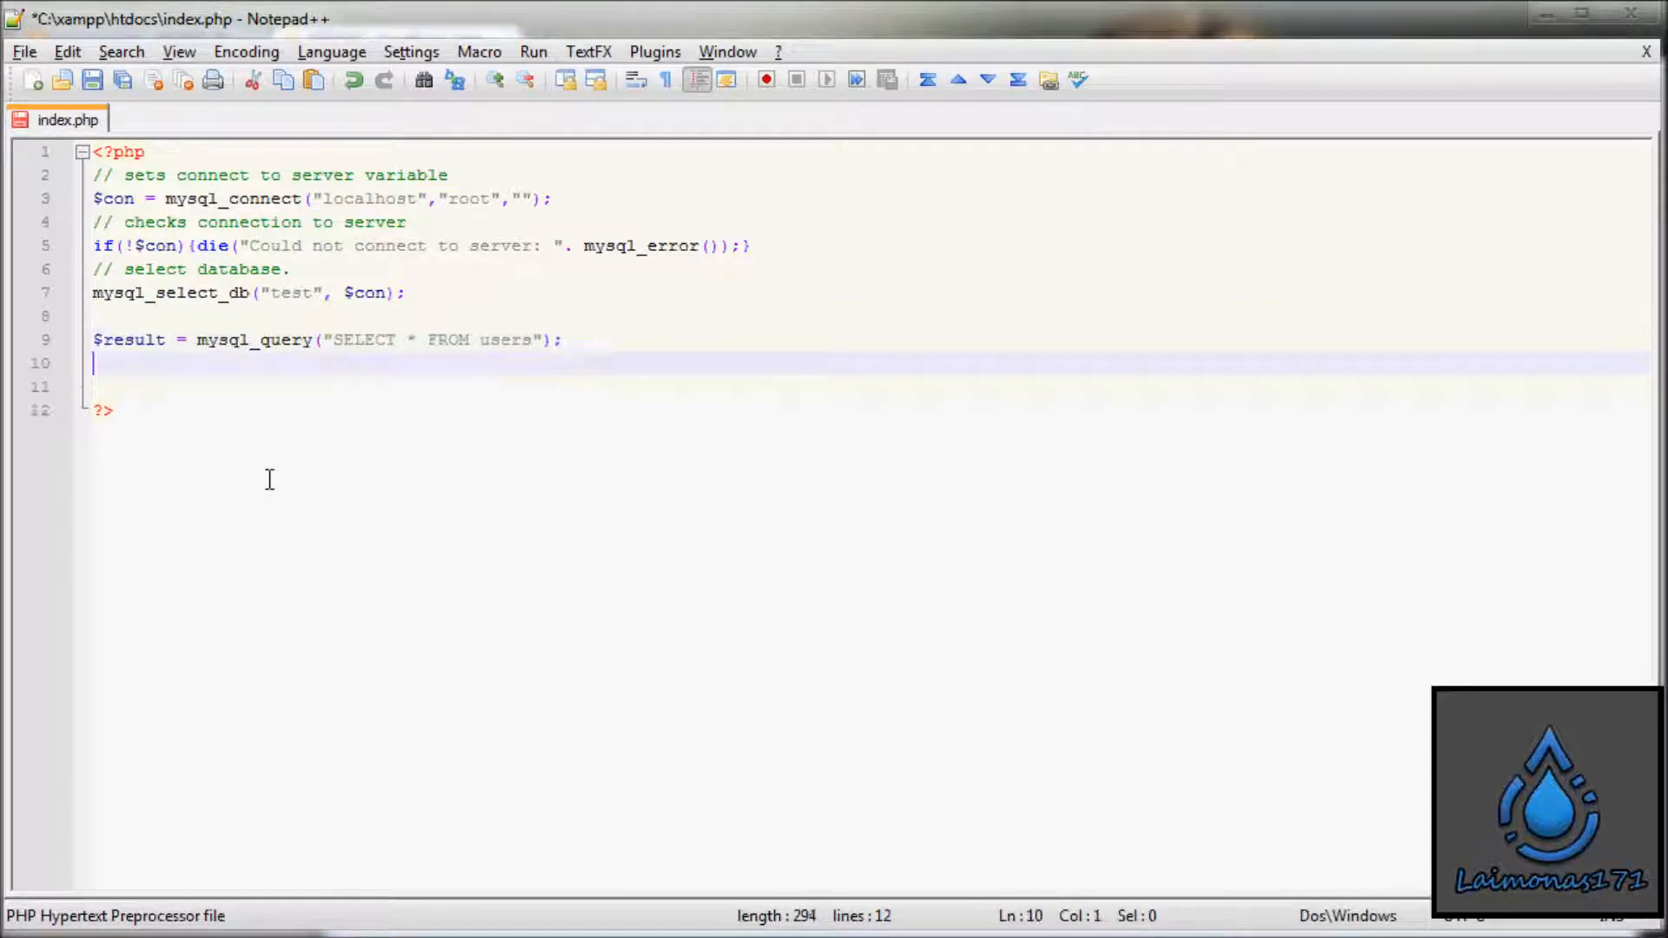
Step: Write while($row = mysql_fetch_array($result)) with an opening brace
{"action": "type", "text": "while"}
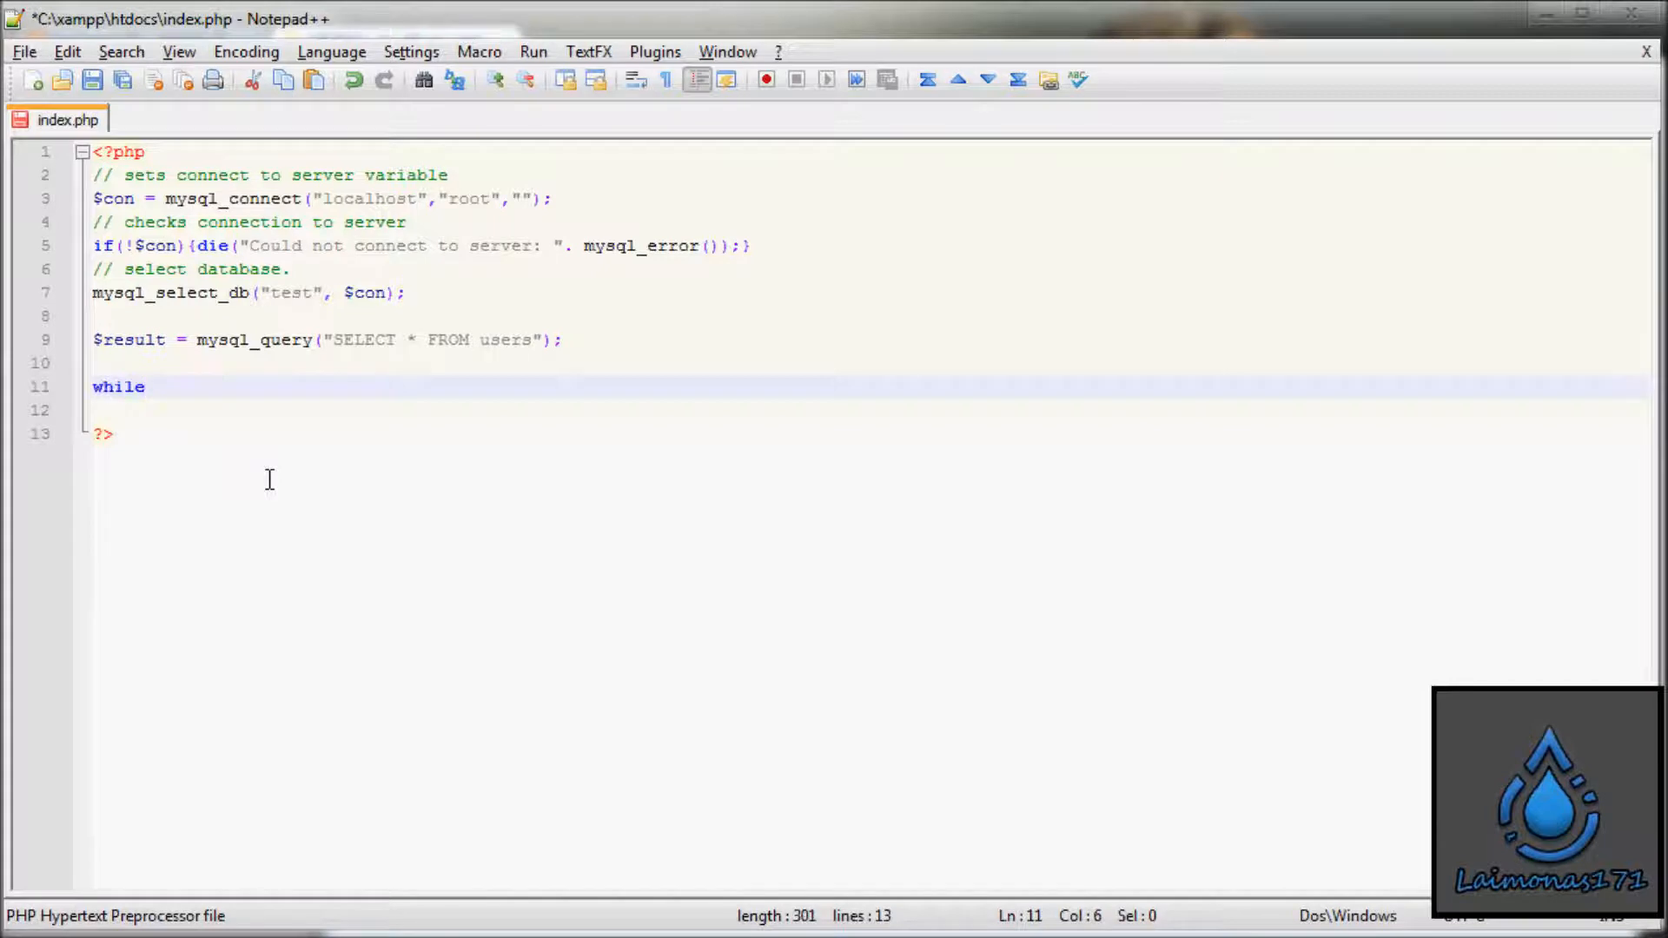
{"action": "type", "text": "("}
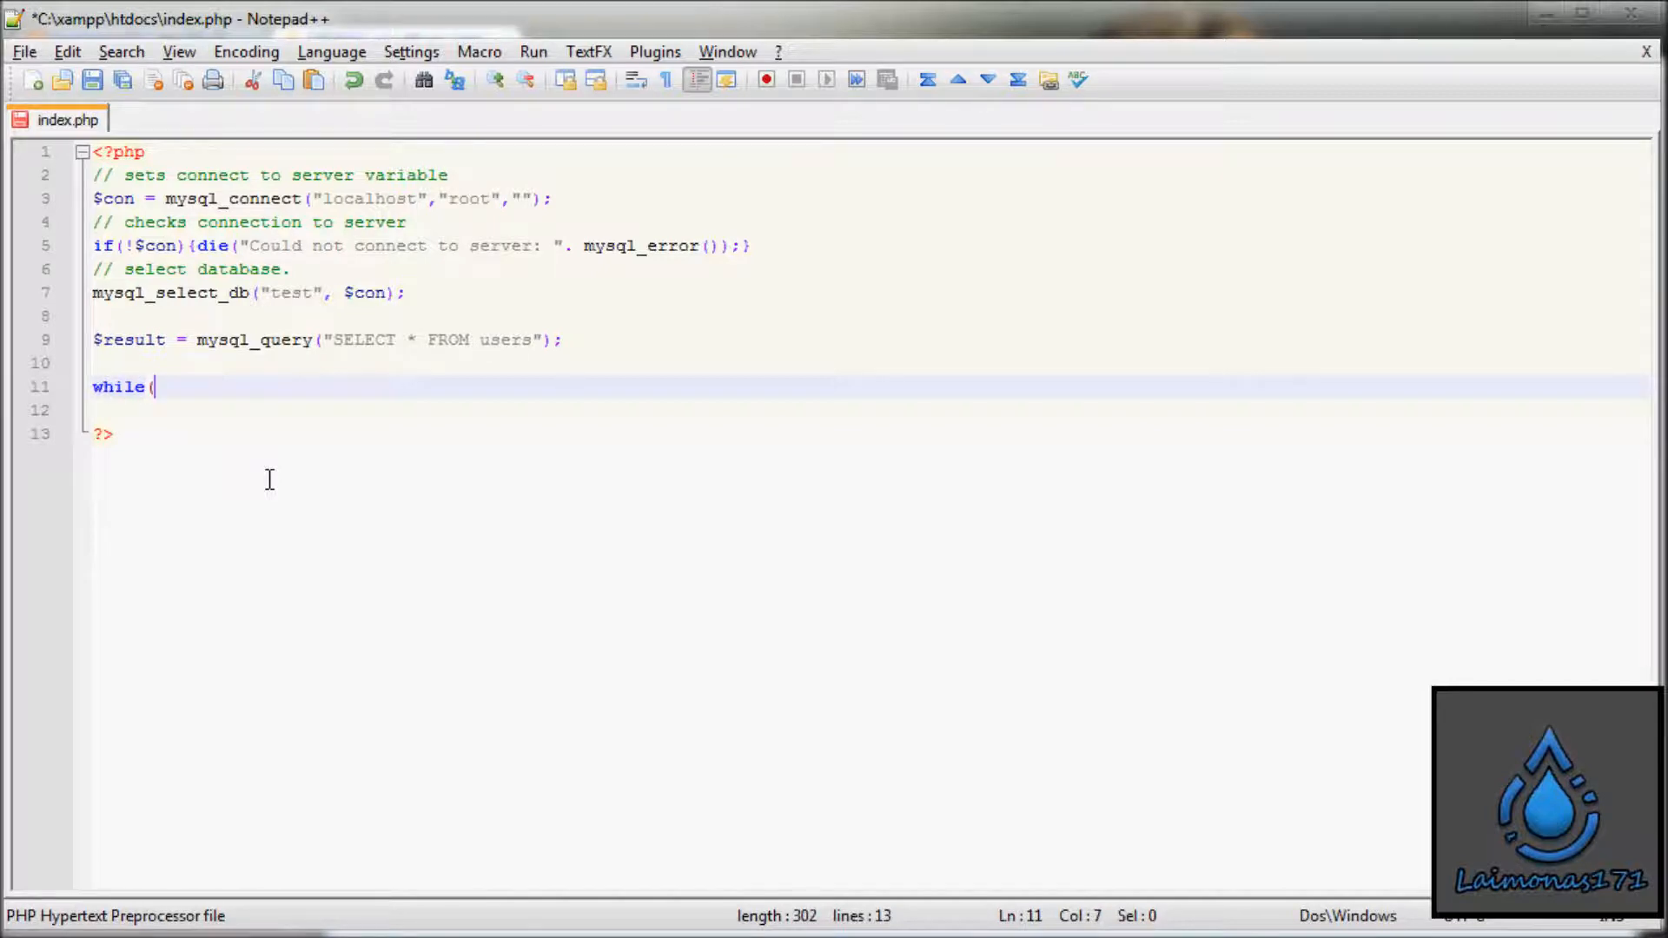
{"action": "type", "text": "$row"}
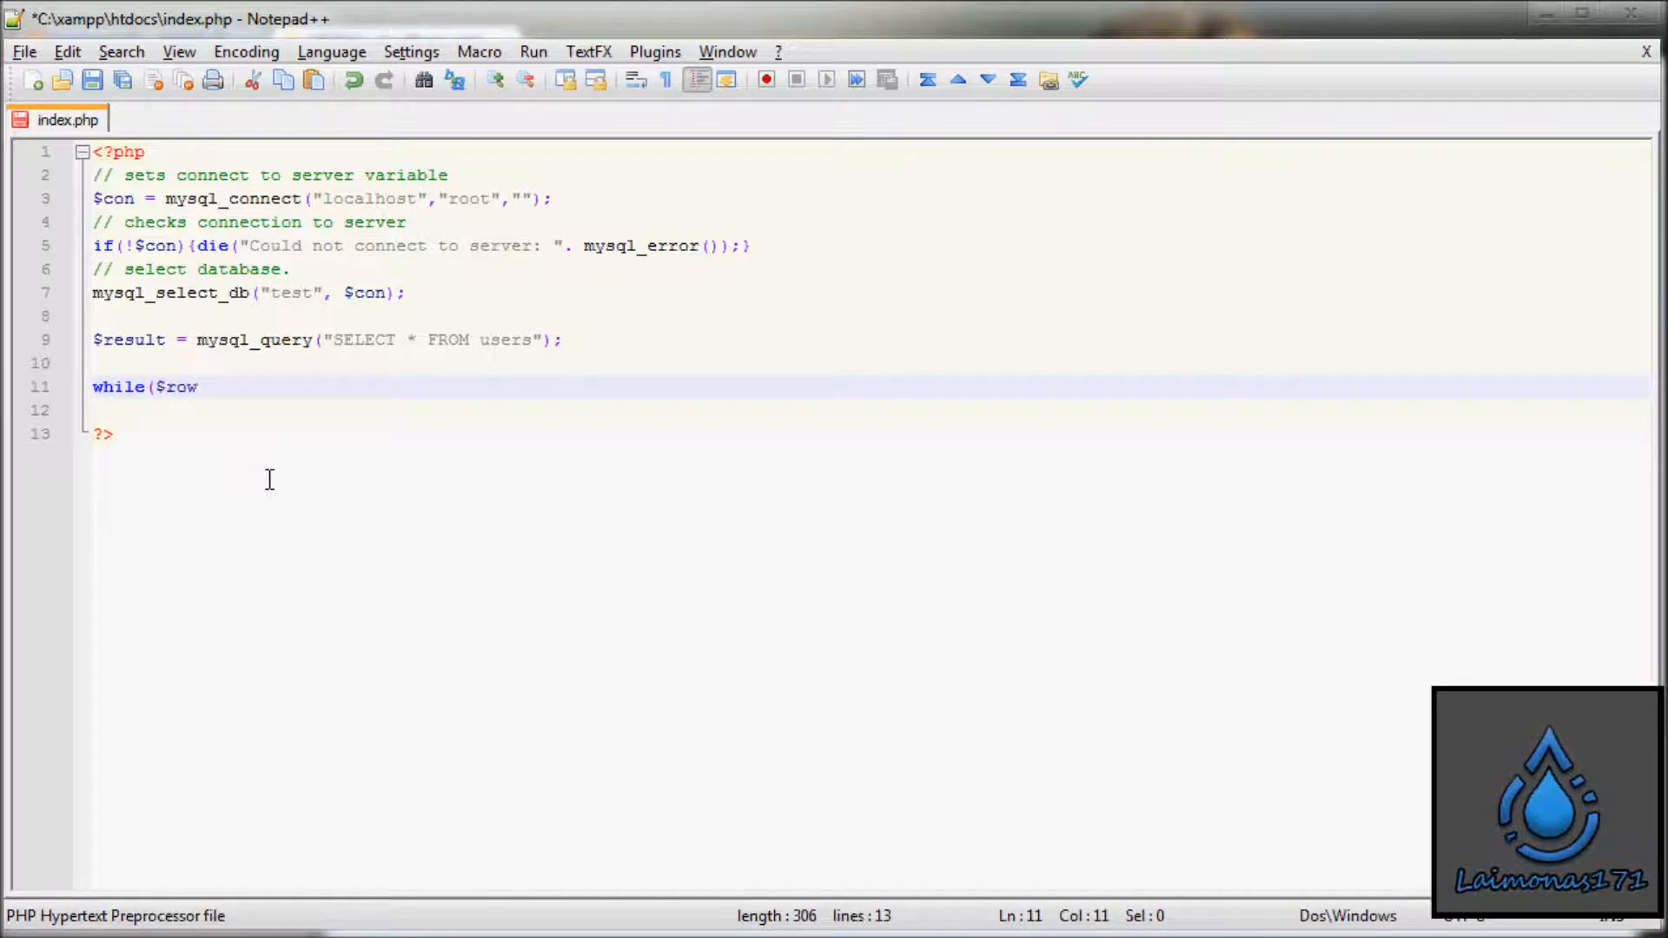
{"action": "type", "text": "= m"}
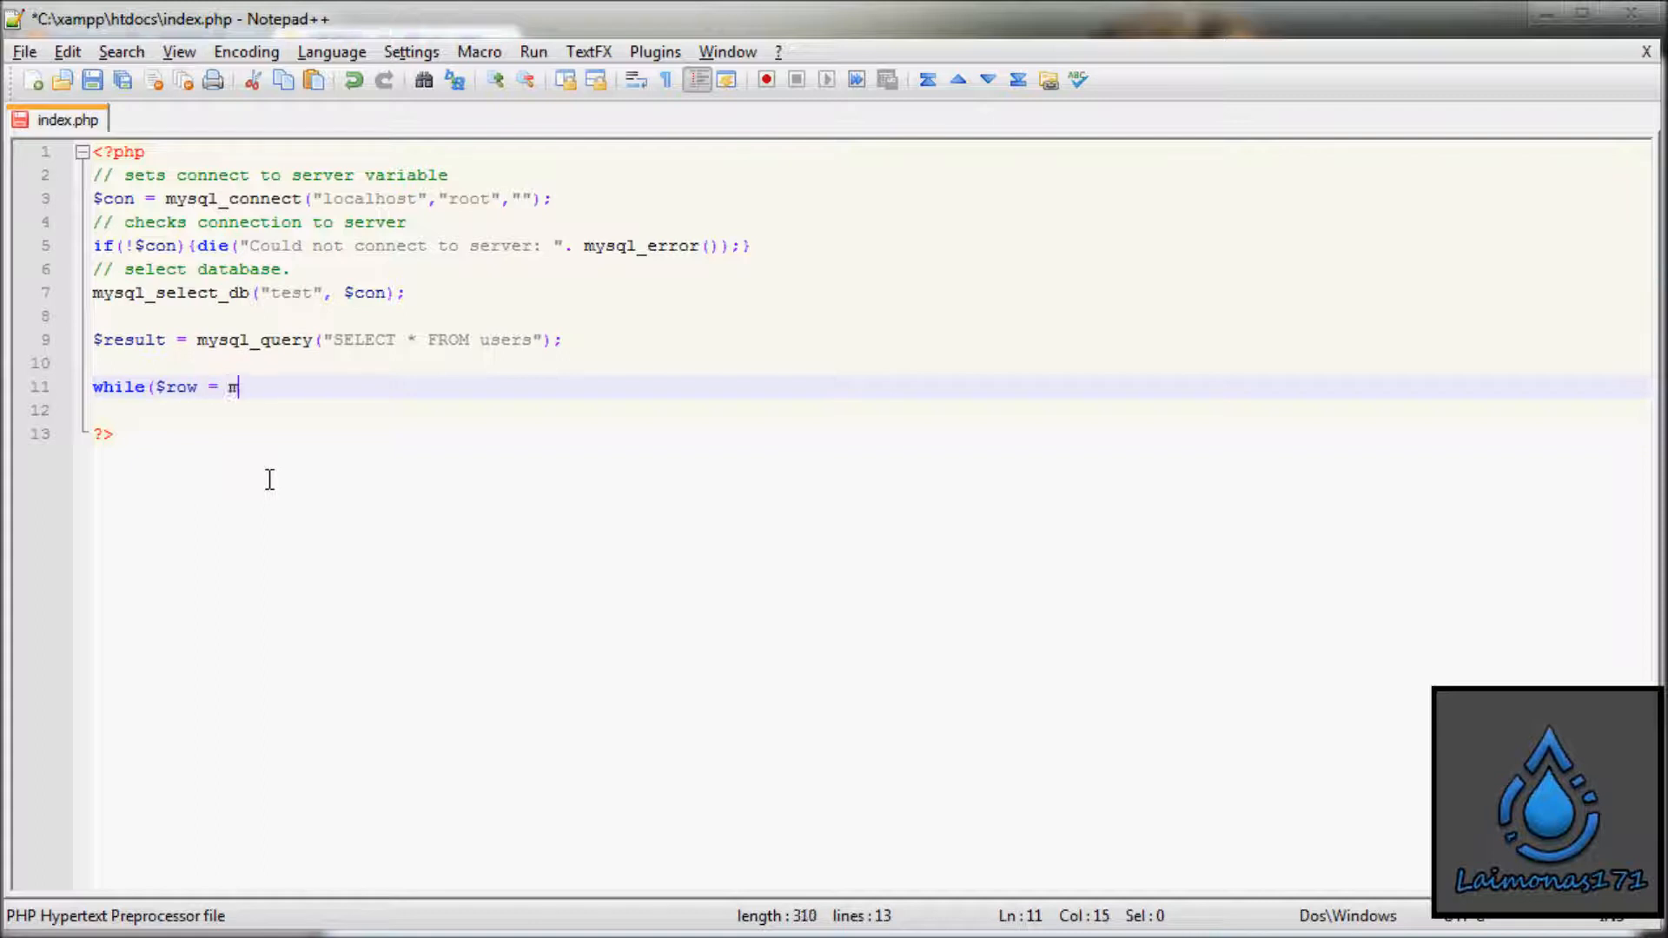
{"action": "type", "text": "ysql_"}
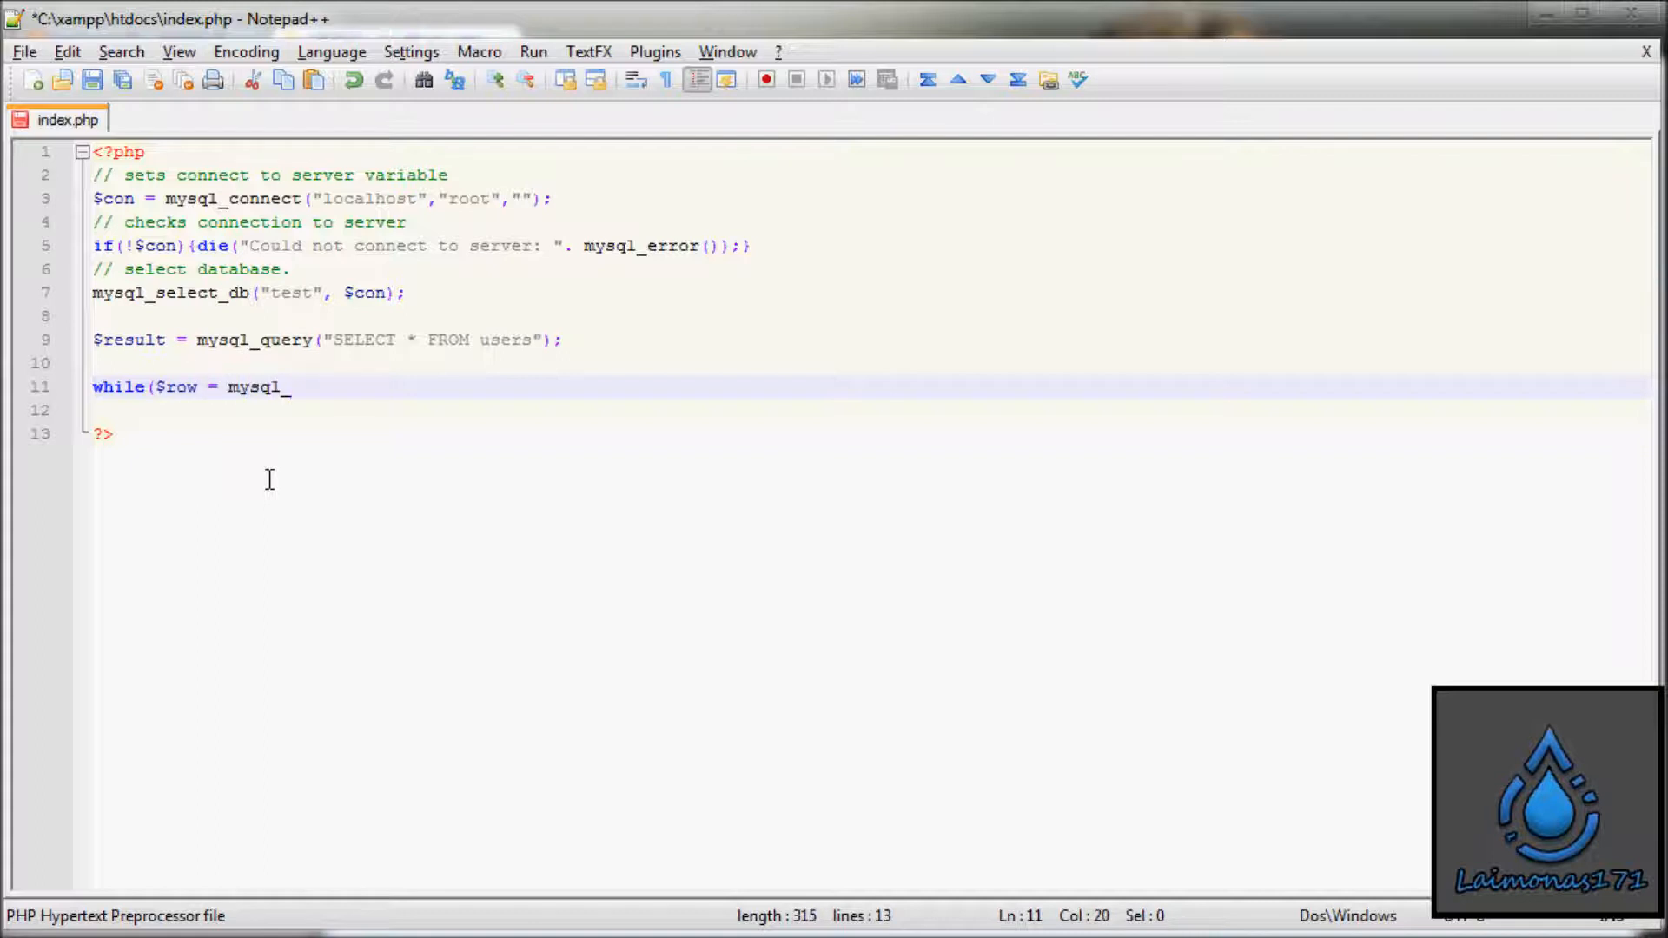
{"action": "type", "text": "fetch"}
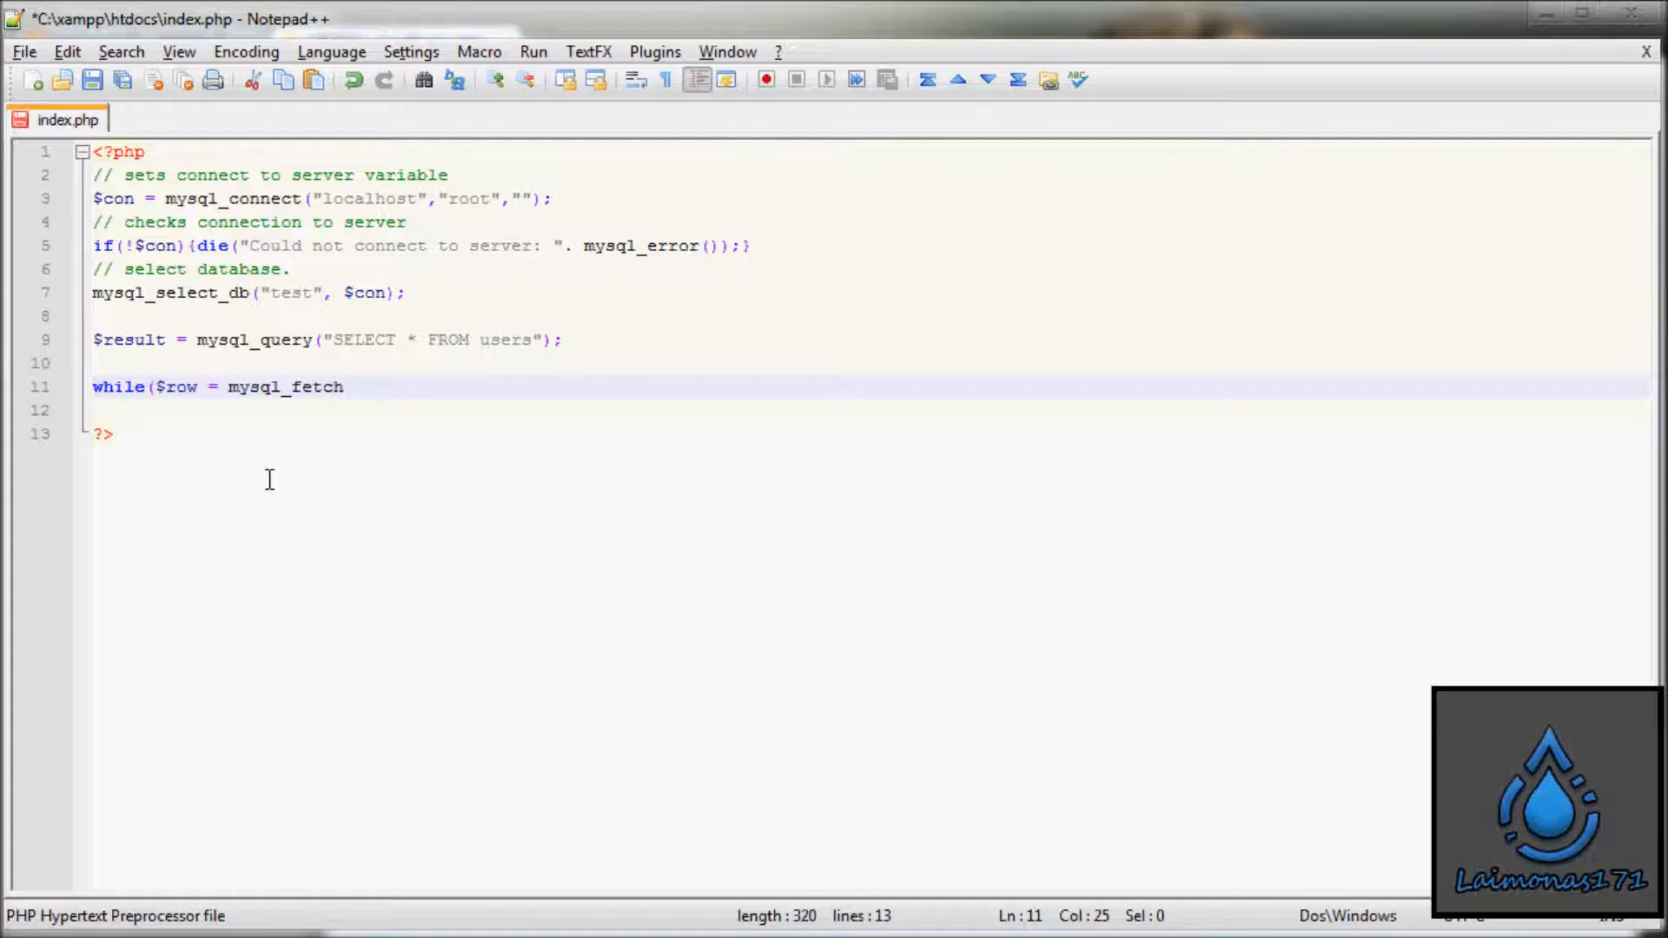
{"action": "type", "text": "_"}
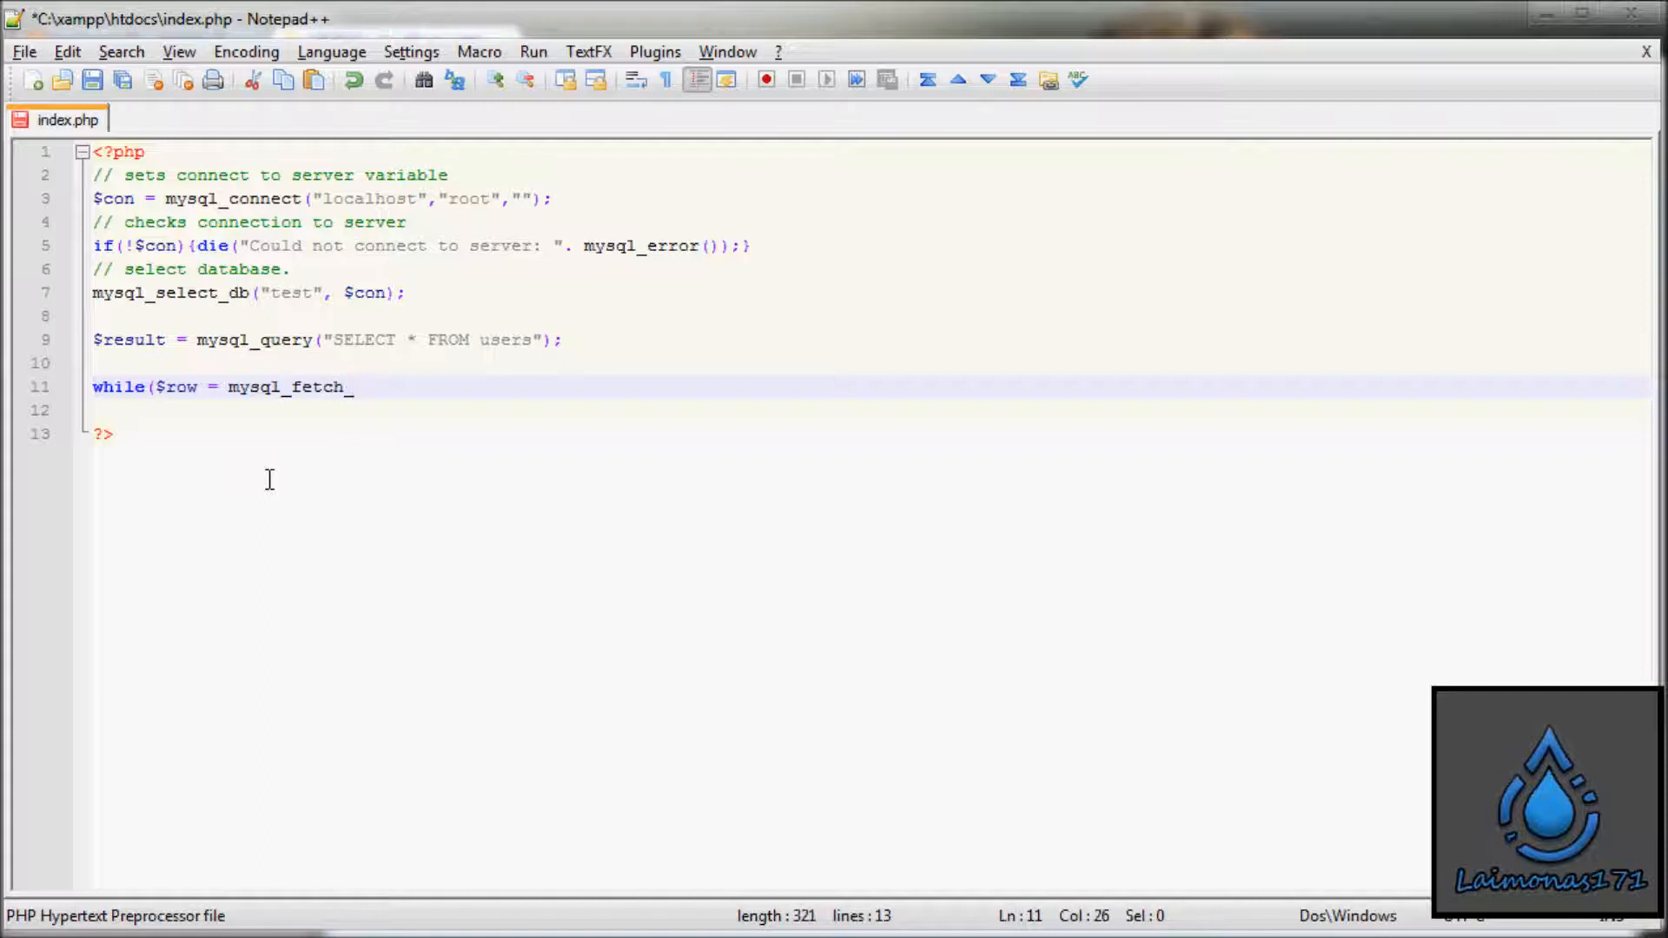
{"action": "type", "text": "array"}
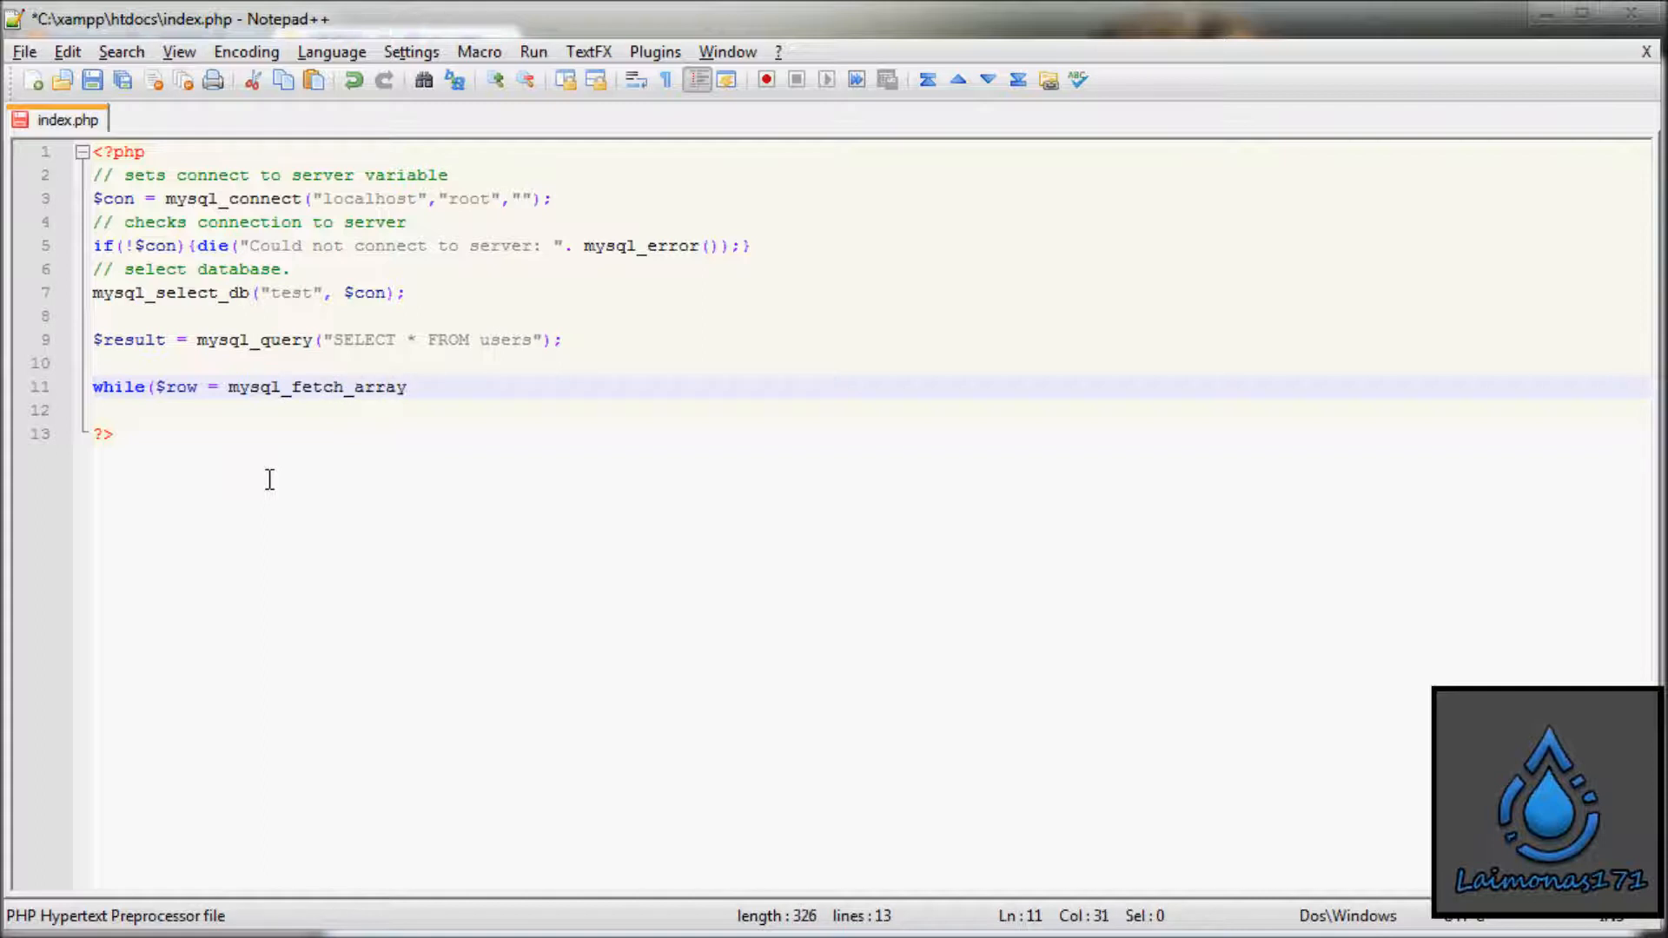
{"action": "type", "text": "($"}
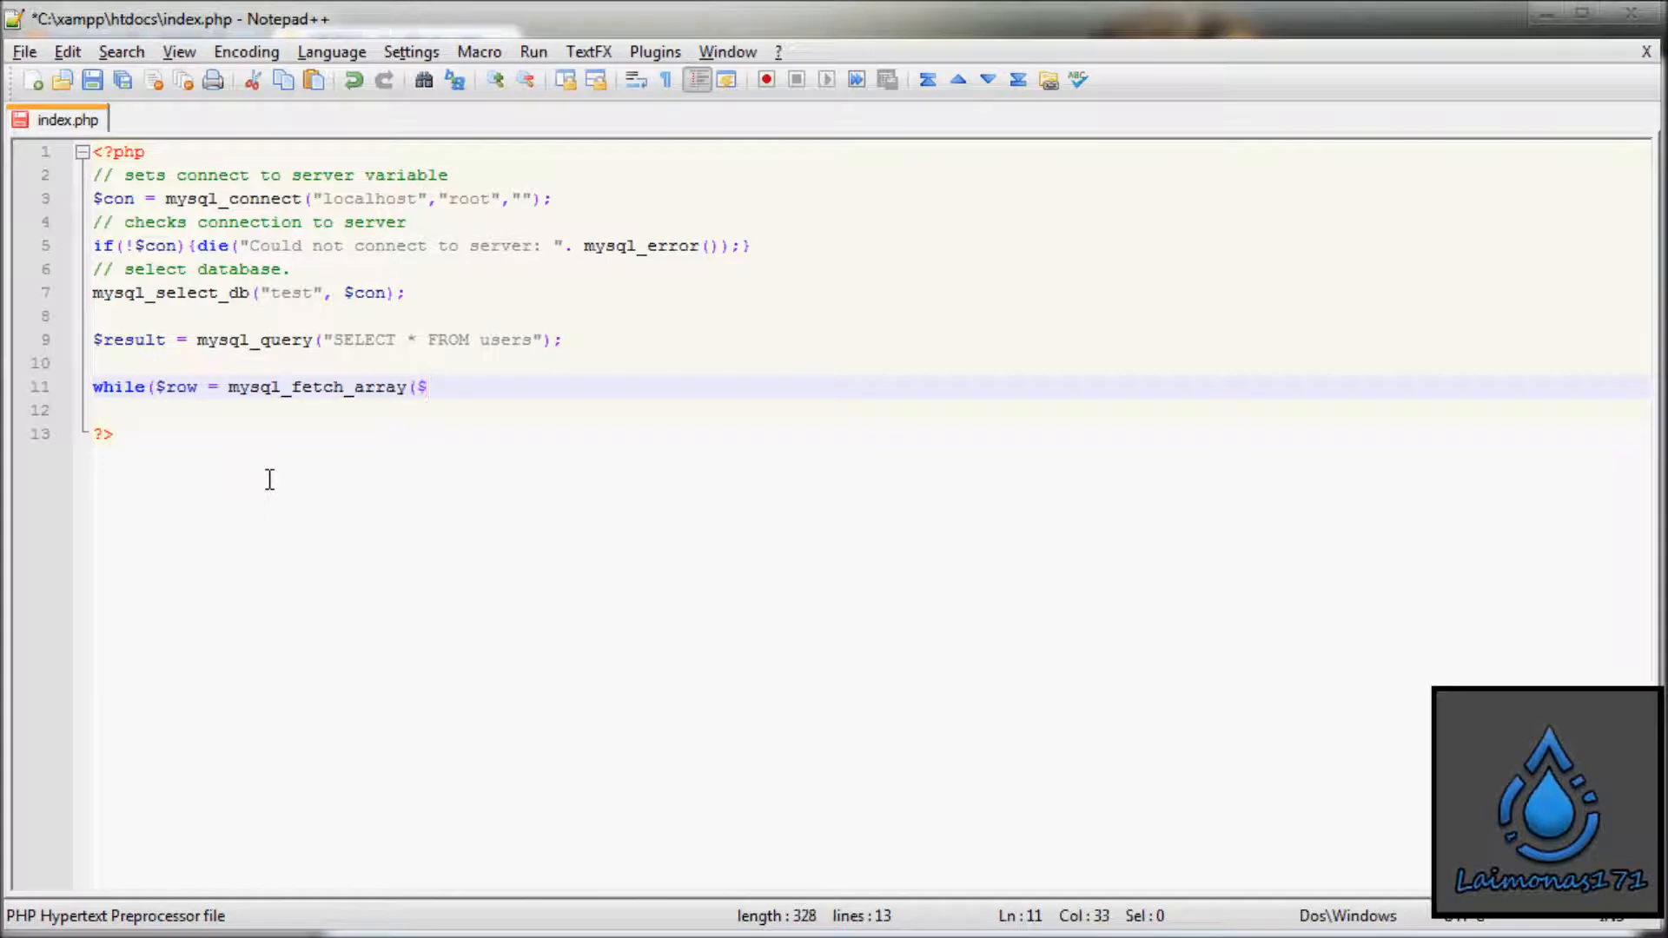
{"action": "type", "text": "r"}
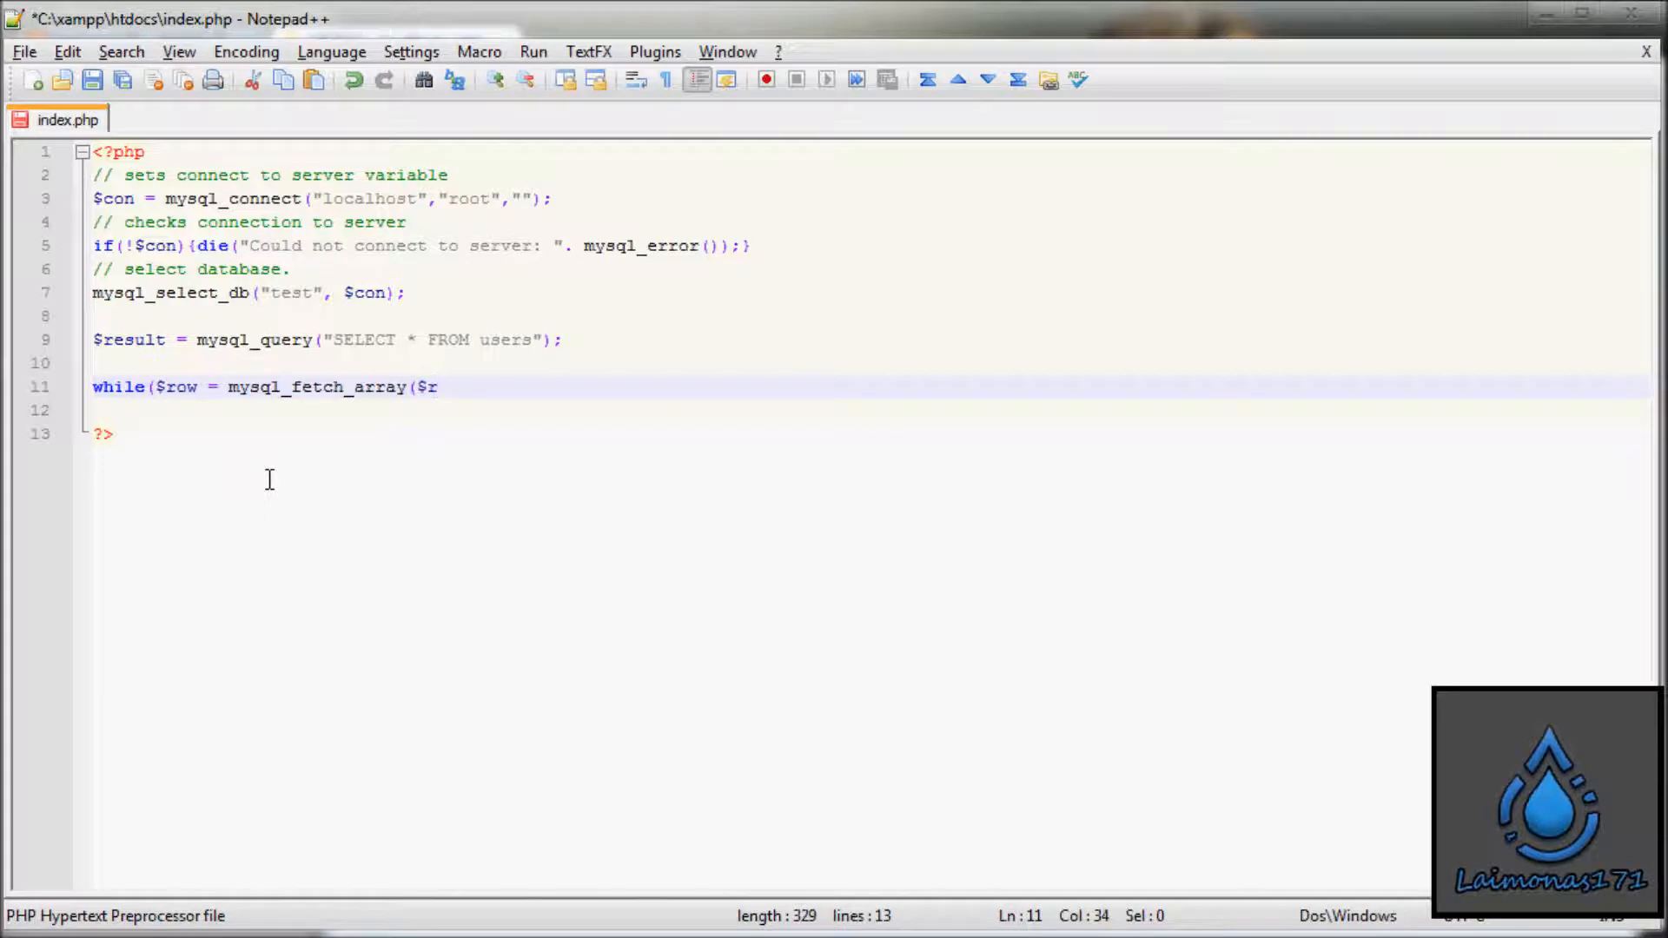
{"action": "type", "text": "es"}
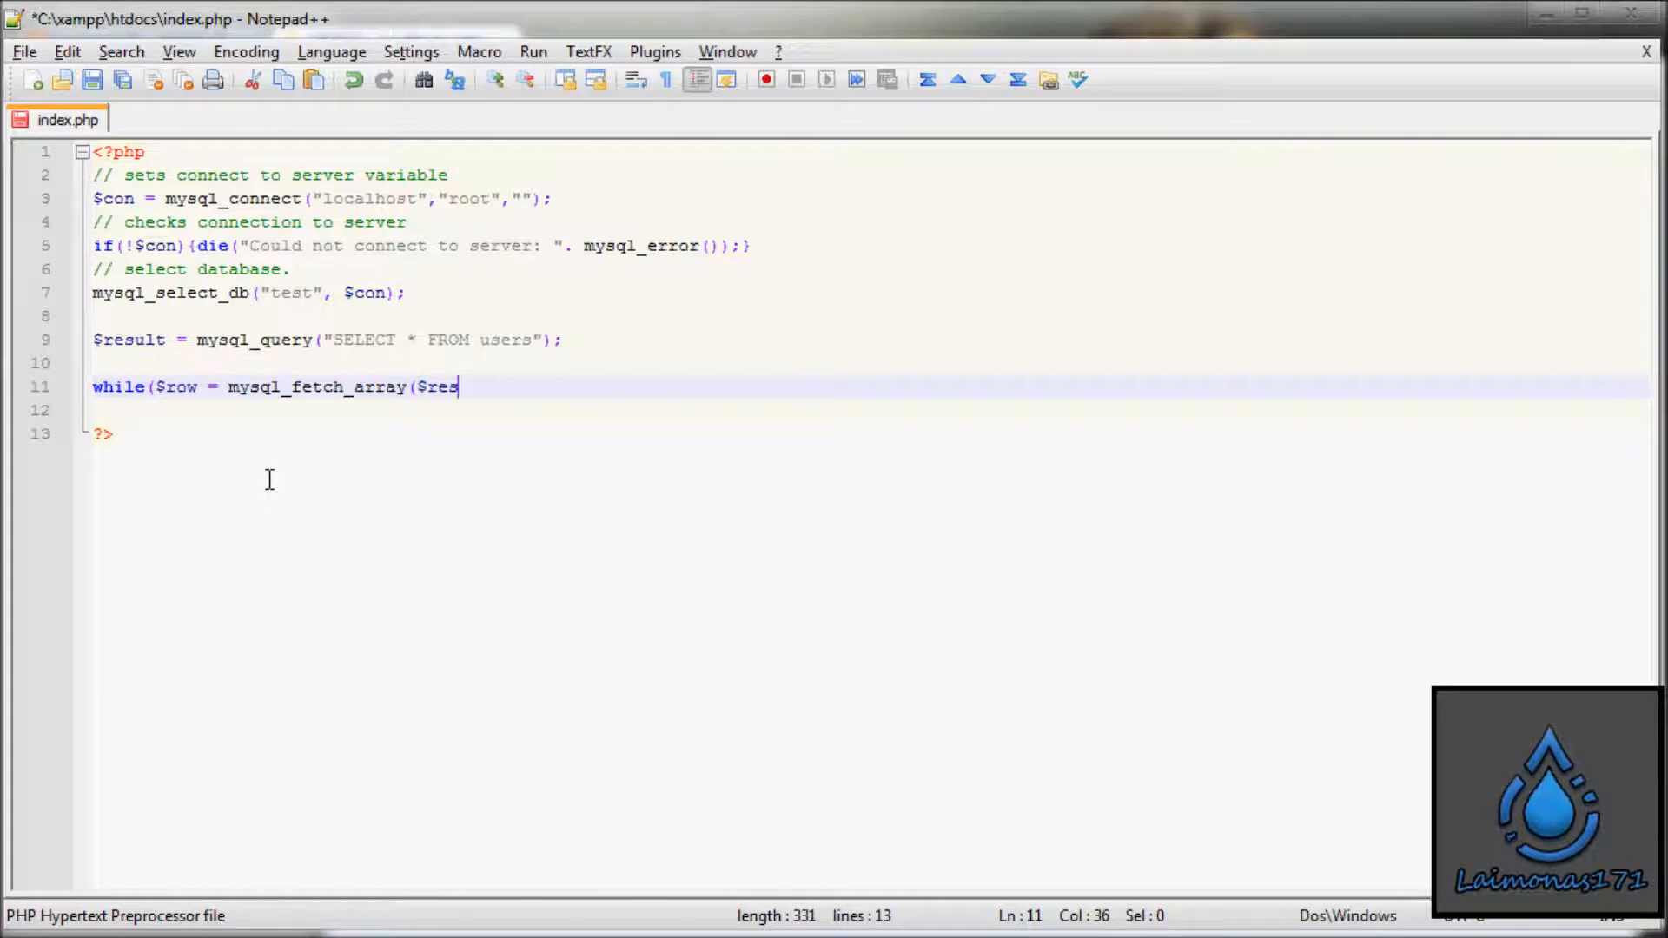
{"action": "type", "text": "ult)"}
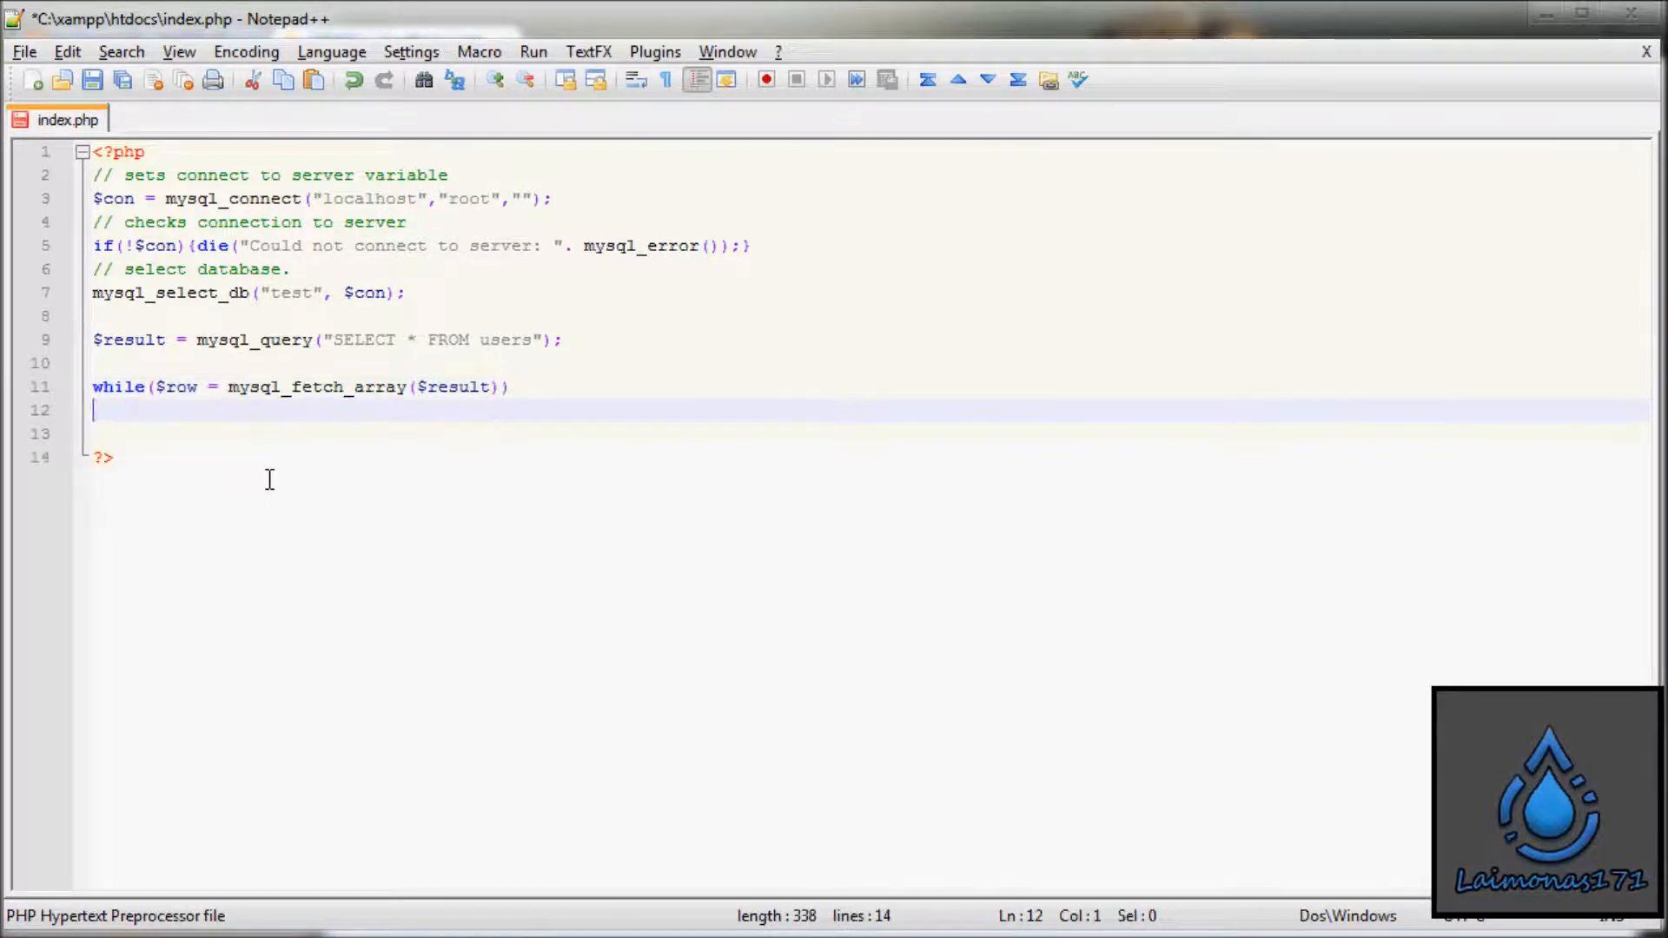
{"action": "type", "text": "{"}
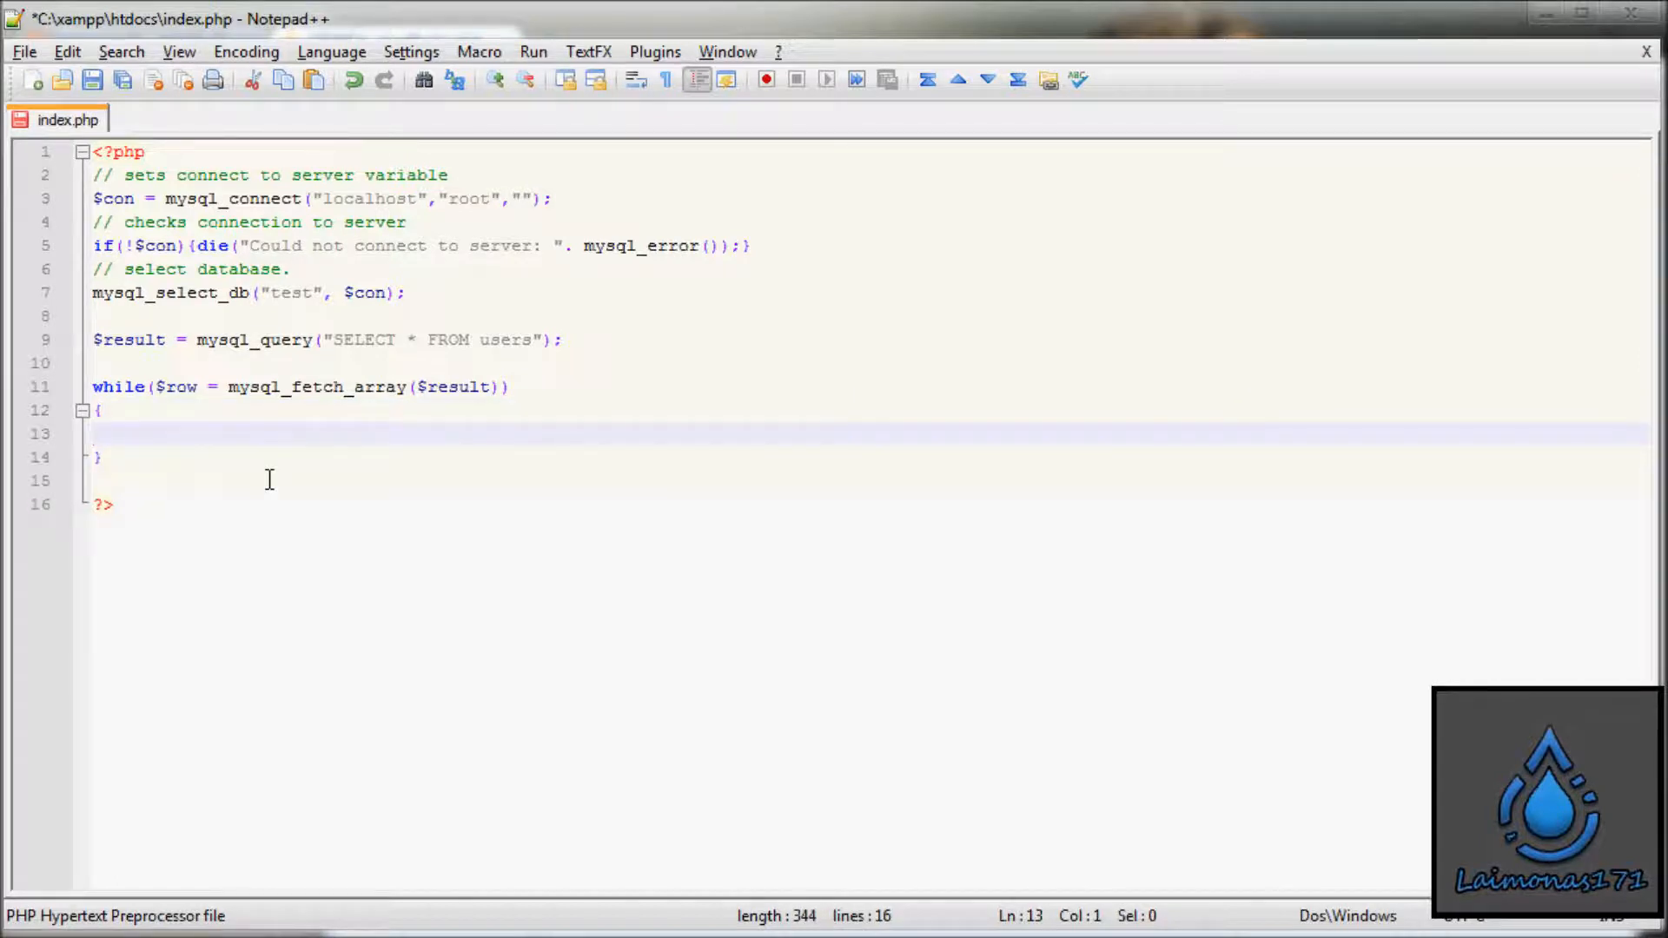
Step: Inside the loop, echo $row['id'] . " " . $row['firstname'] . "<br>";
{"action": "type", "text": "echo"}
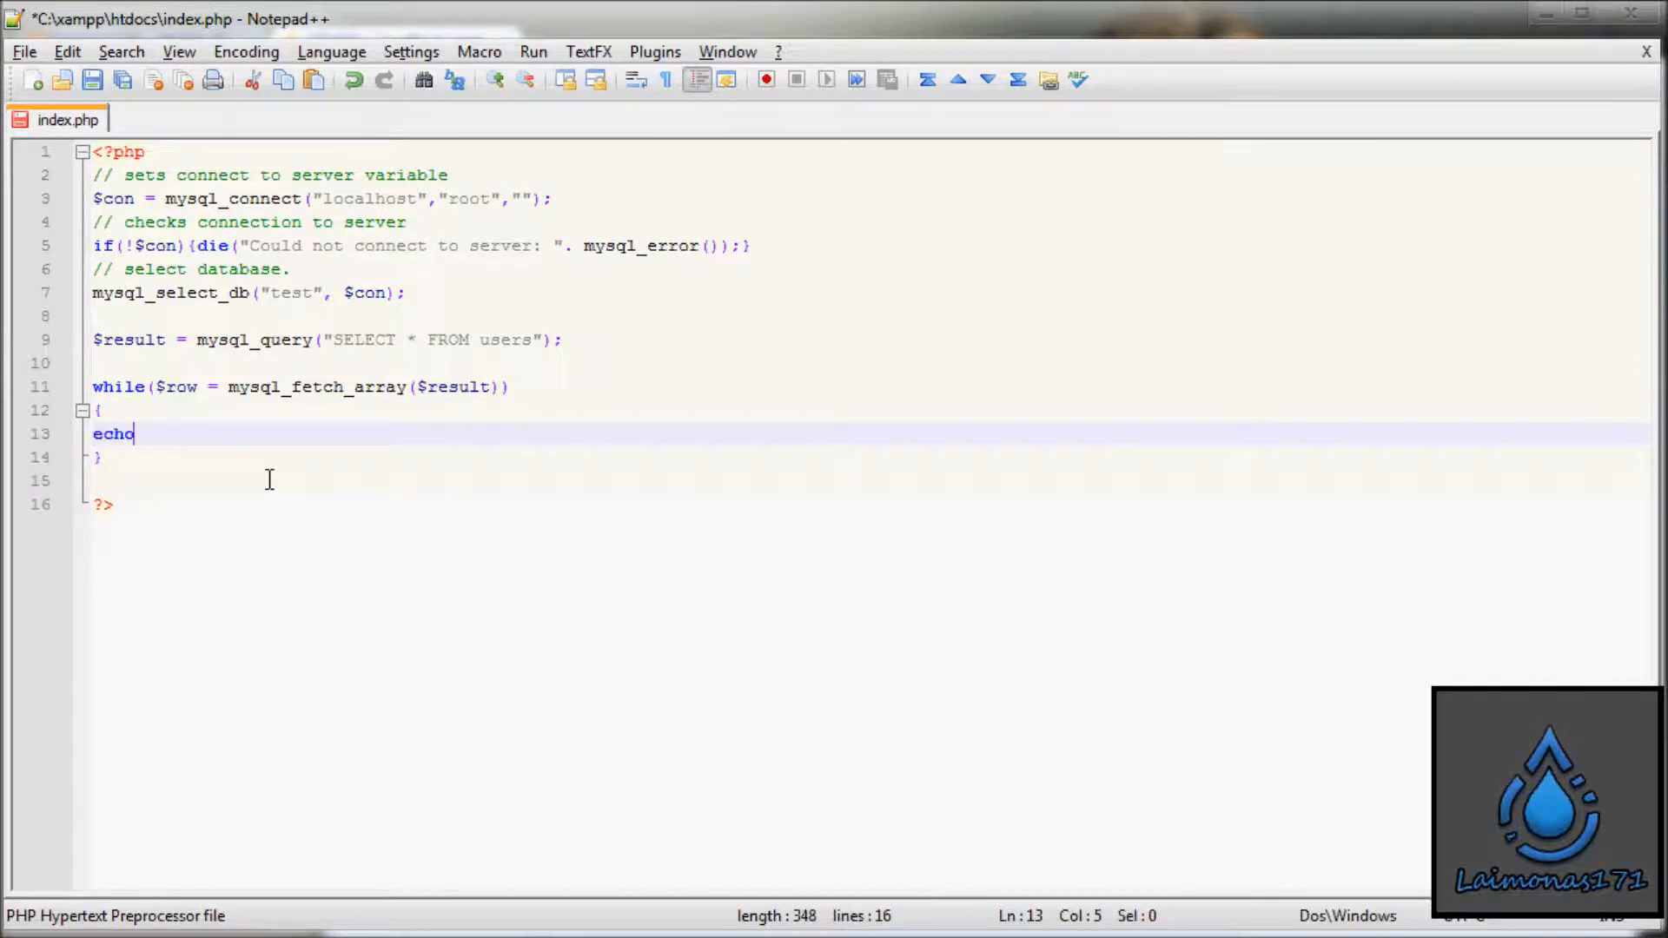
{"action": "type", "text": "$ro"}
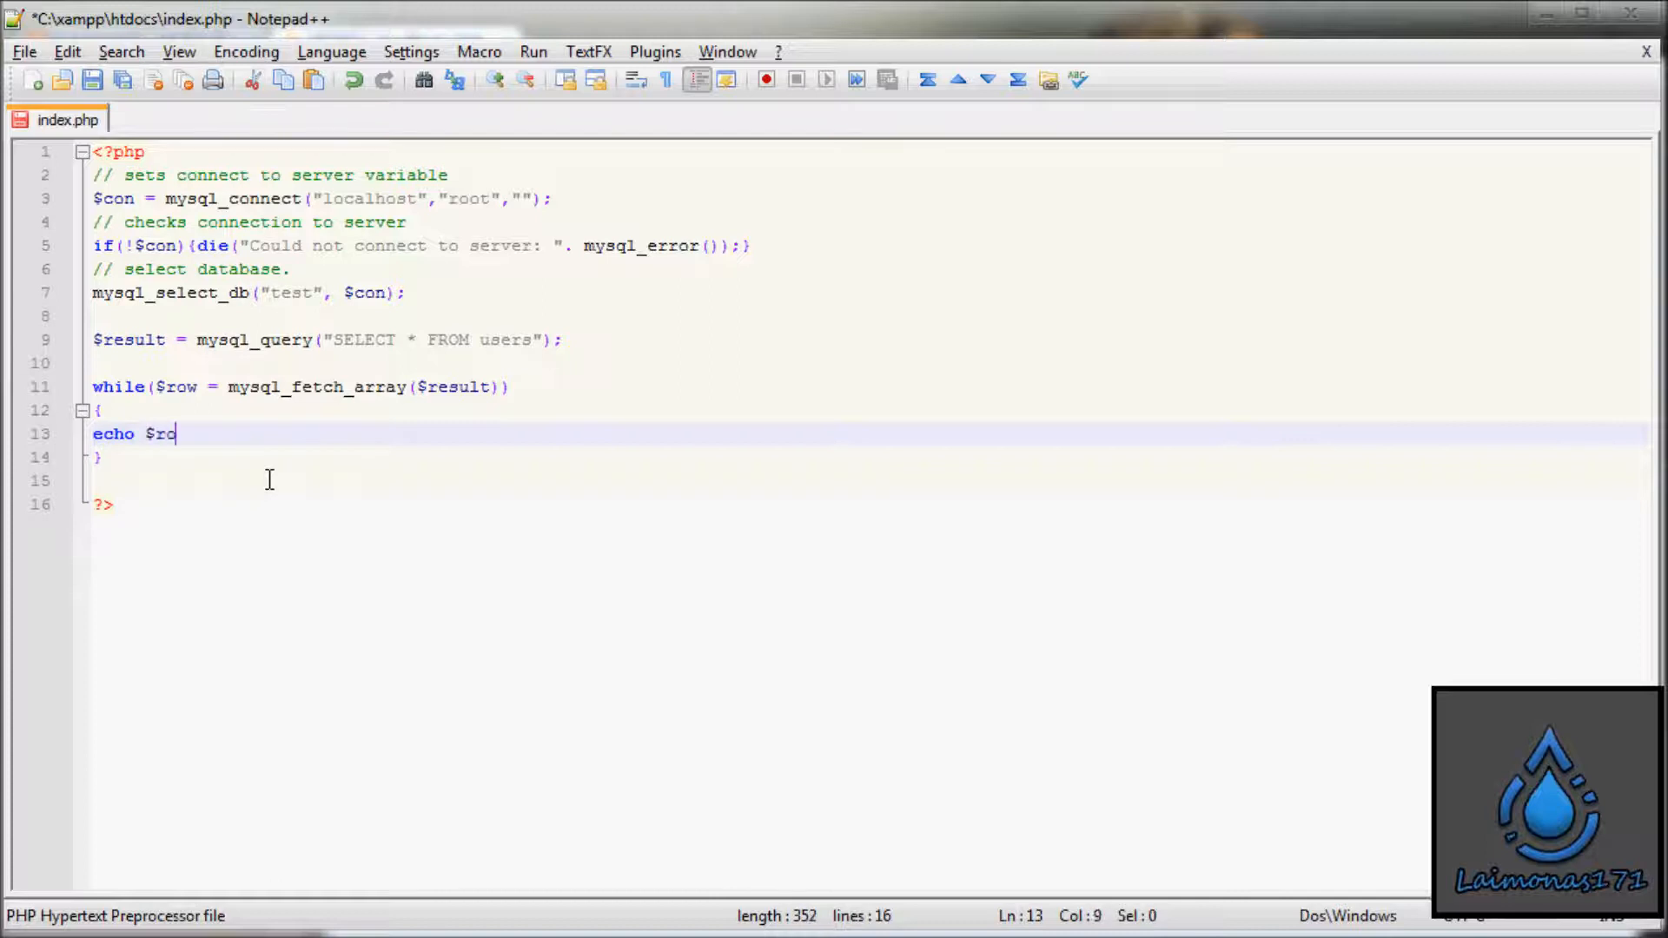
{"action": "type", "text": "w['"}
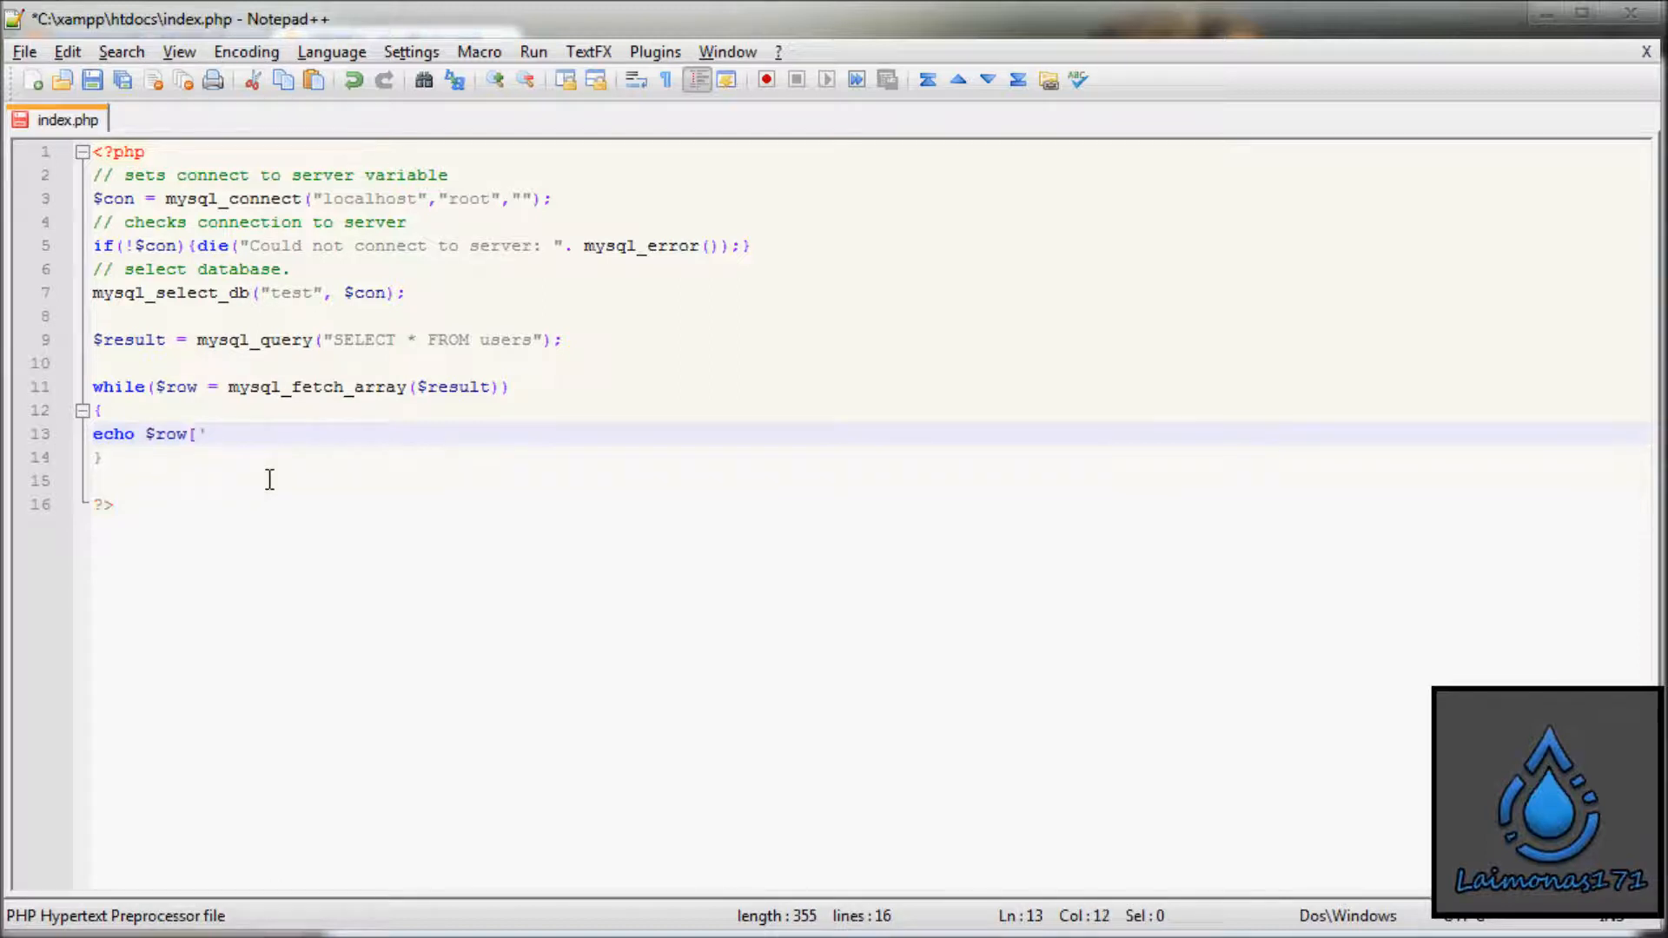
{"action": "type", "text": "id'] ."}
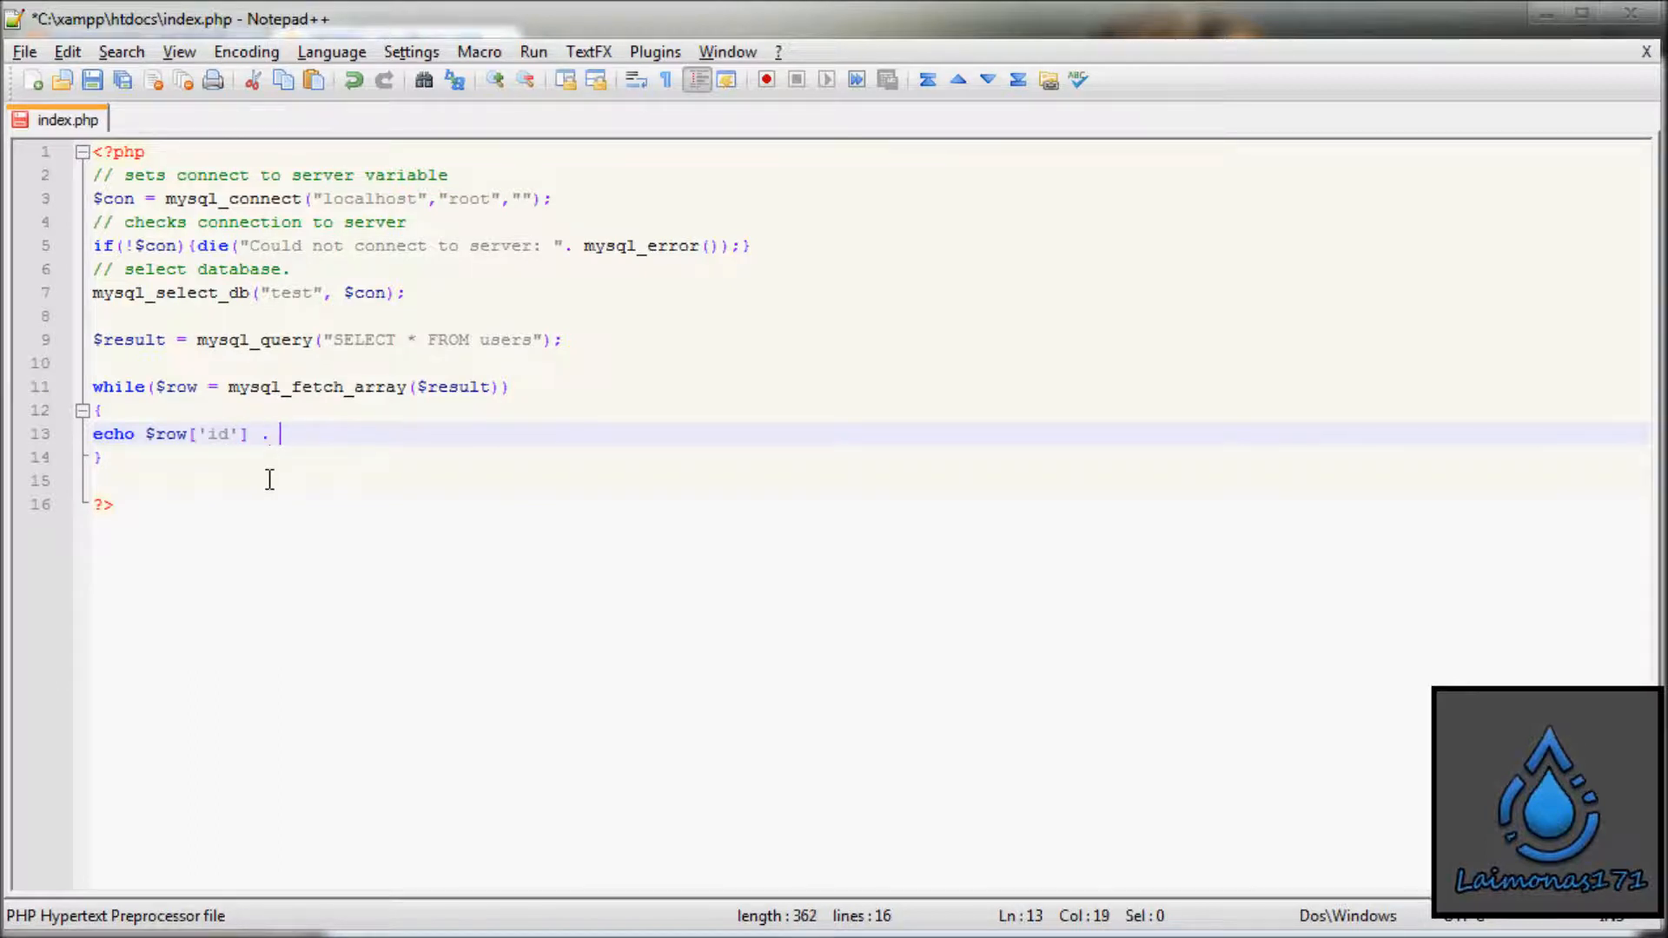
{"action": "type", "text": "\" \" ."}
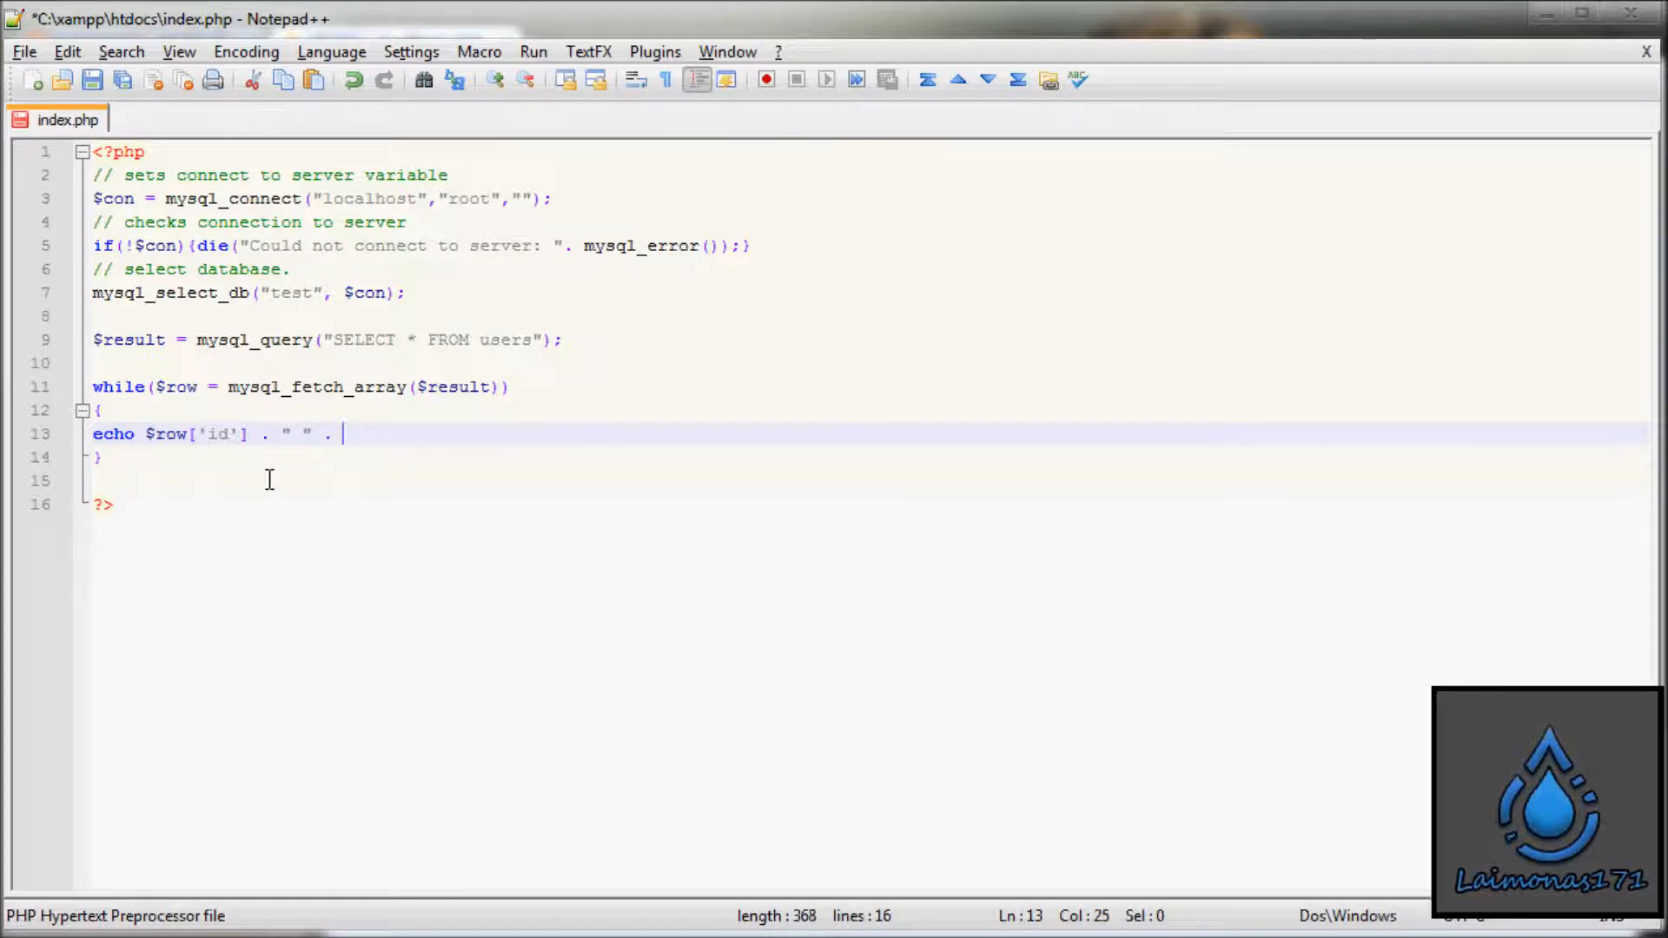
{"action": "type", "text": "$row"}
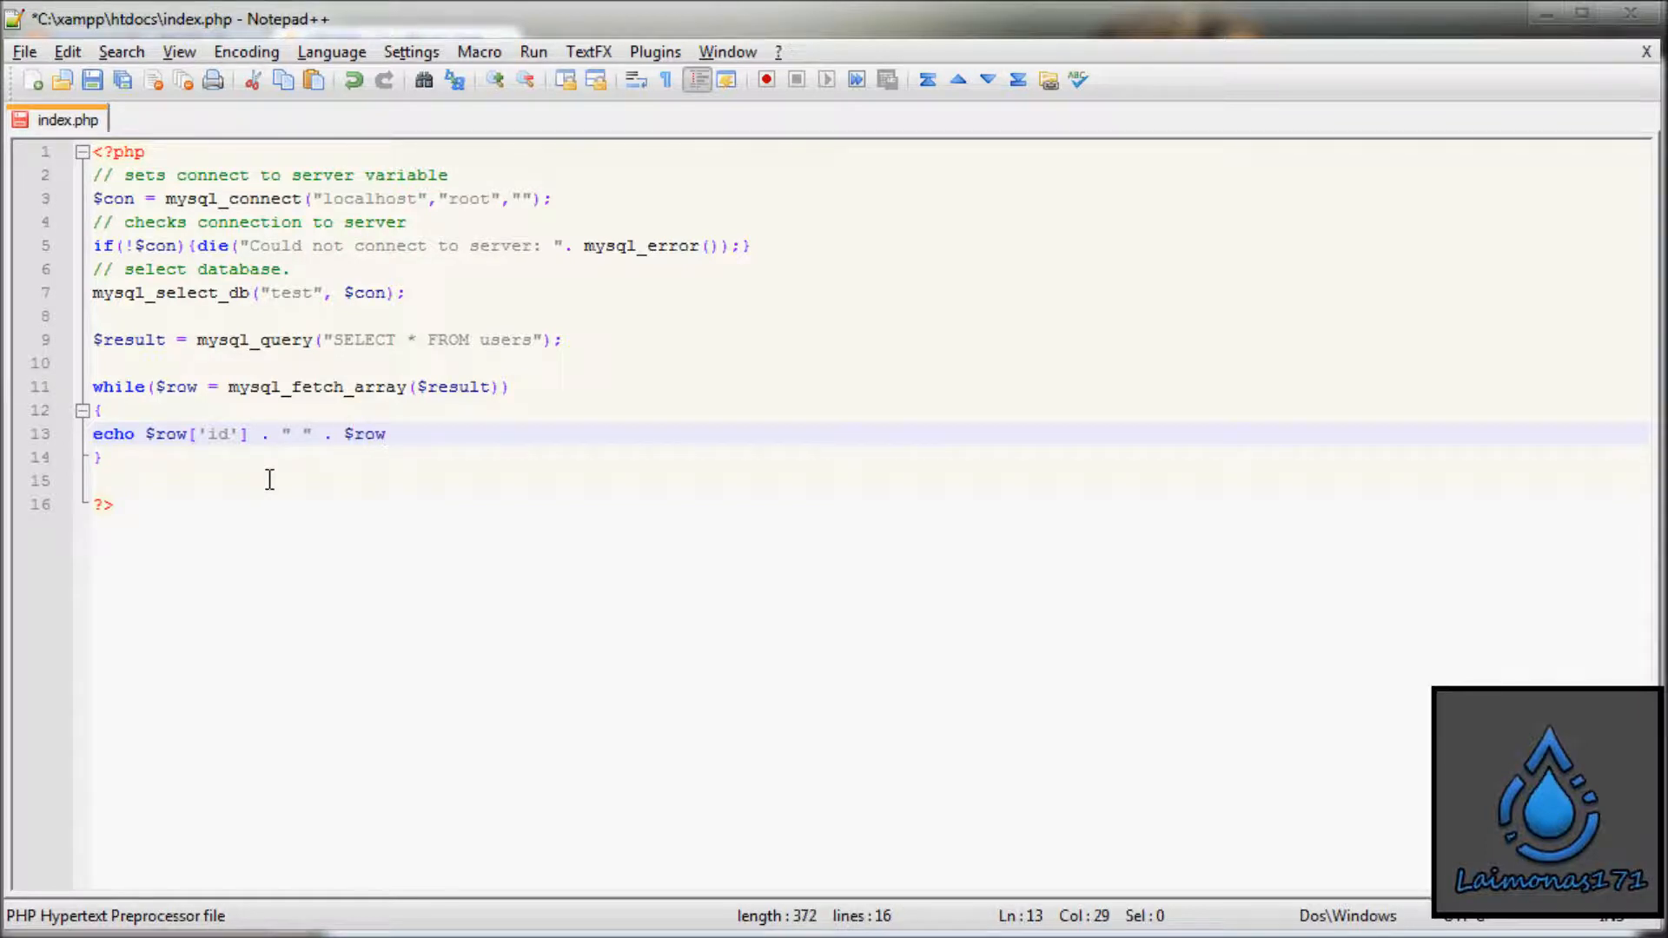
{"action": "type", "text": "['"}
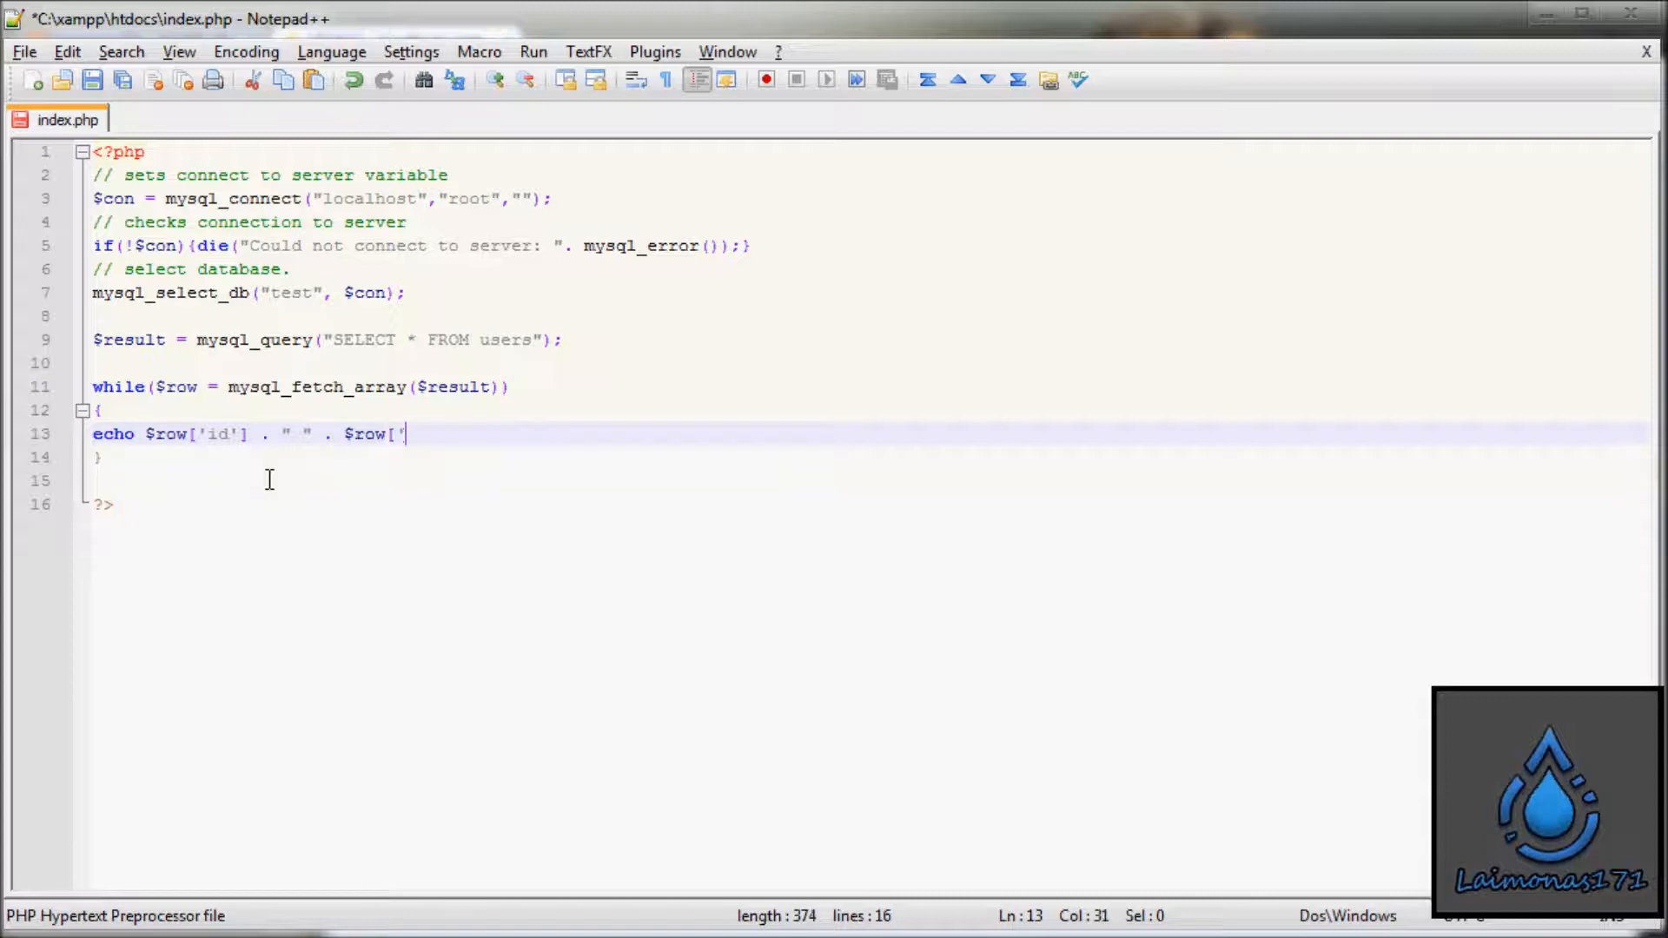
{"action": "type", "text": "firstn"}
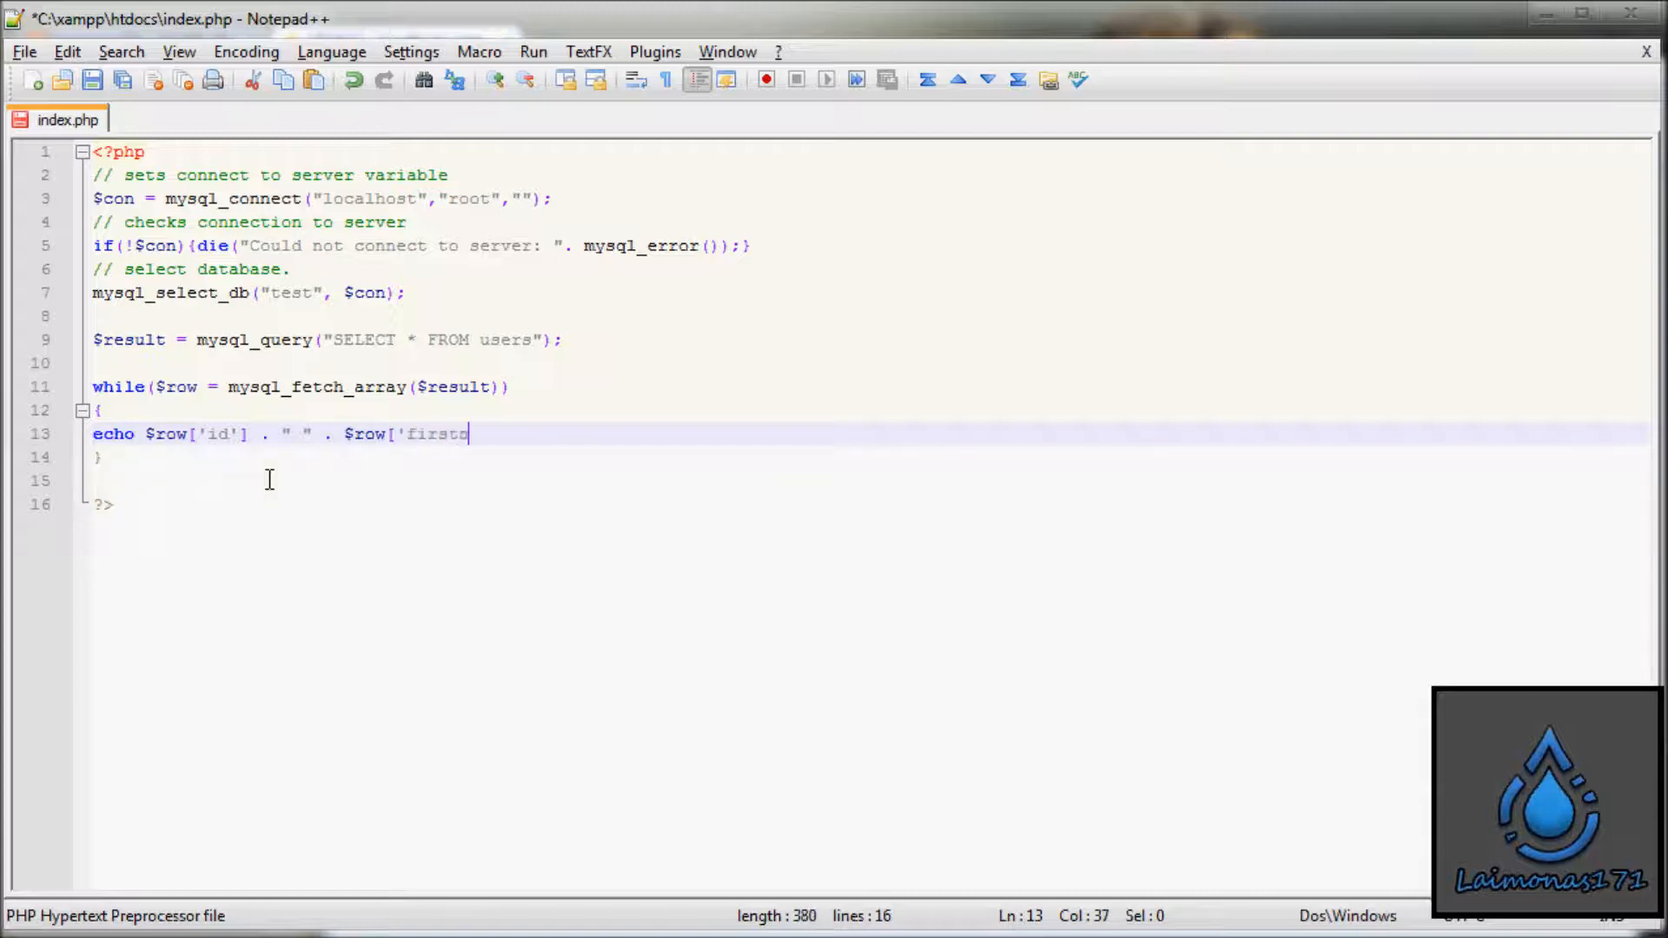
{"action": "type", "text": "name']"}
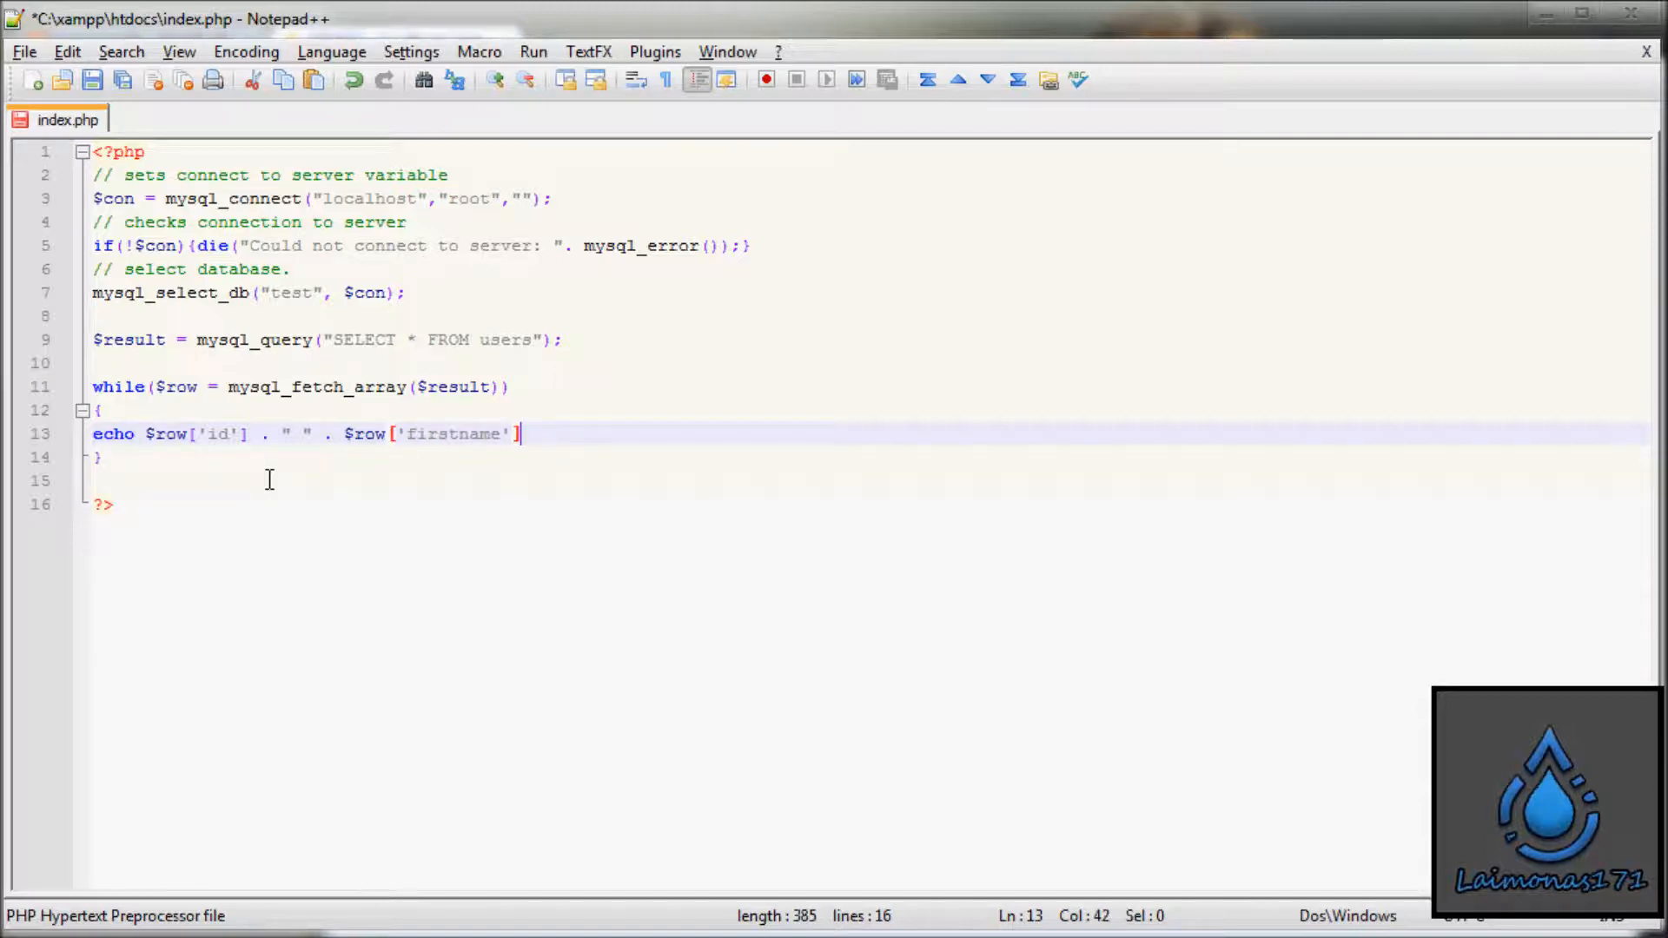
{"action": "type", "text": "."}
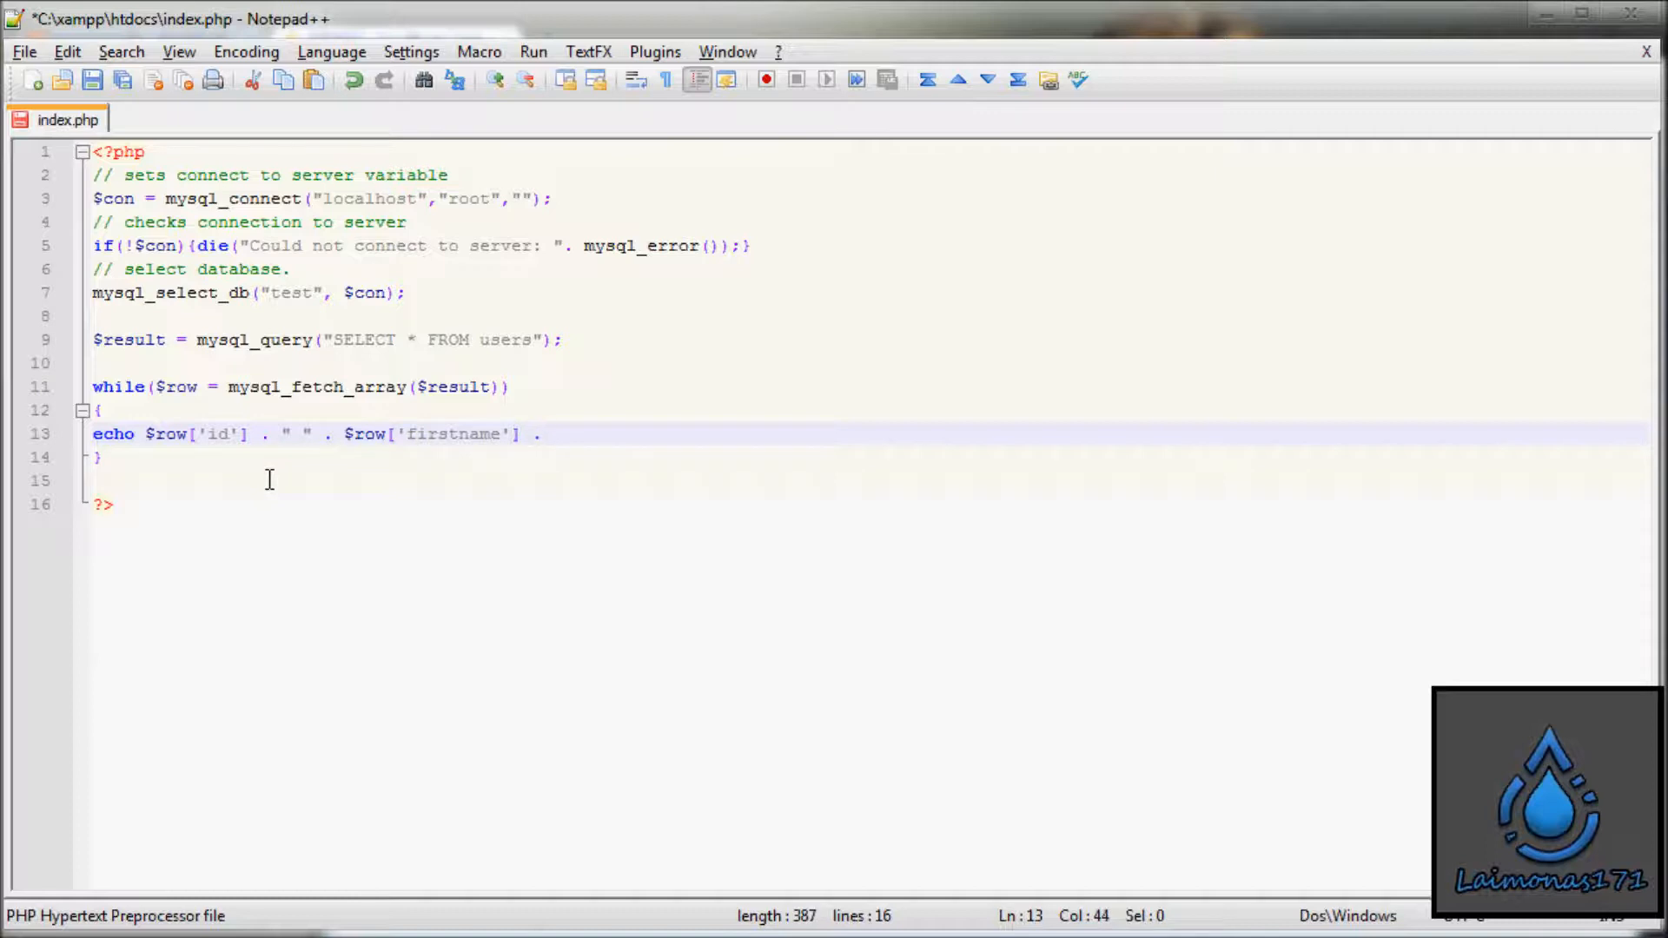
{"action": "type", "text": "\"<b"}
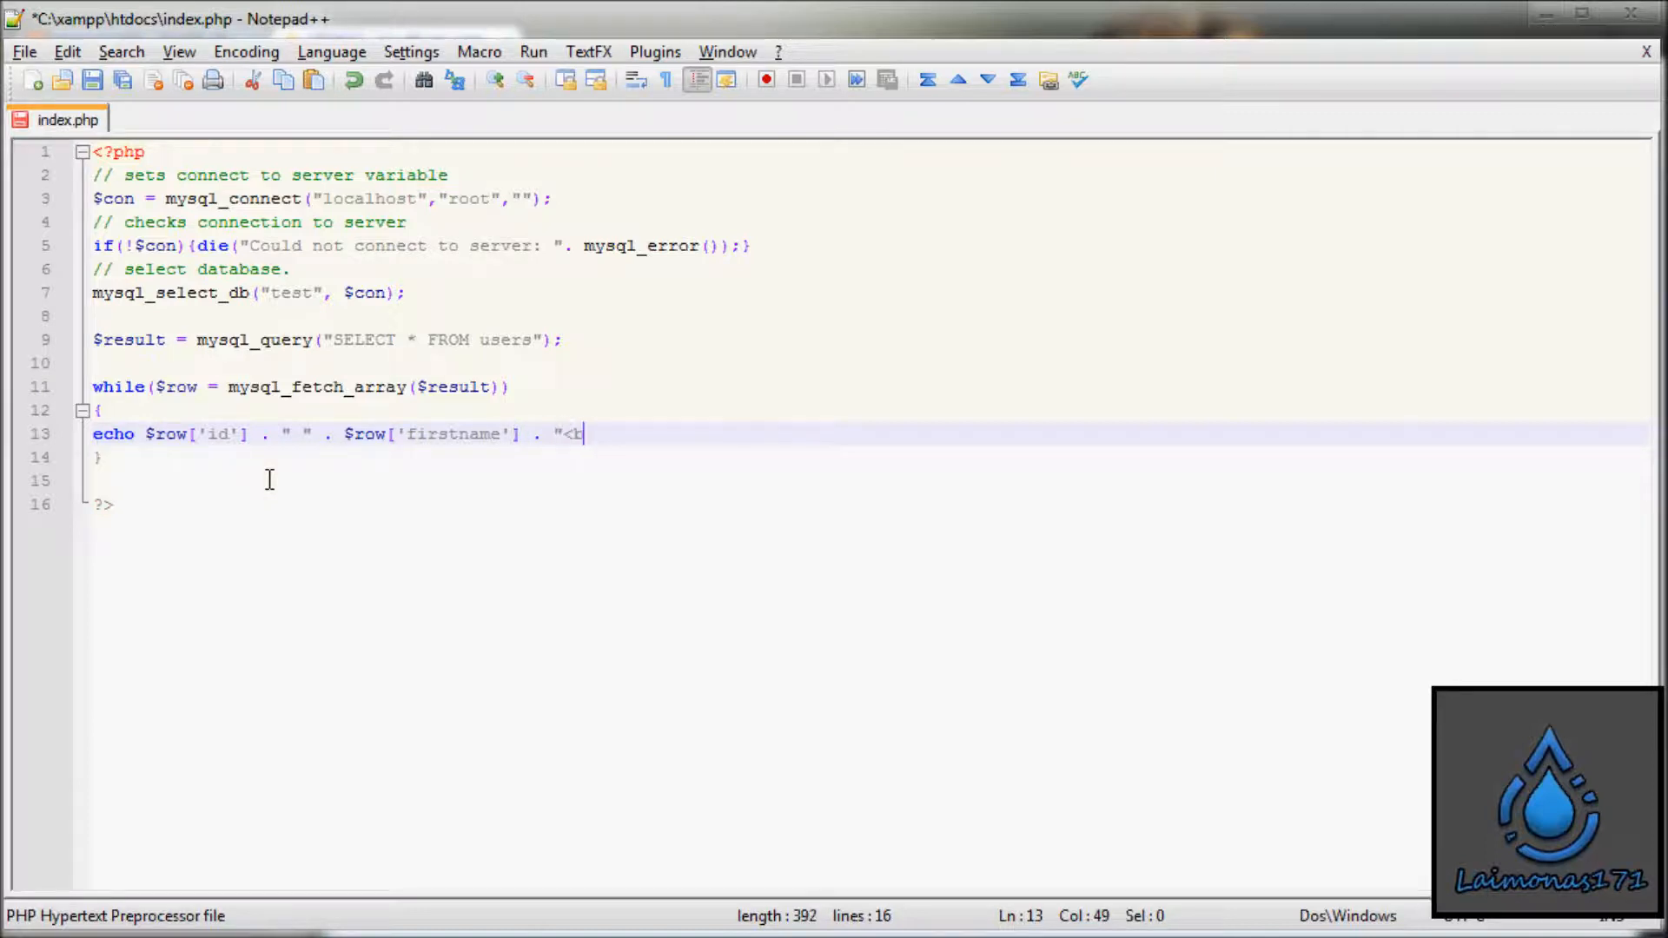
{"action": "type", "text": "r>\";"}
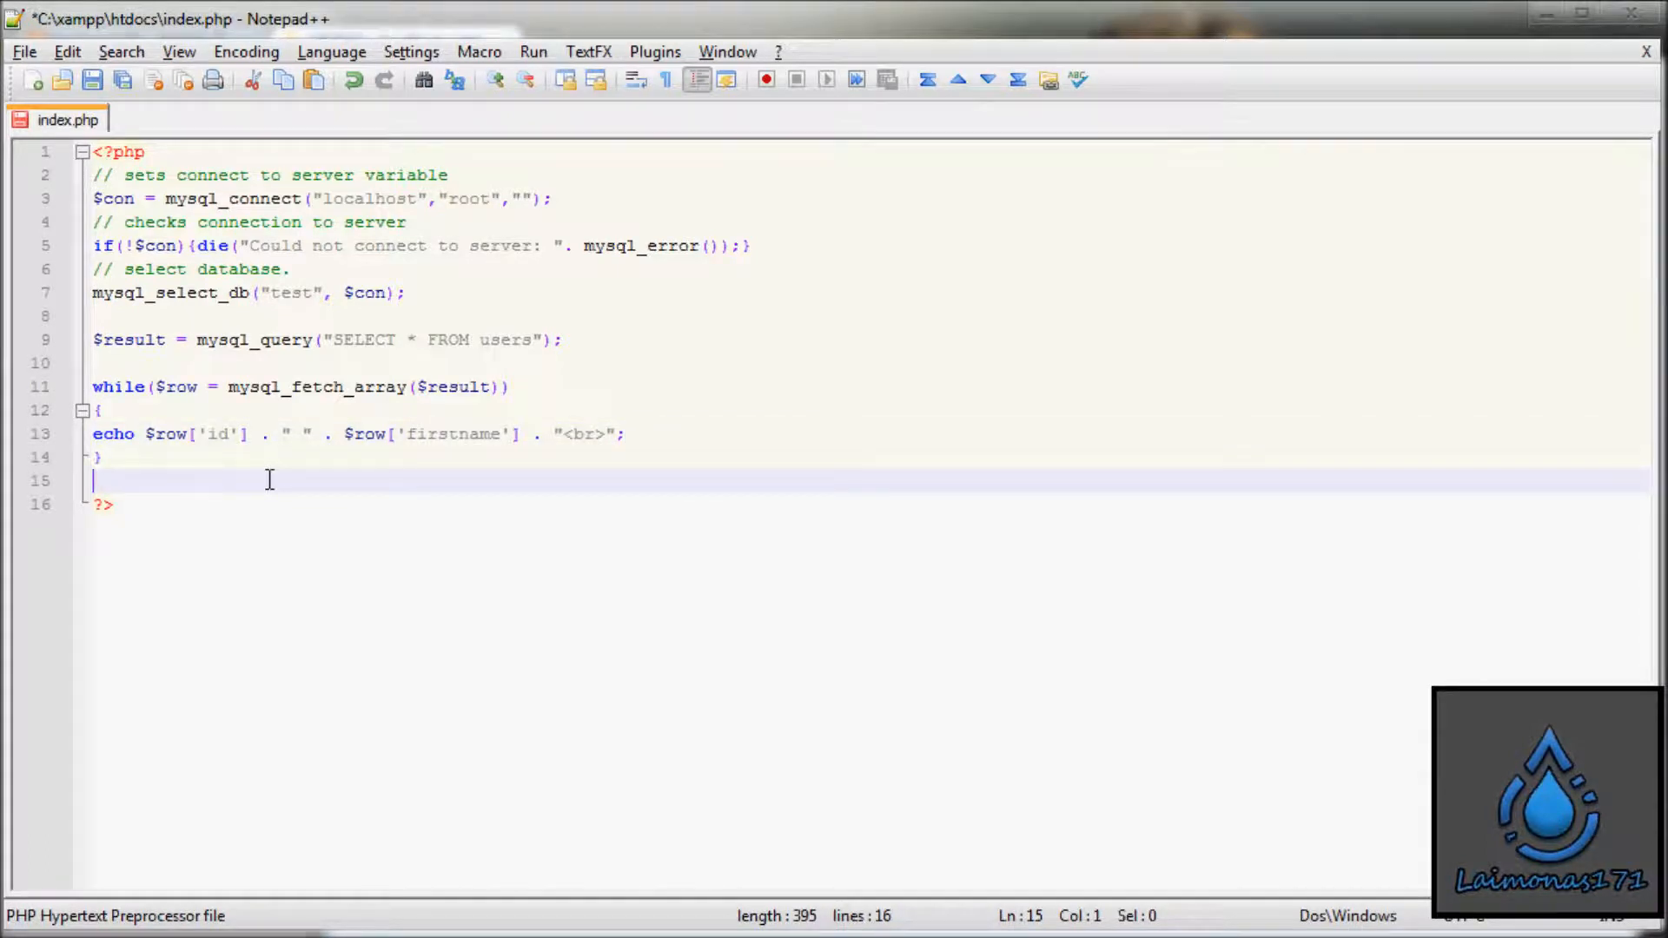
Step: After the loop's closing brace, write mysql_close($con);
{"action": "type", "text": "m"}
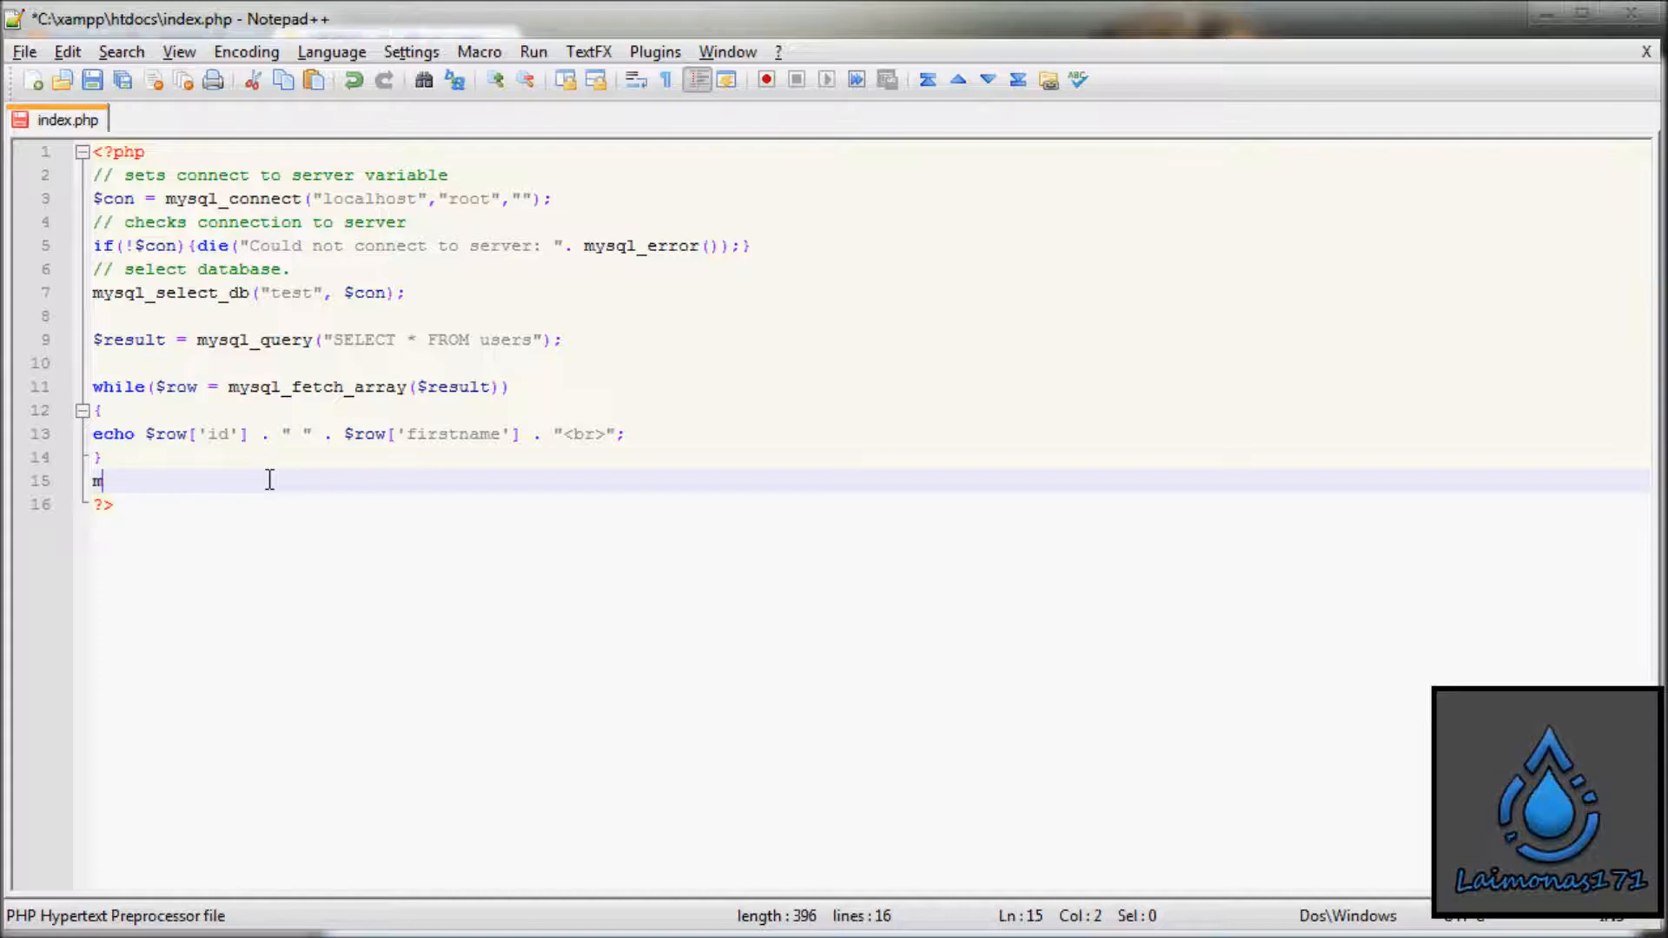
{"action": "type", "text": "ysql"}
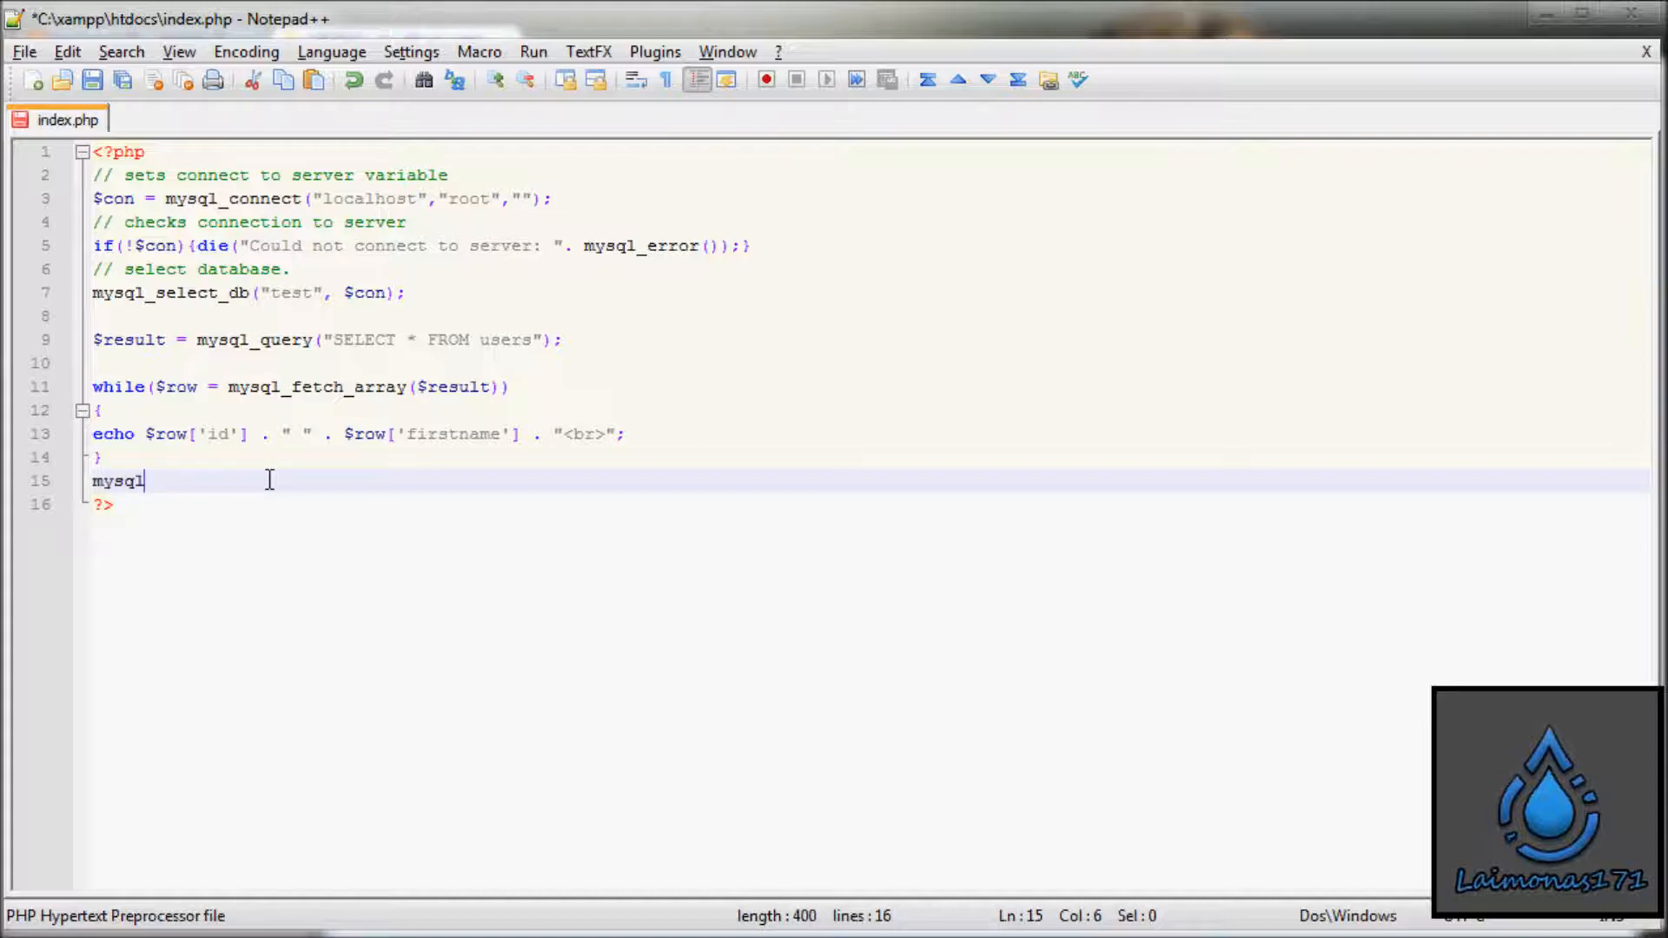
{"action": "type", "text": "_"}
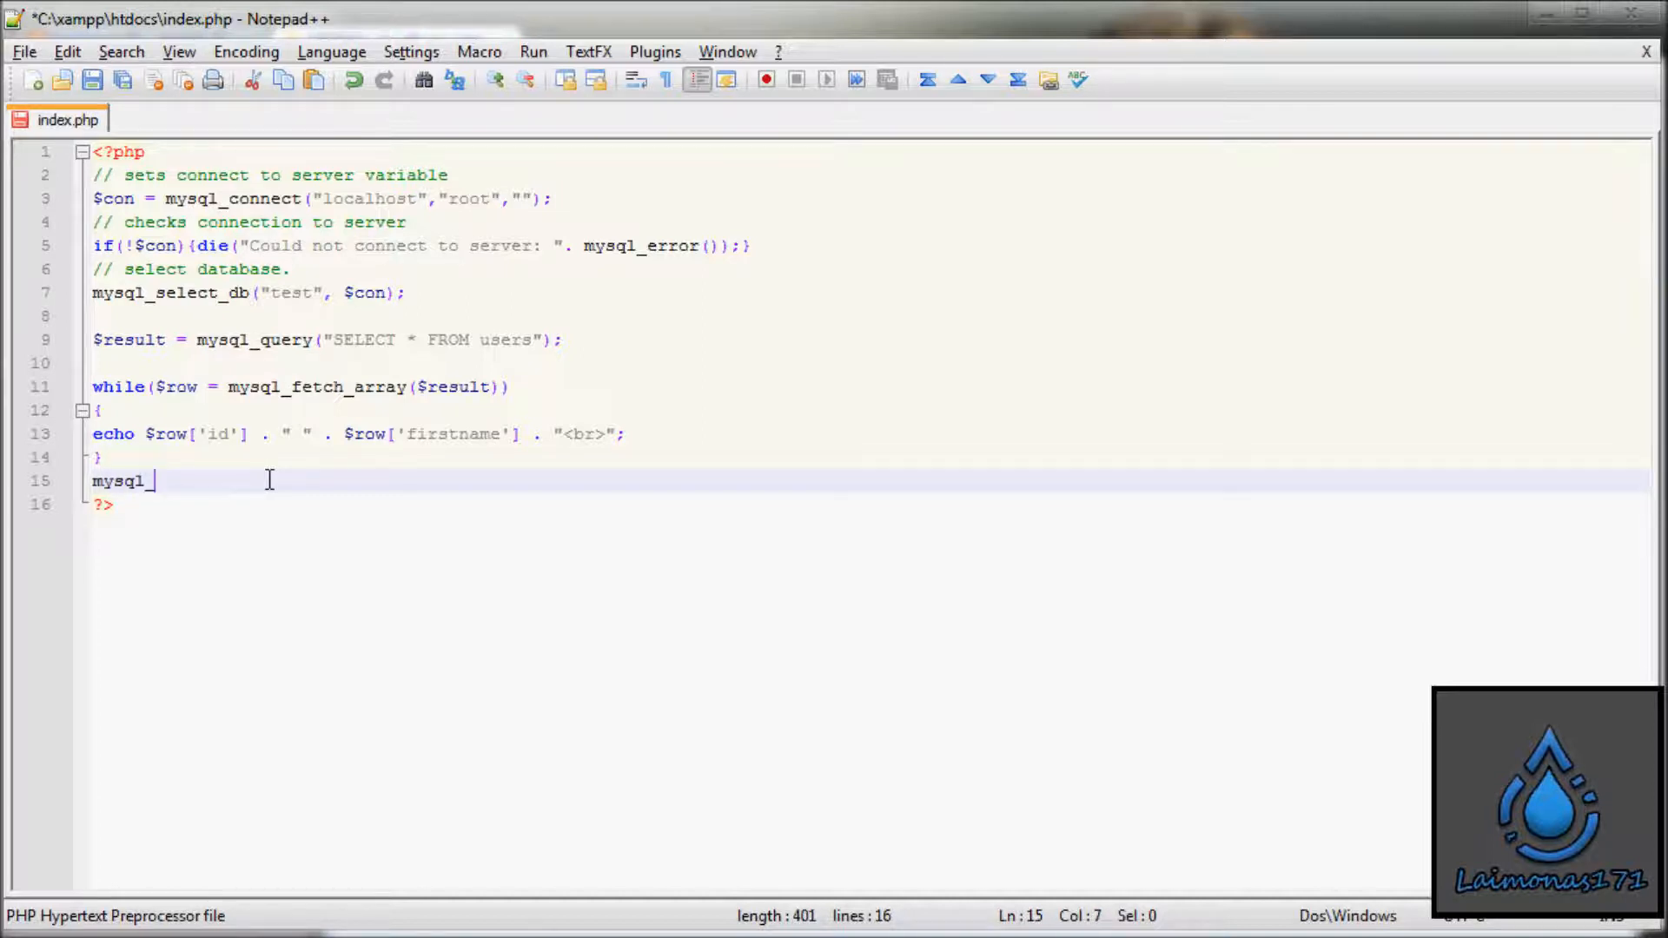
{"action": "type", "text": "clos"}
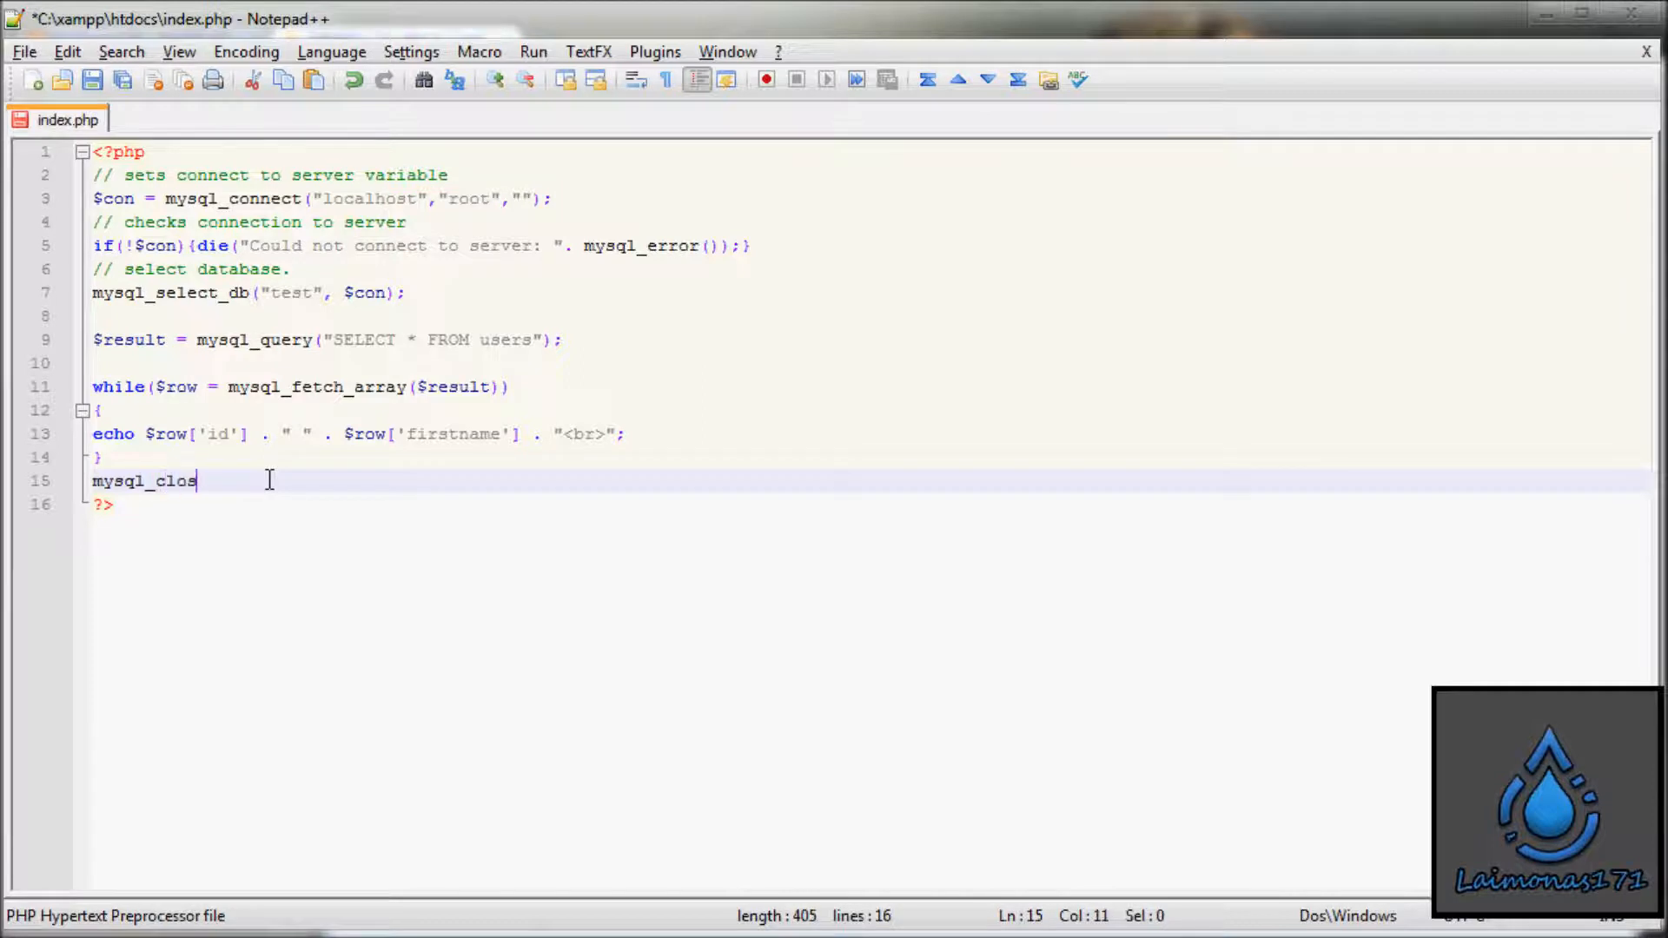
{"action": "type", "text": "e)$"}
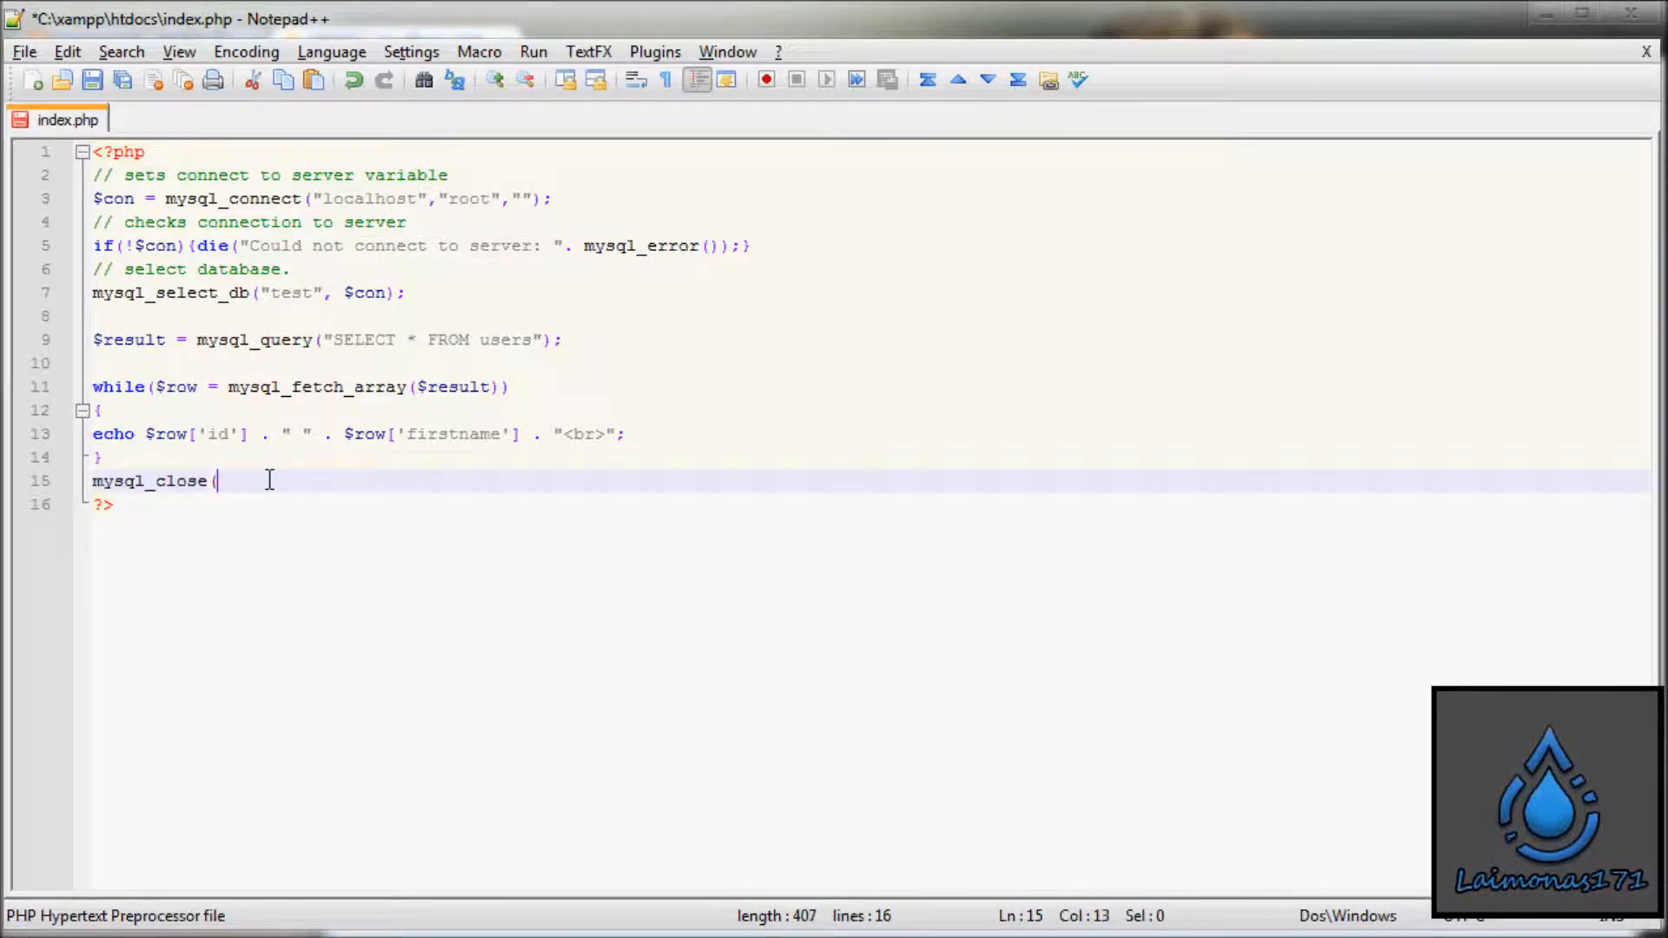
{"action": "type", "text": "$con)"}
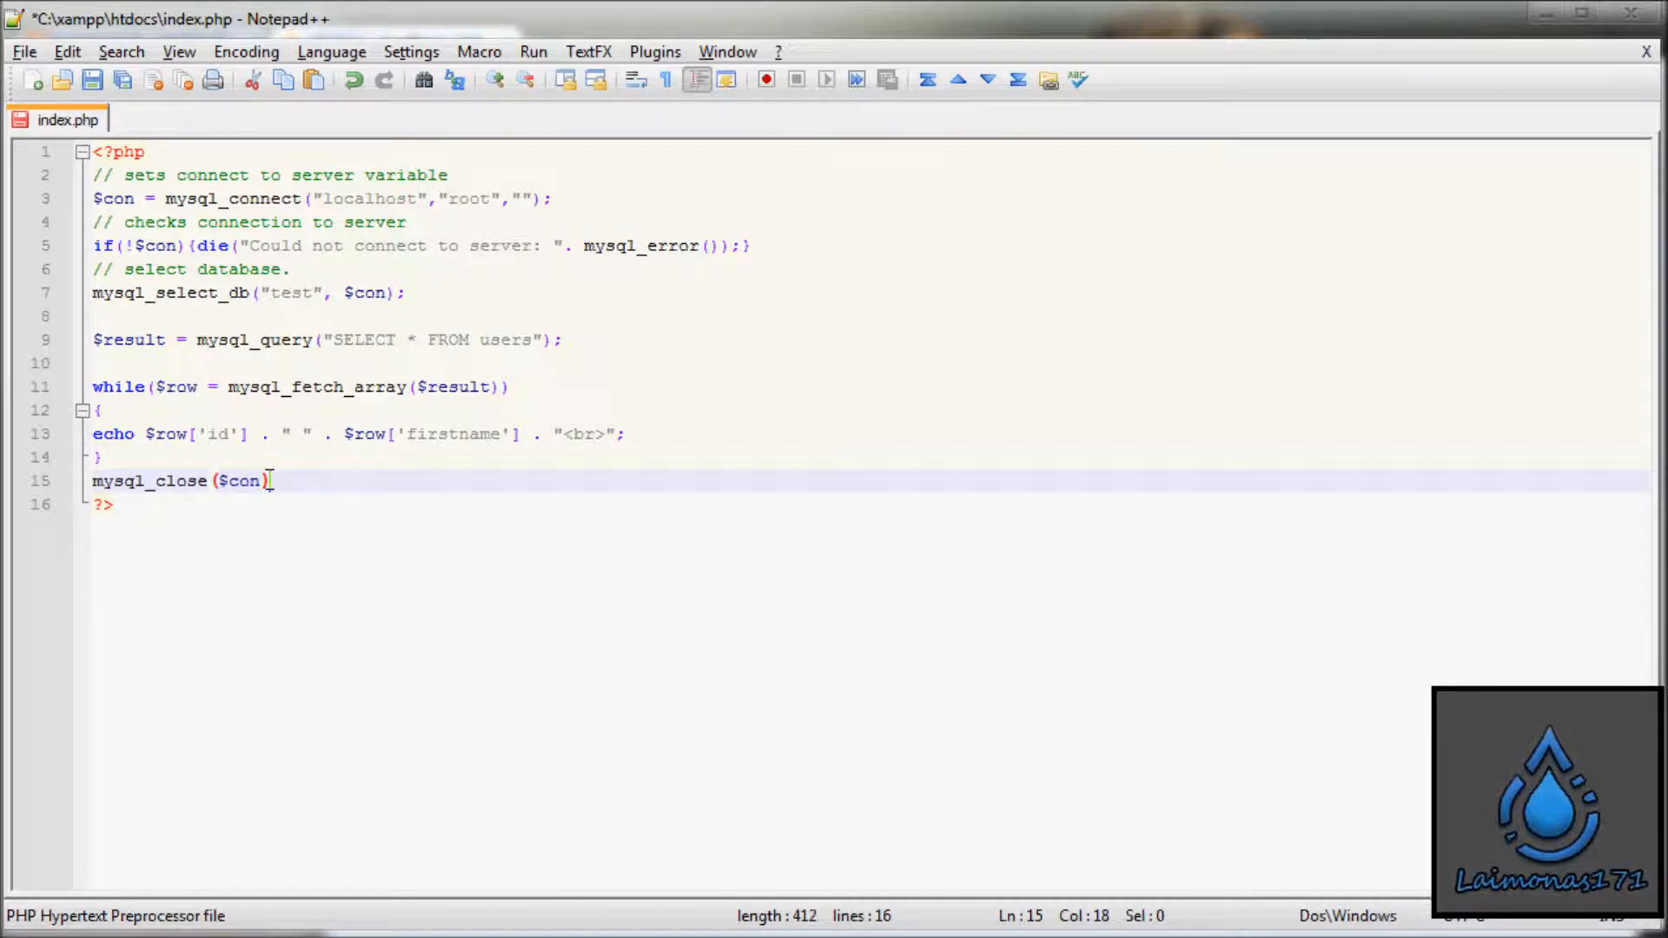
{"action": "type", "text": ";"}
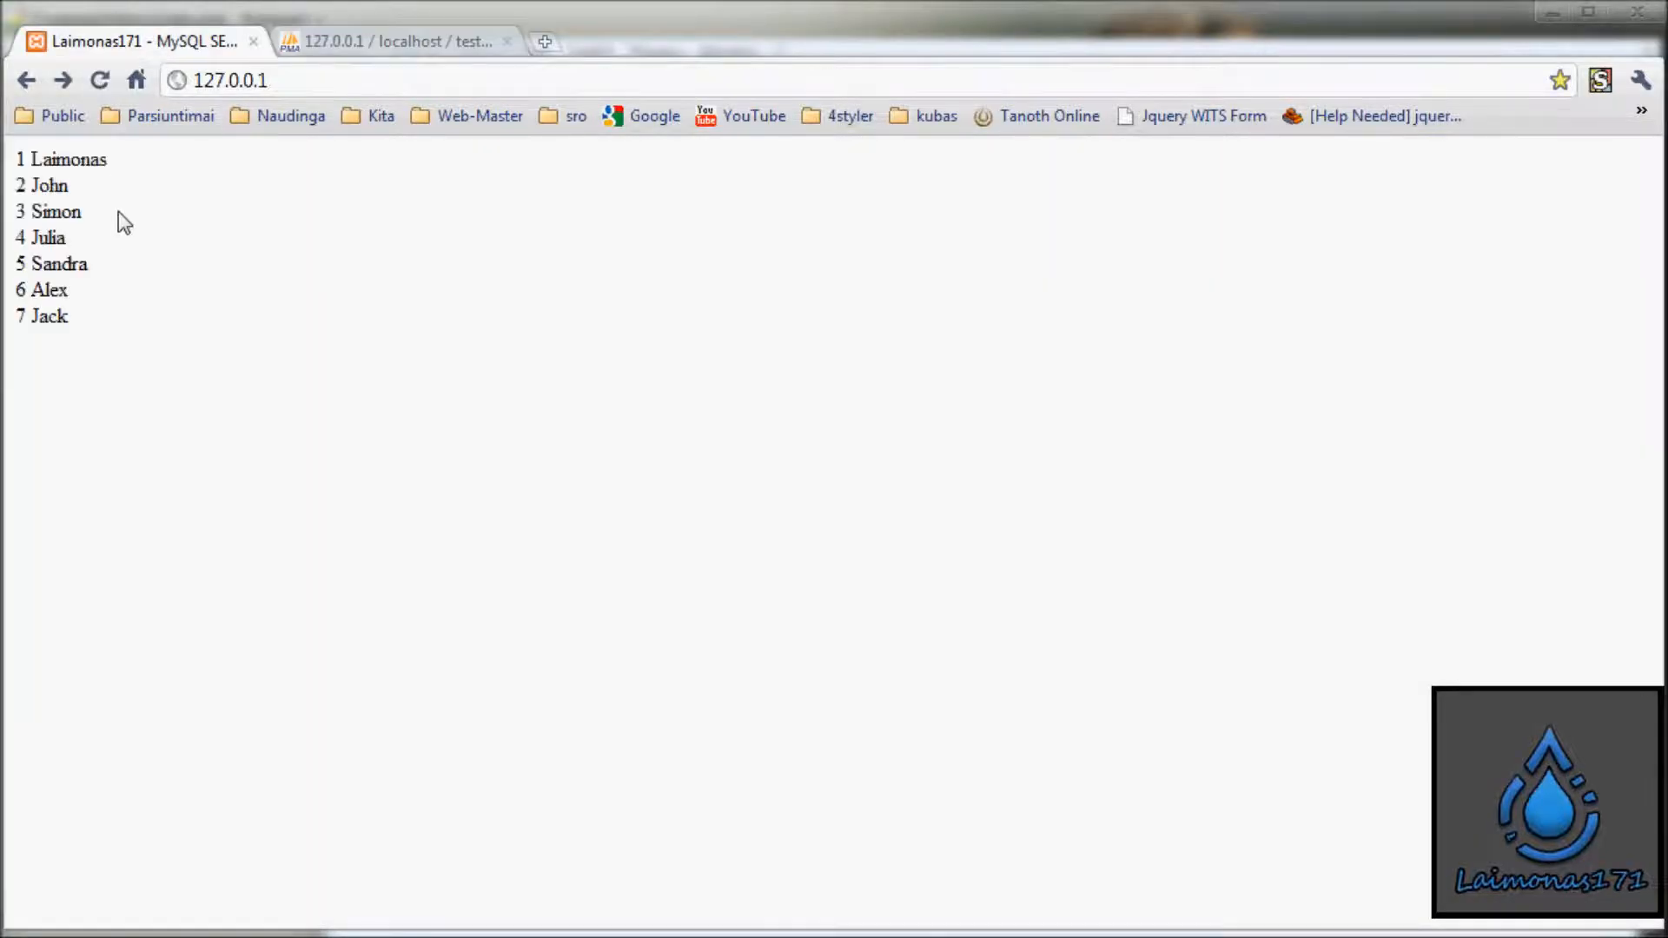
Step: Compare the seven users listed at 127.0.0.1 with phpMyAdmin's users table, then return to index.php
{"action": "key", "text": "ctrl+a"}
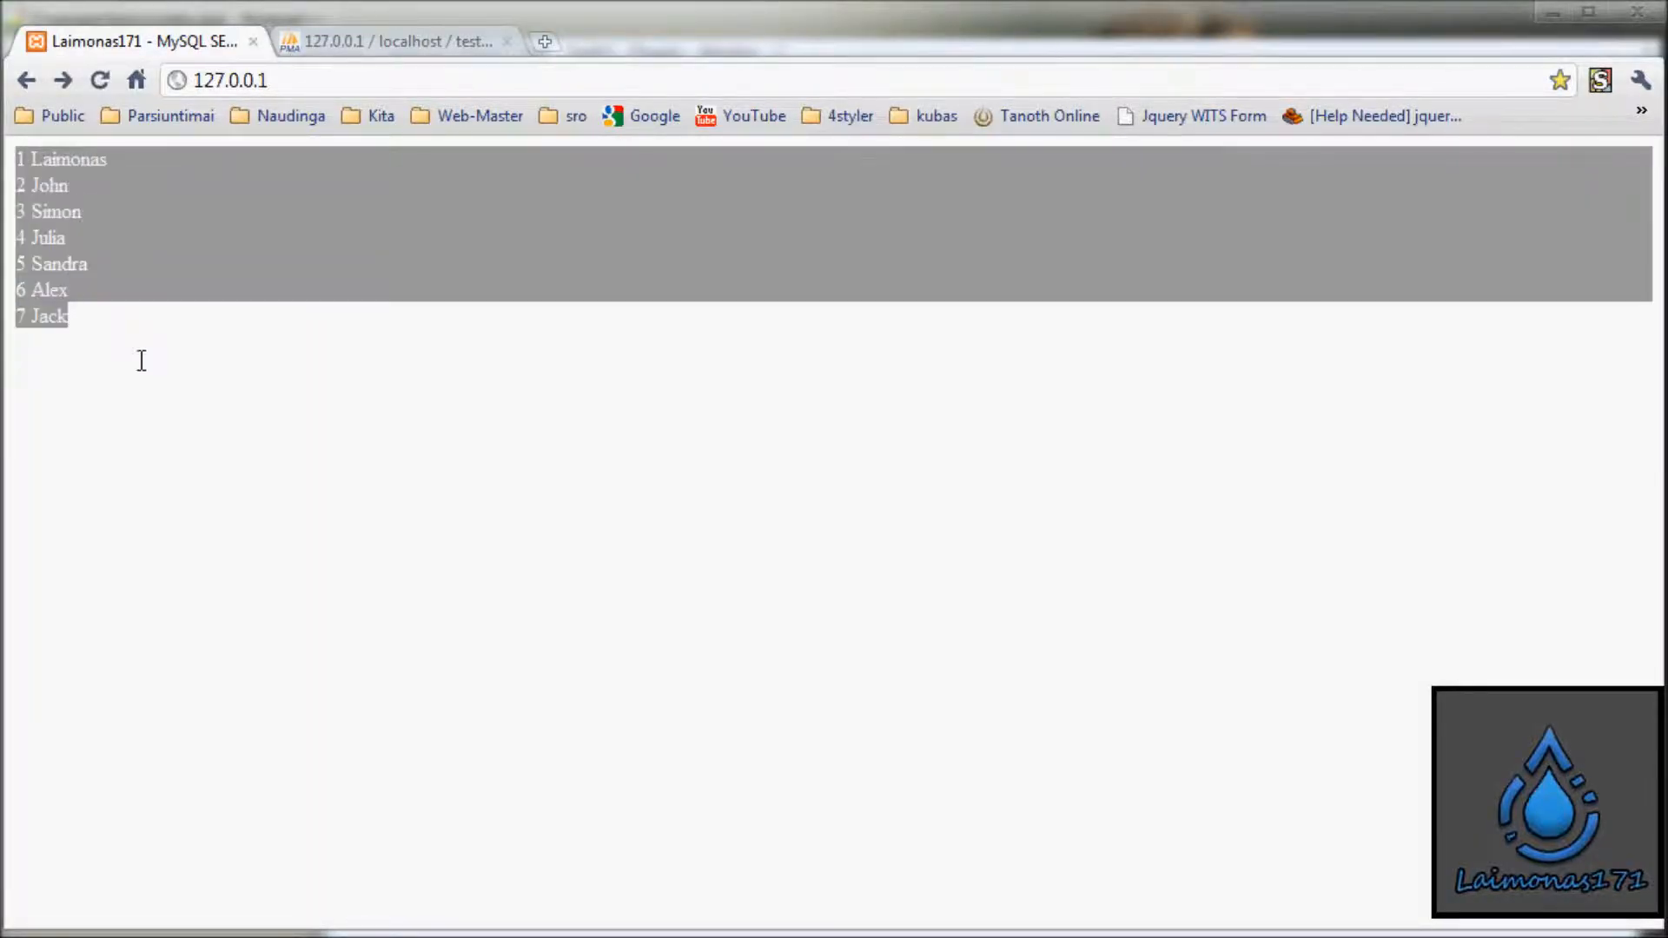
{"action": "left_click", "coordinate": [394, 42]}
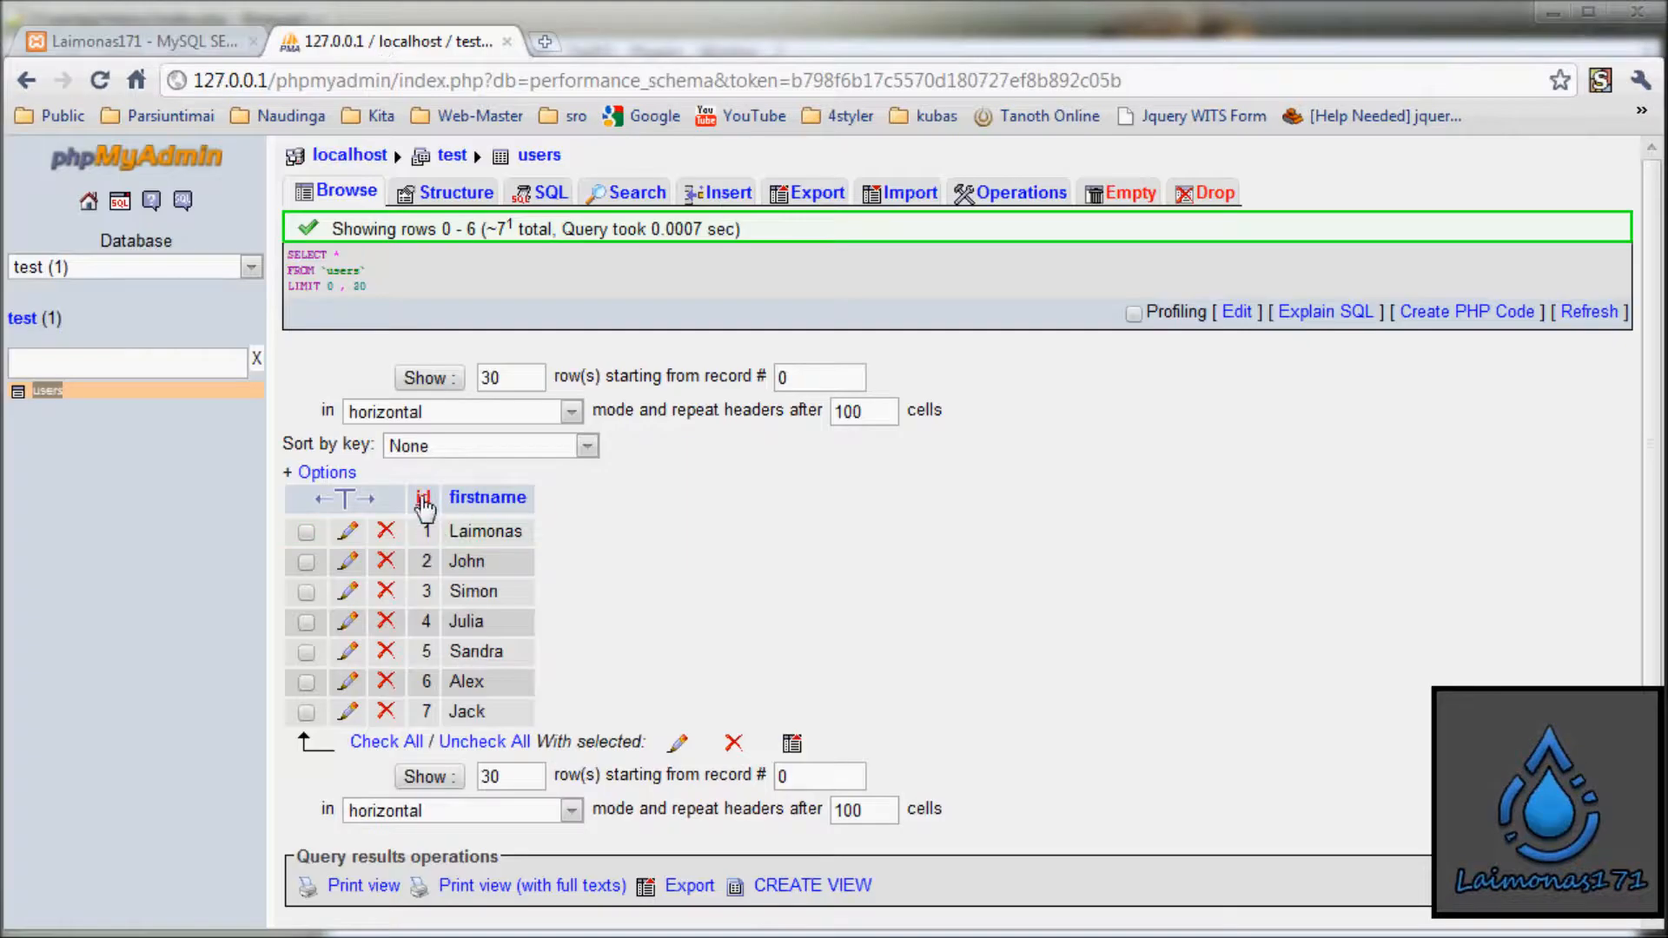
{"action": "left_click", "coordinate": [306, 531]}
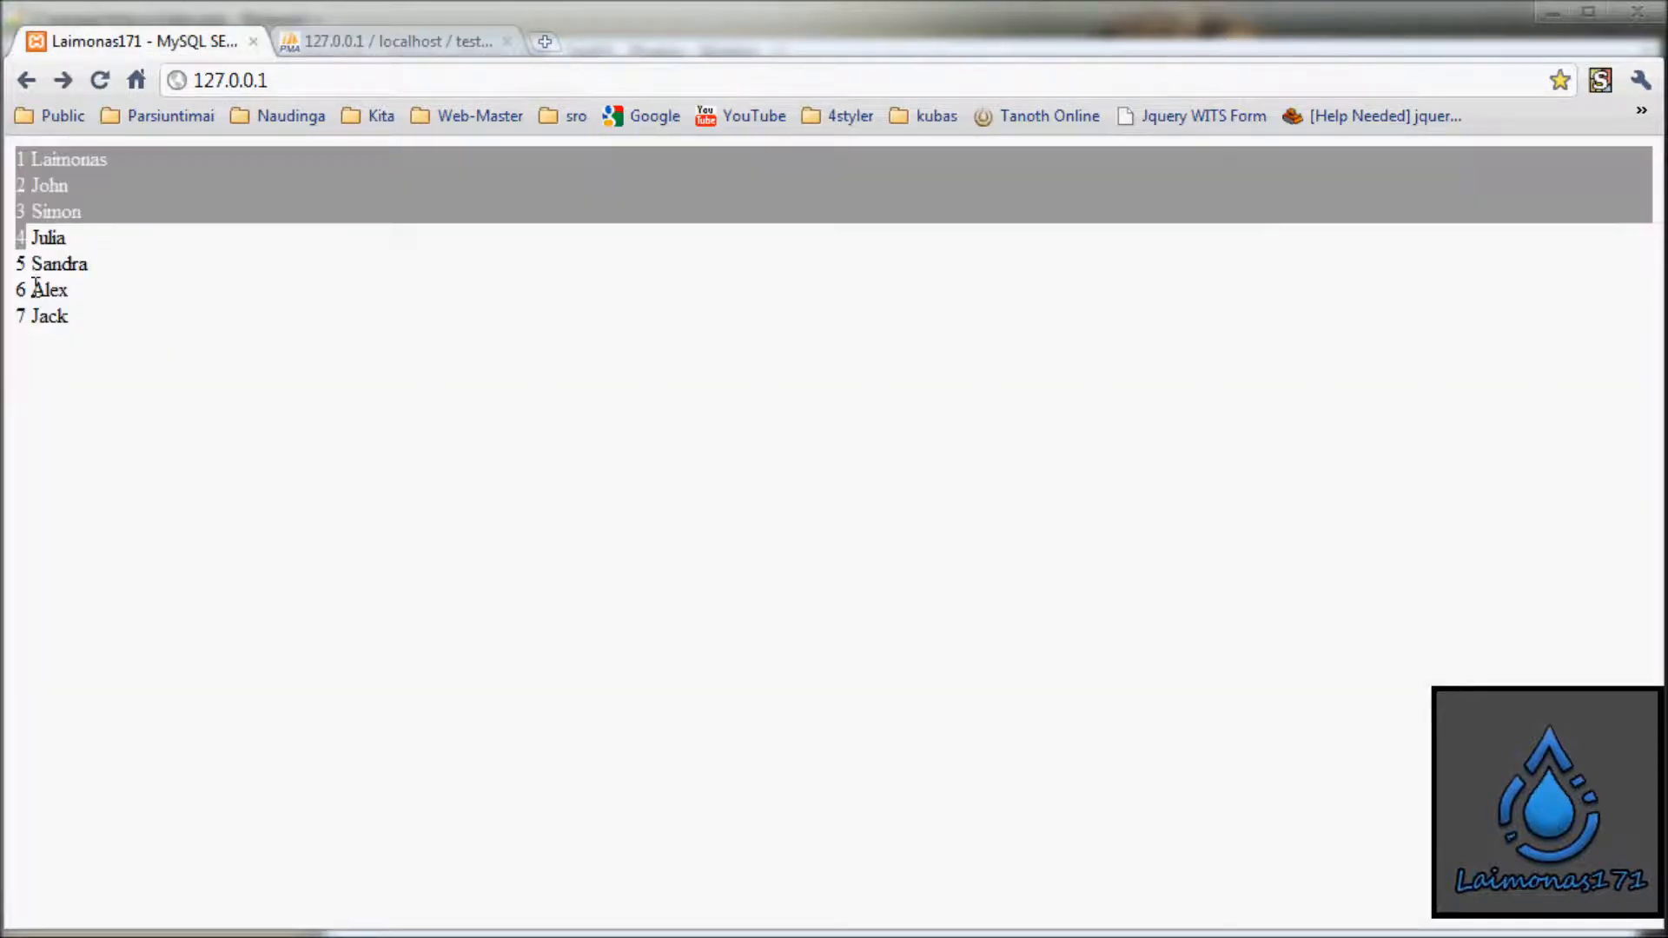
{"action": "left_click", "coordinate": [344, 597]}
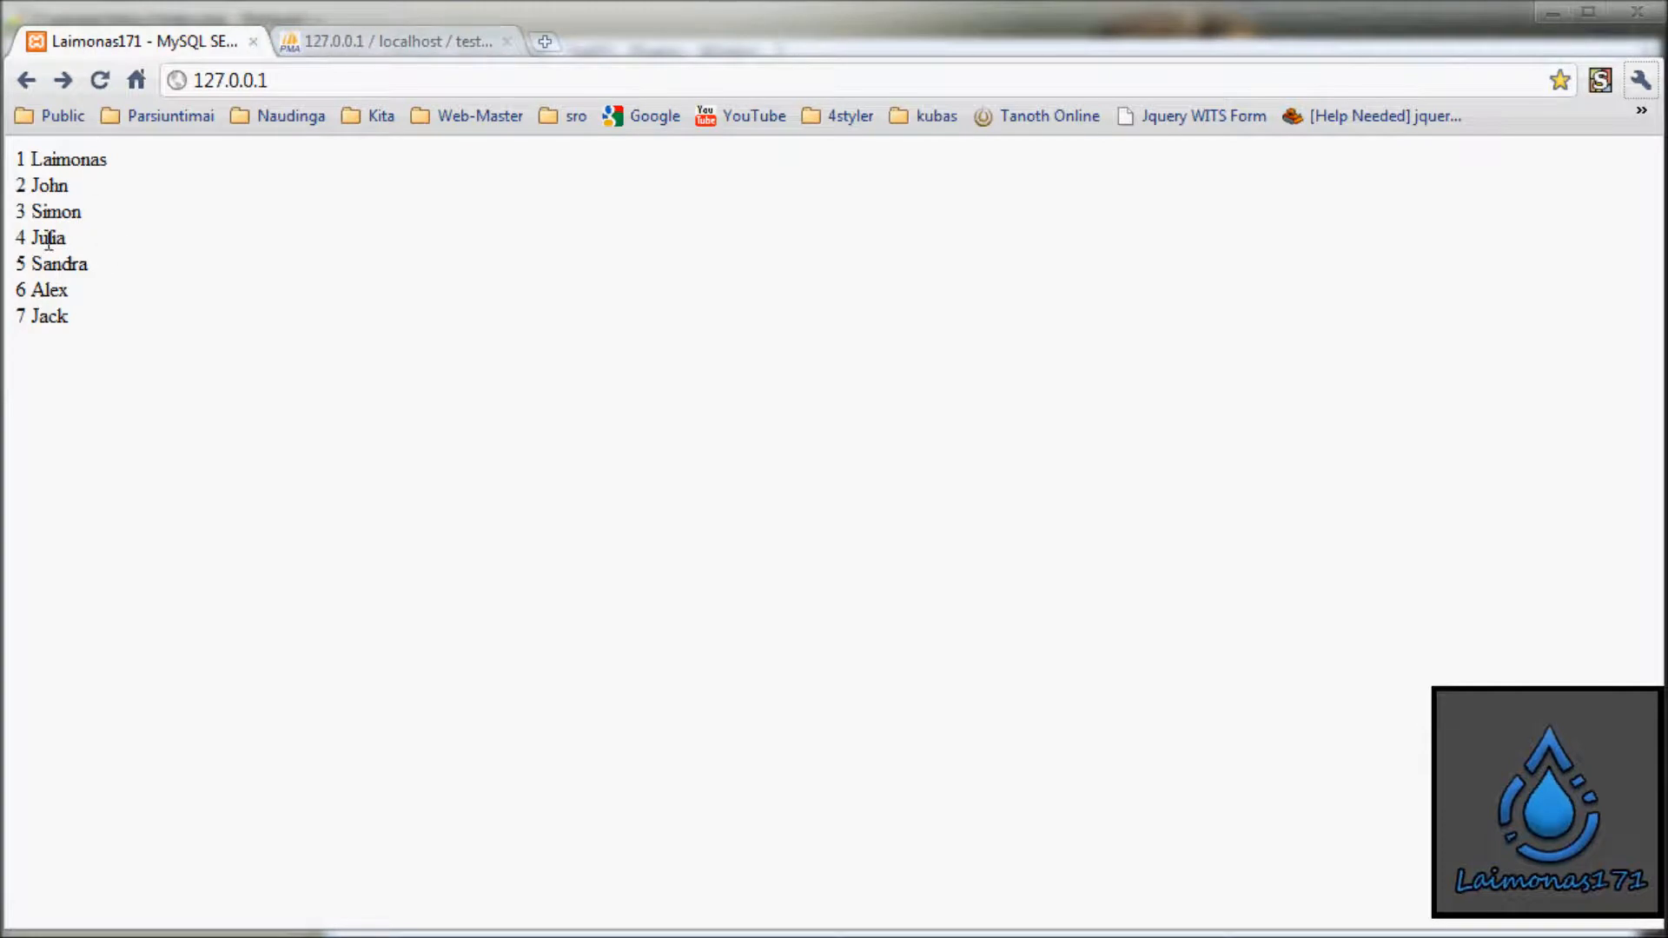
{"action": "left_click", "coordinate": [394, 41]}
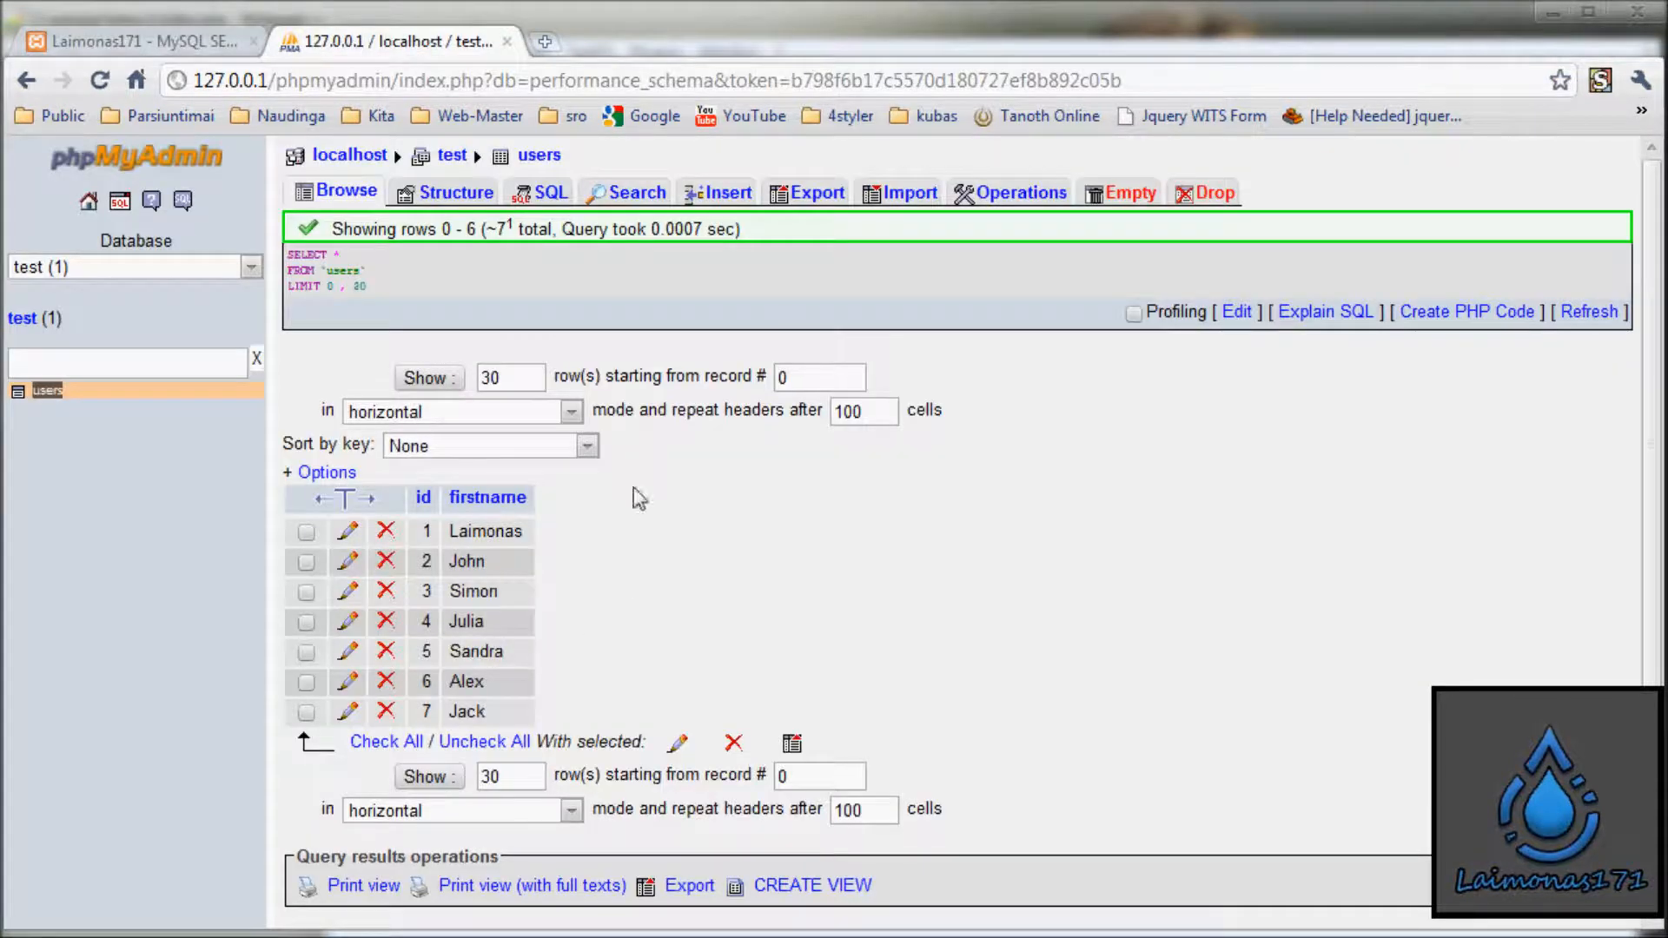
{"action": "left_click", "coordinate": [306, 622]}
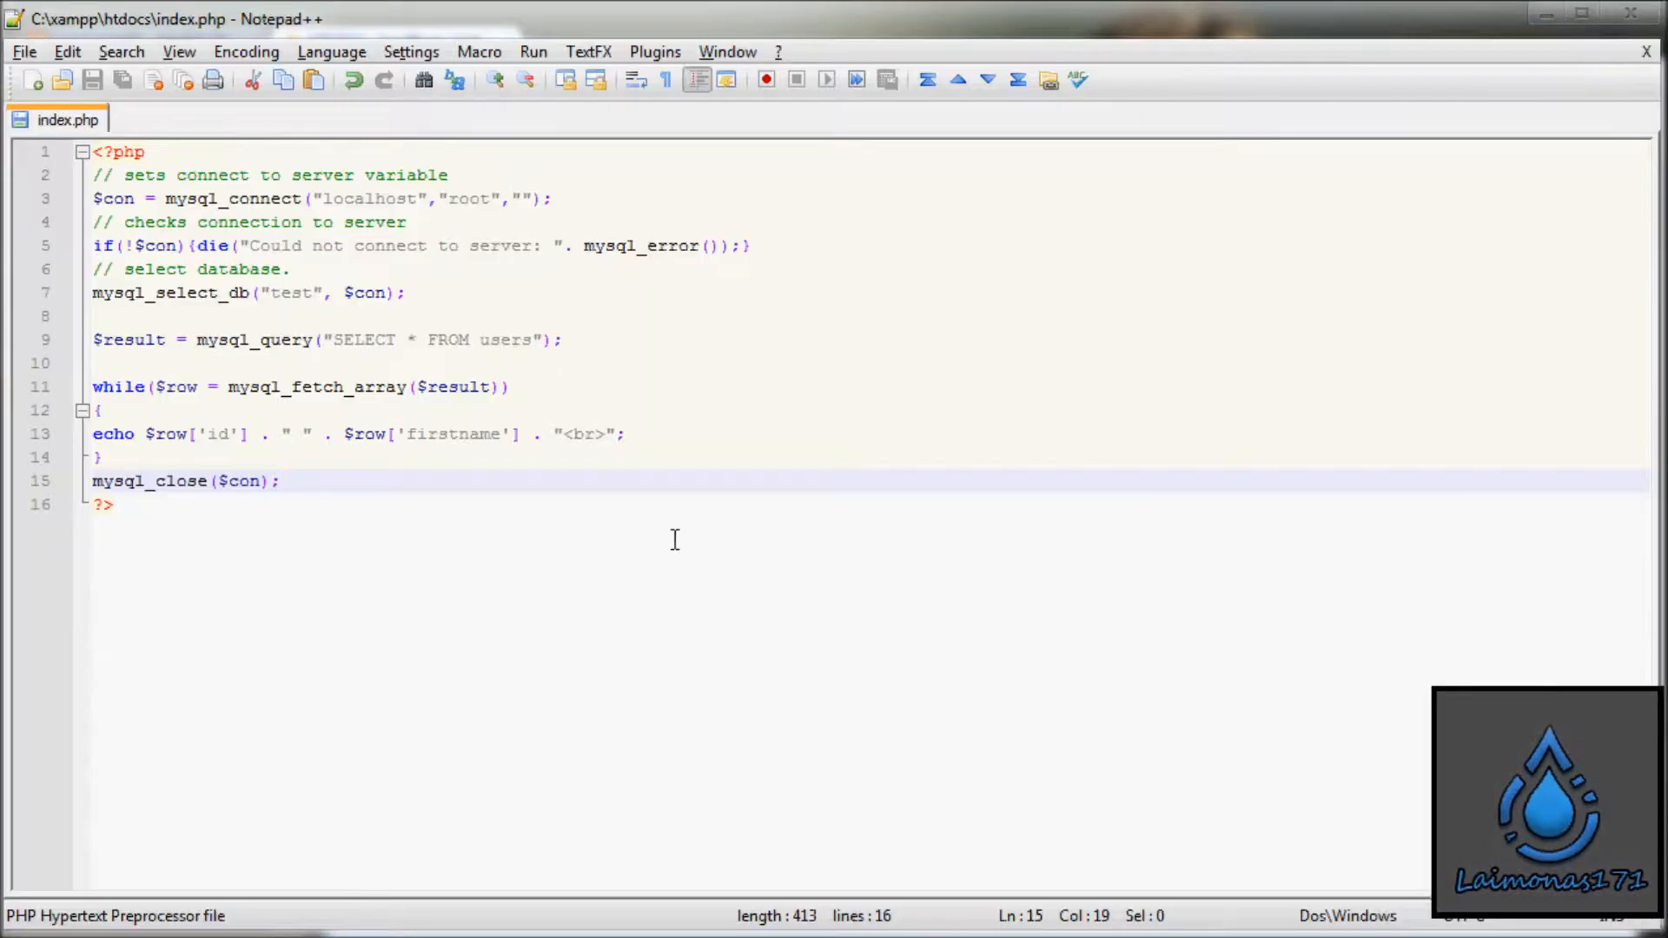
Step: Extend the query to SELECT * FROM users where id='4' and save the file
{"action": "left_click", "coordinate": [528, 339]}
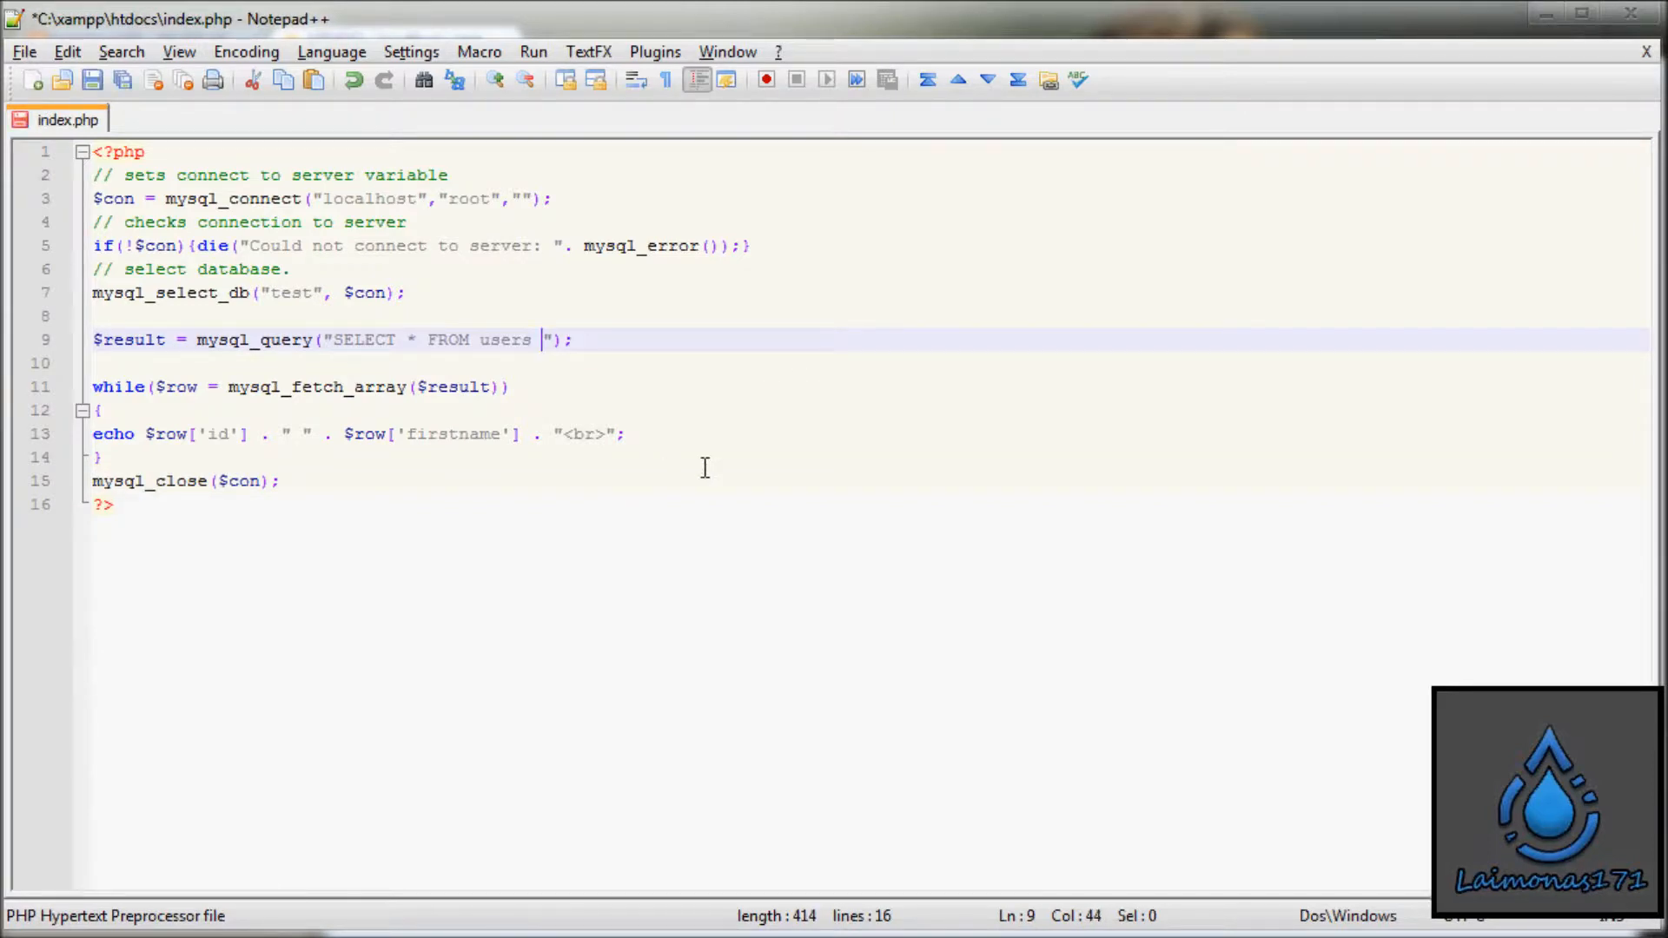
{"action": "type", "text": "where"}
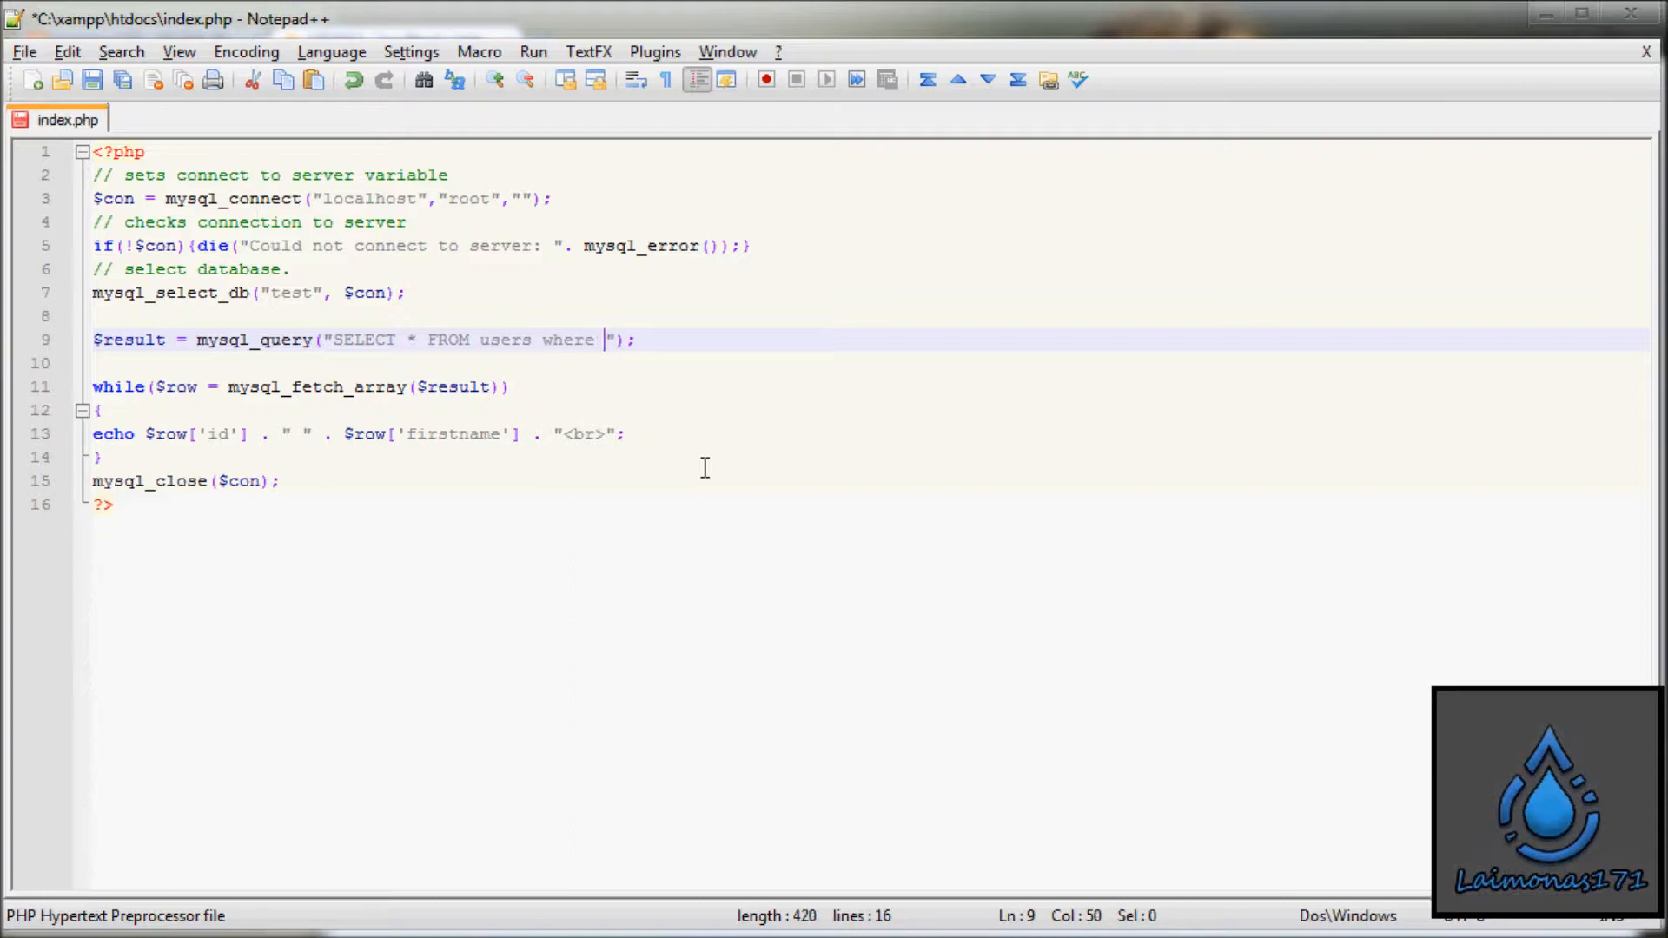
{"action": "type", "text": "id=''"}
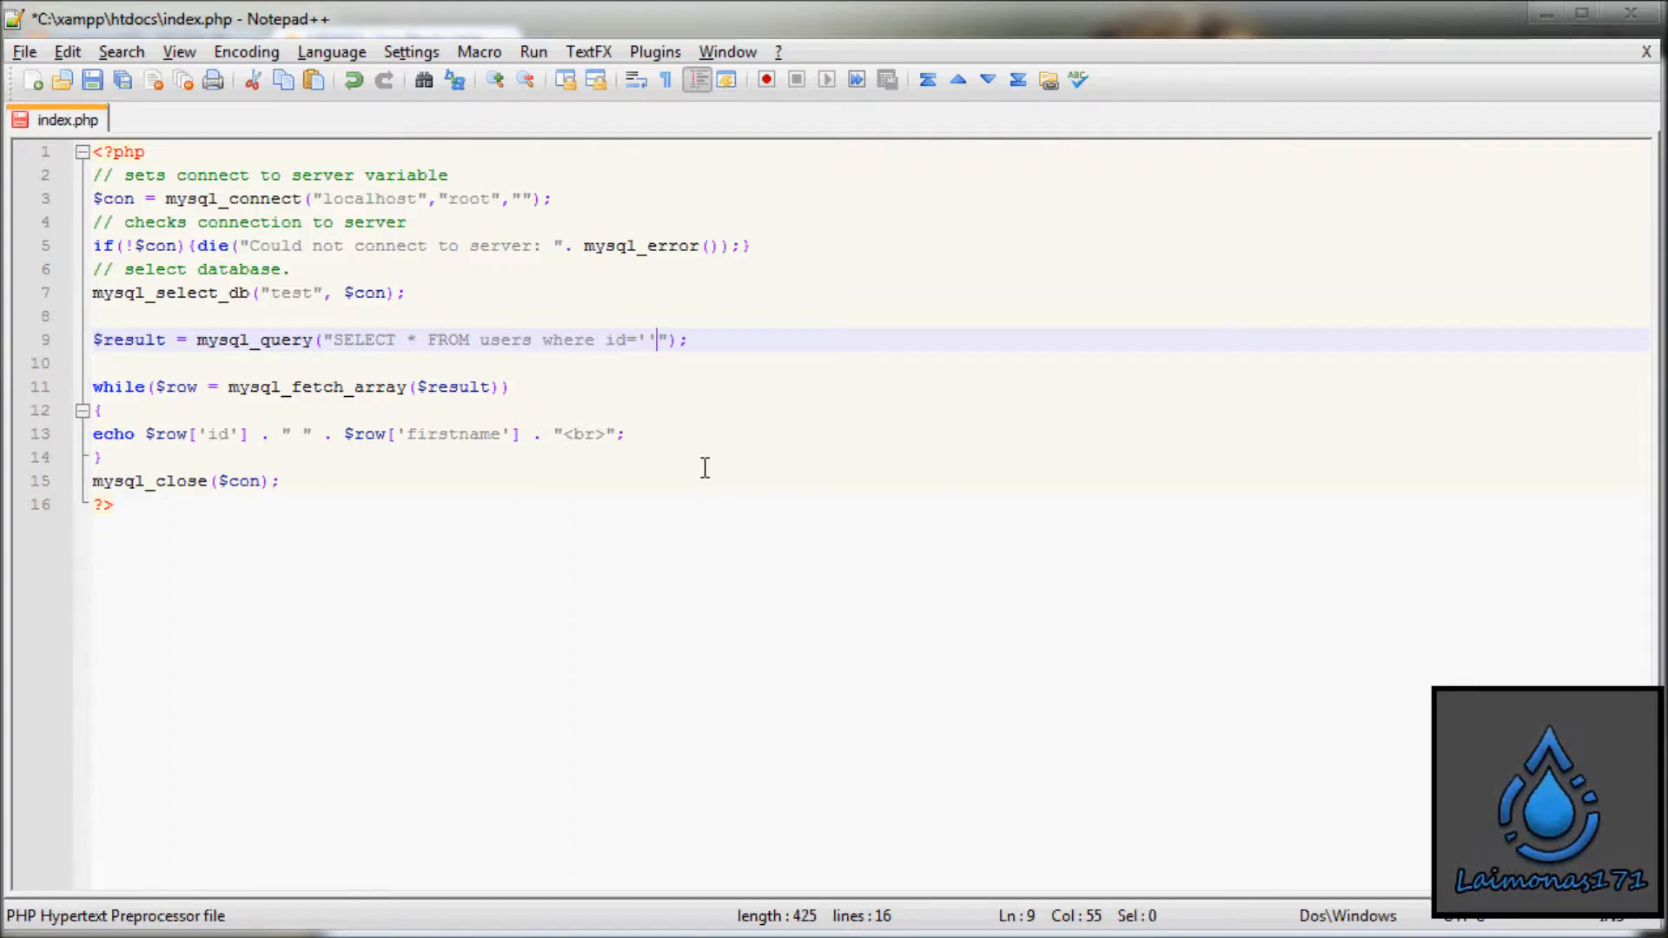
{"action": "type", "text": "4"}
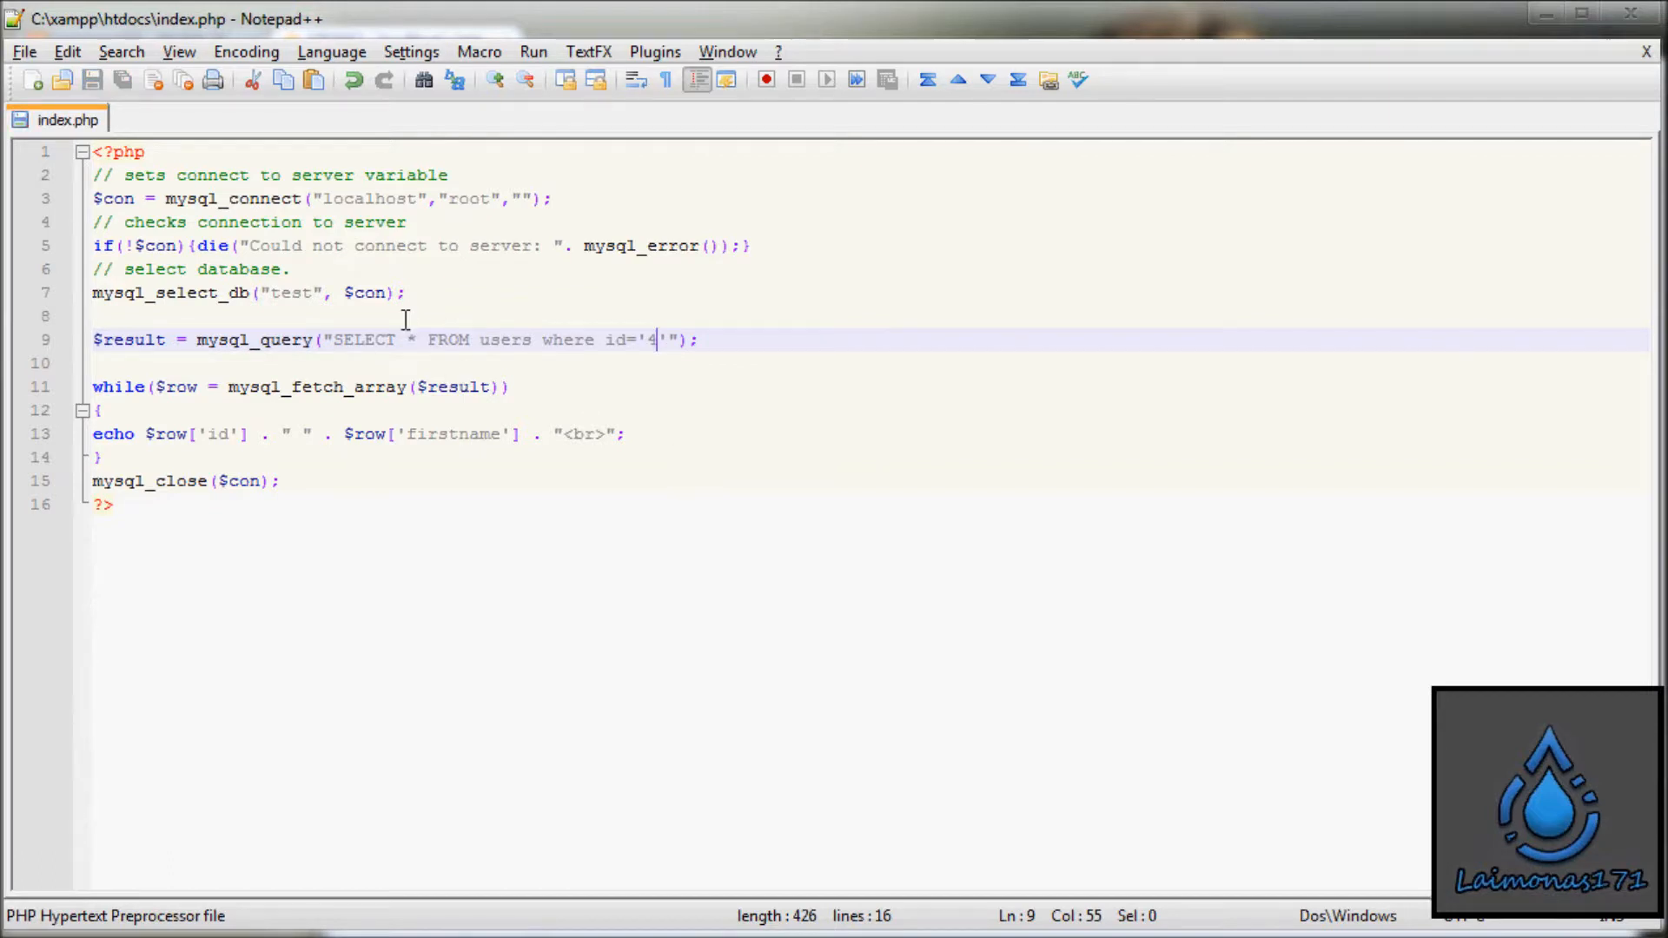
{"action": "mouse_move", "coordinate": [473, 314]}
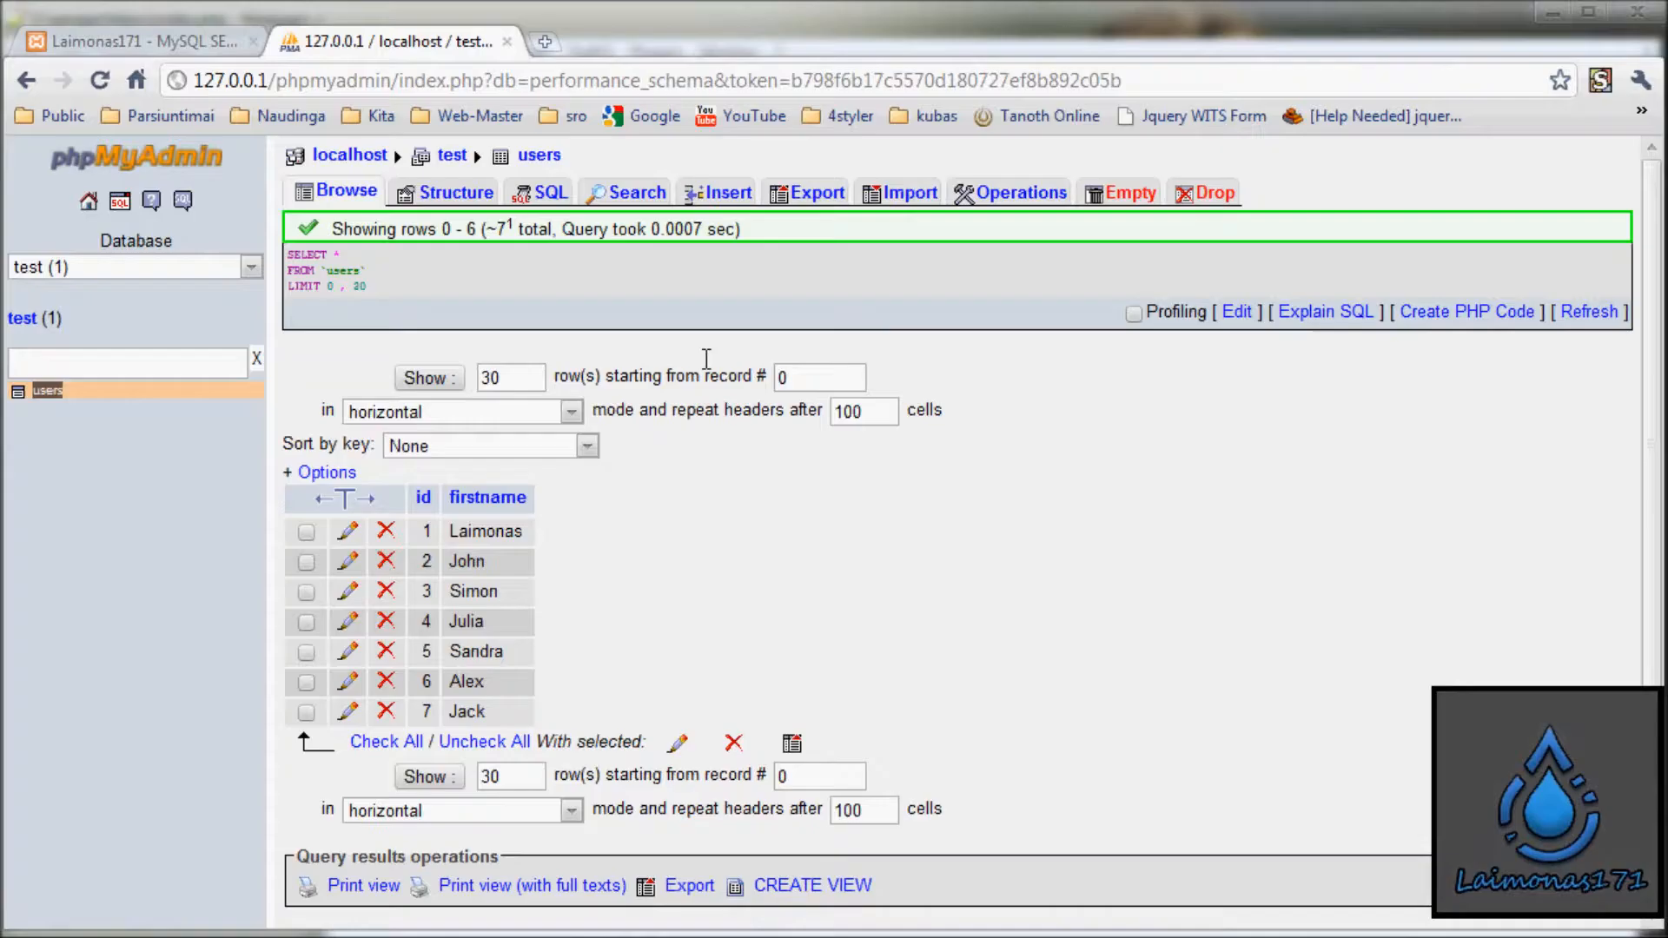
{"action": "mouse_move", "coordinate": [466, 622]}
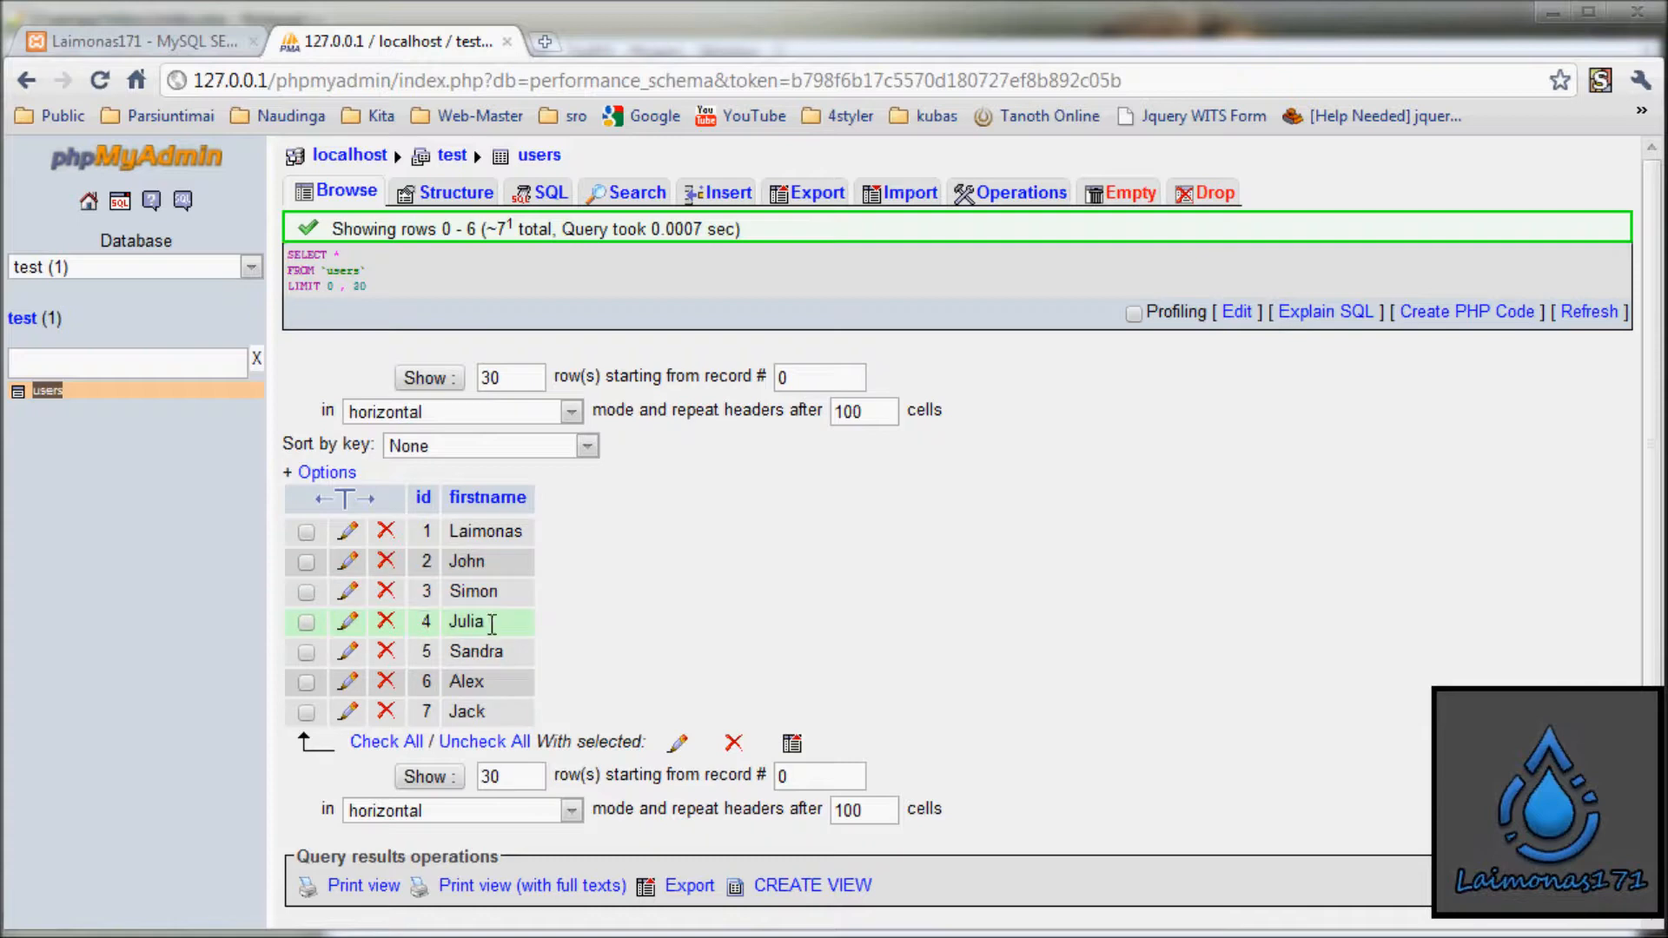